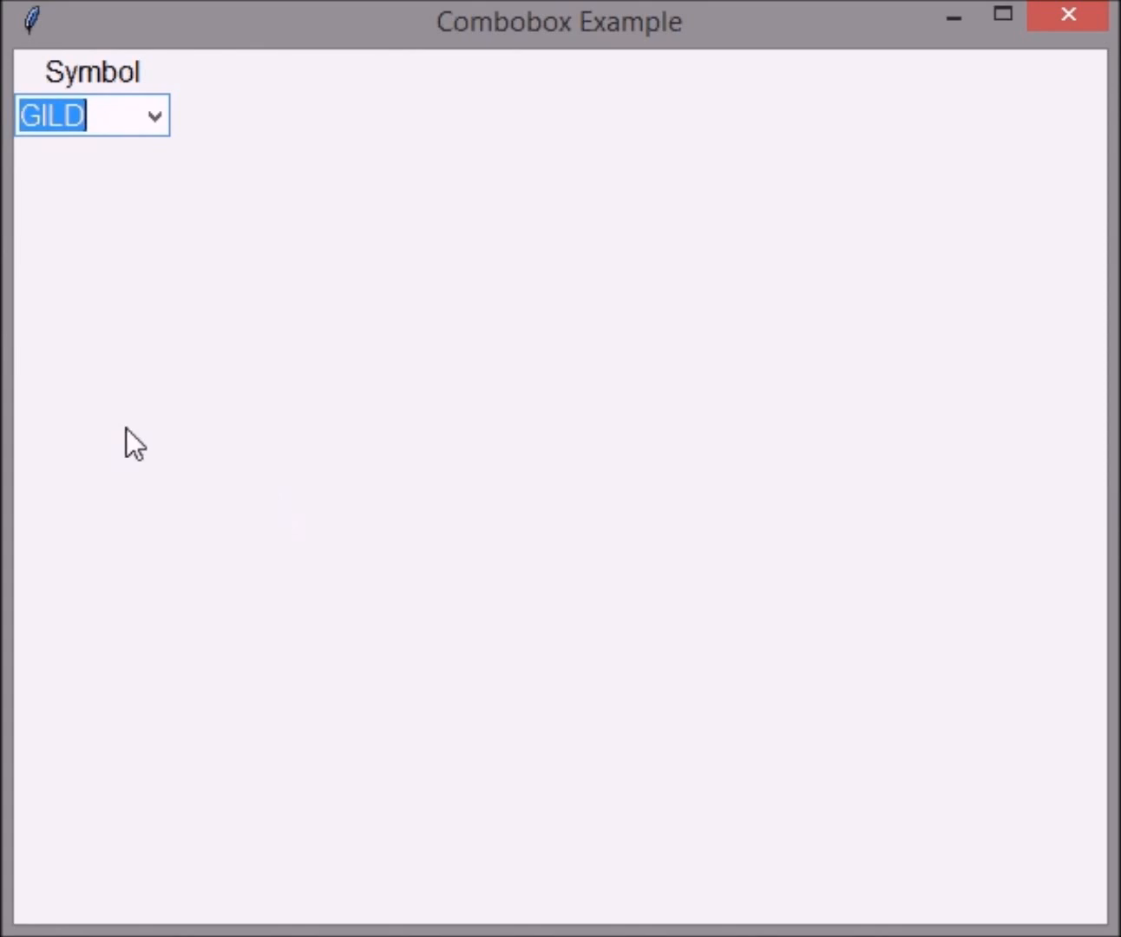
mouse_move(143, 438)
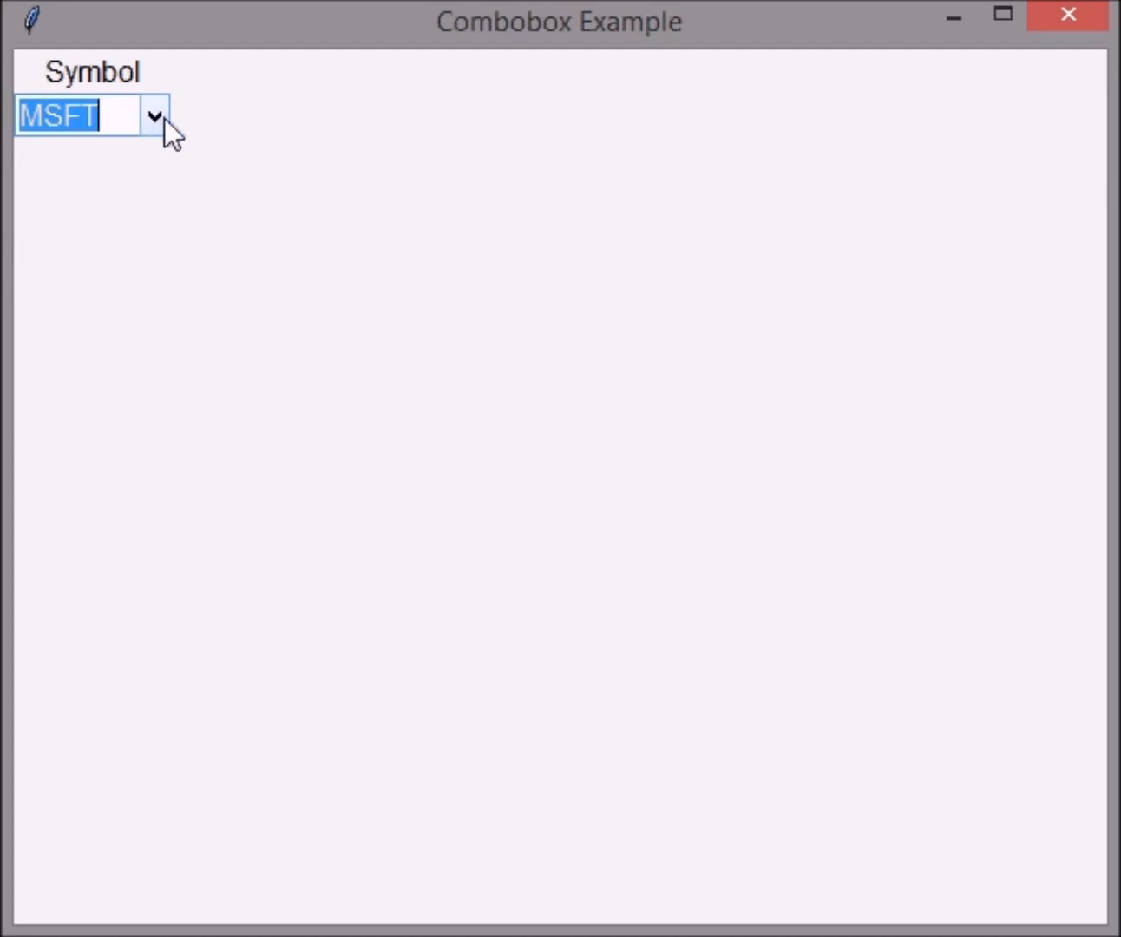
Enter the IBM ticker into the Symbol box, then choose GILD from the expanded list
left_click(152, 117)
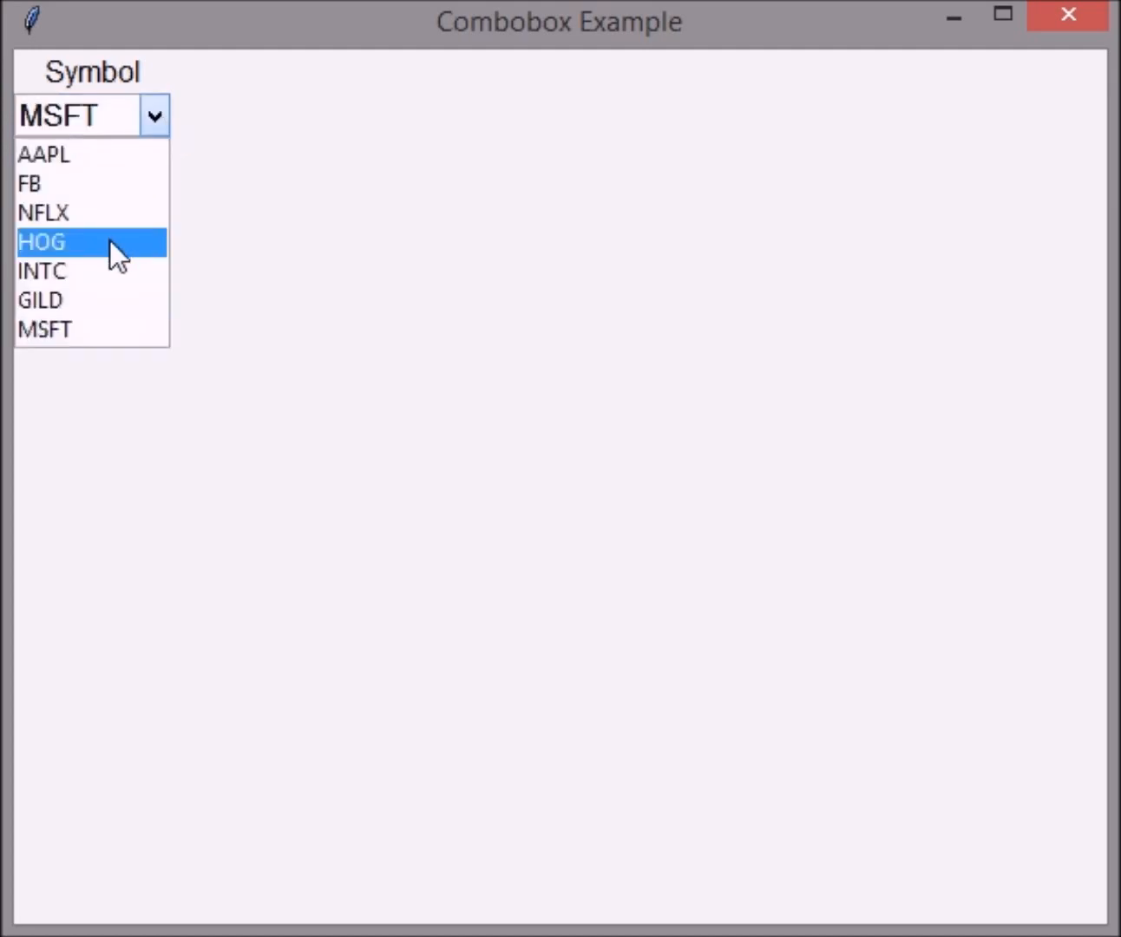
left_click(43, 156)
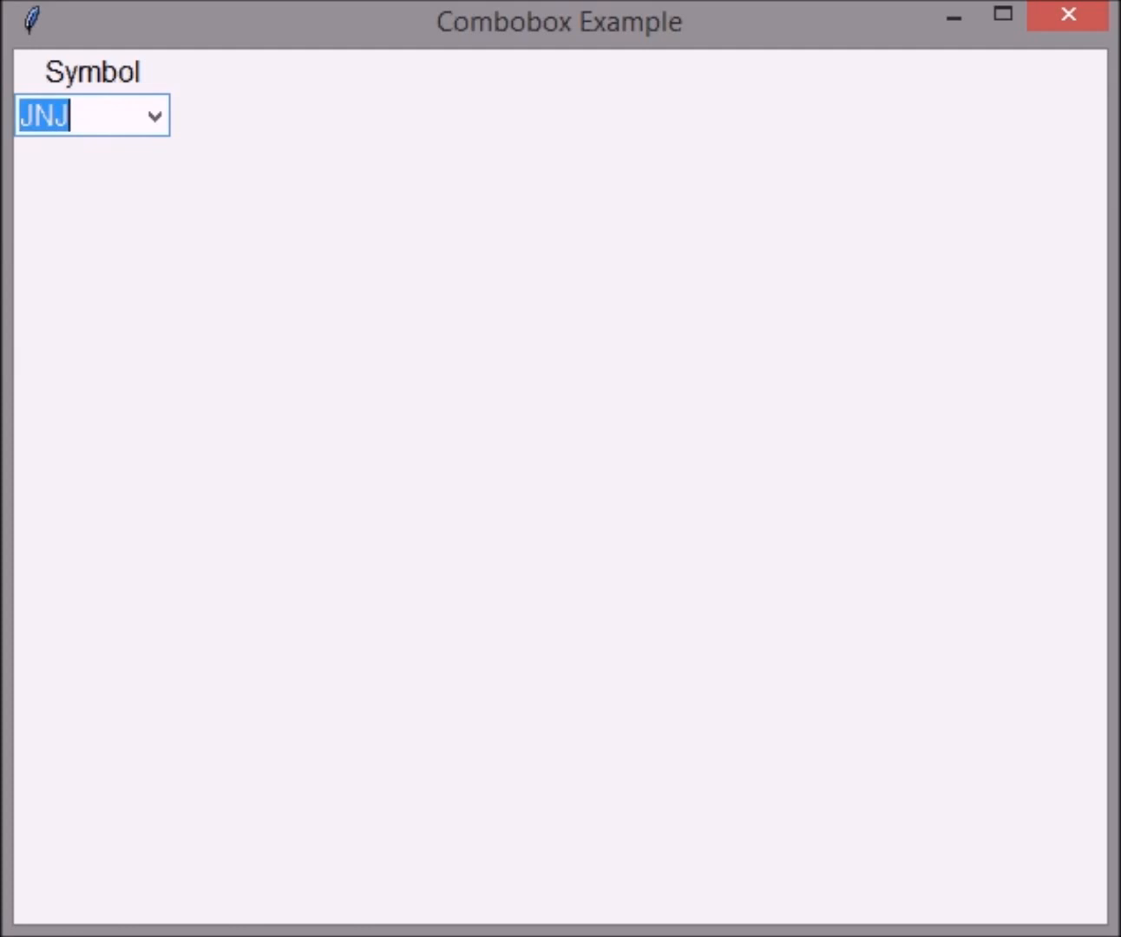
type("ibm")
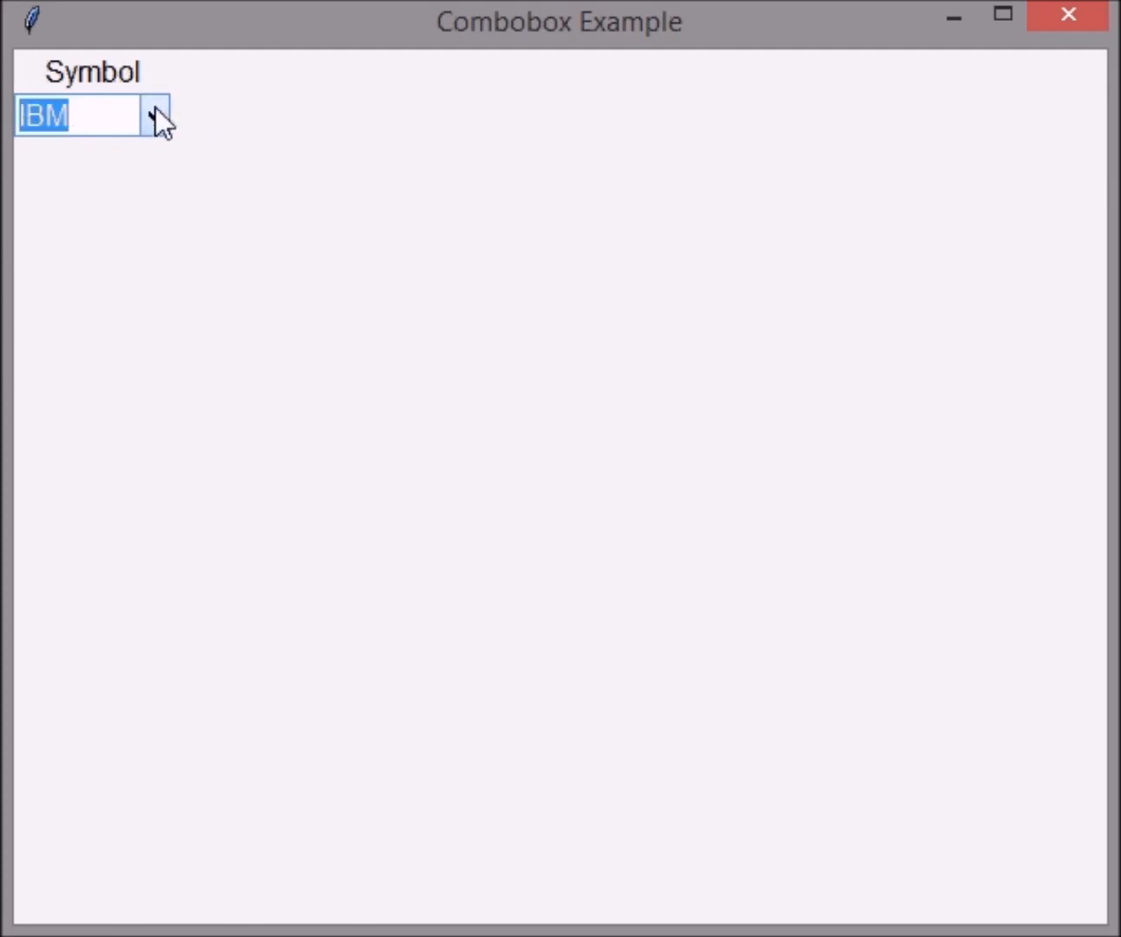
left_click(154, 117)
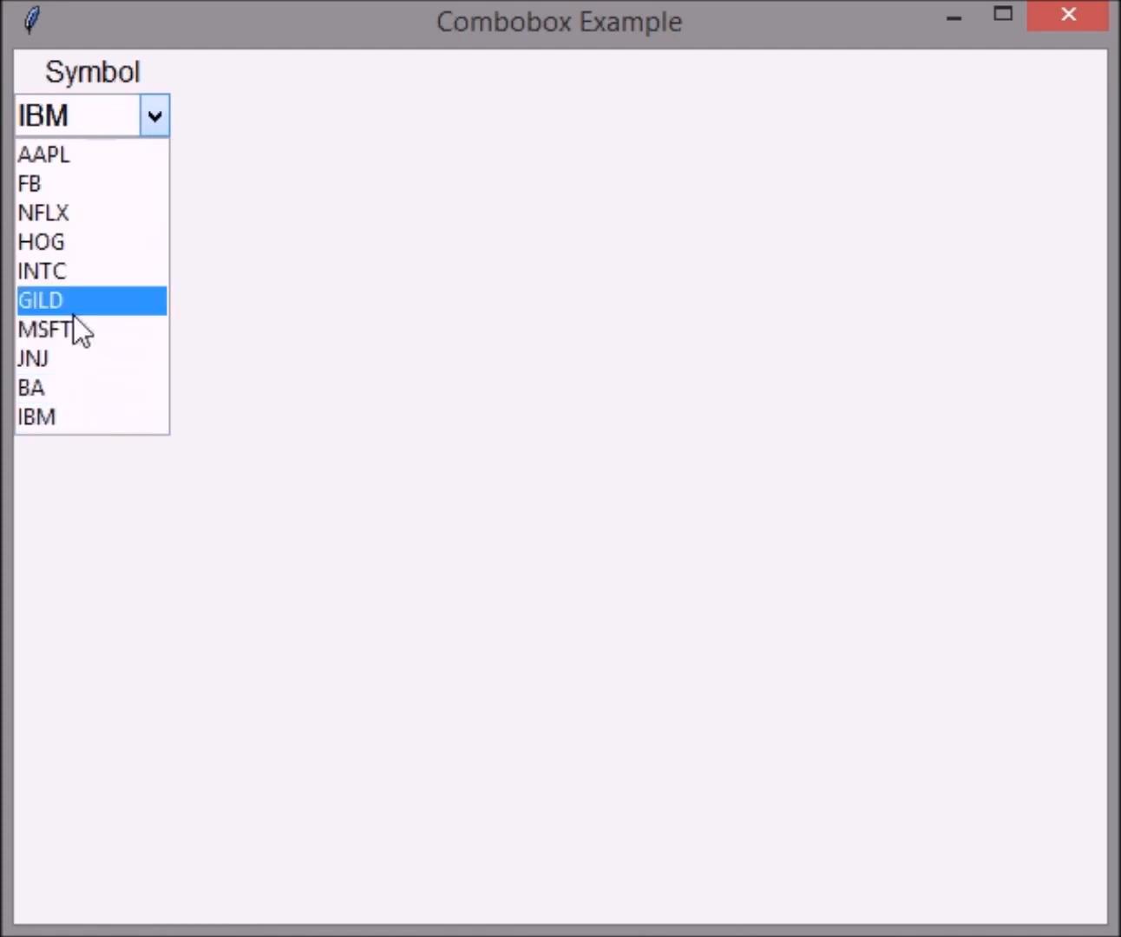
left_click(42, 299)
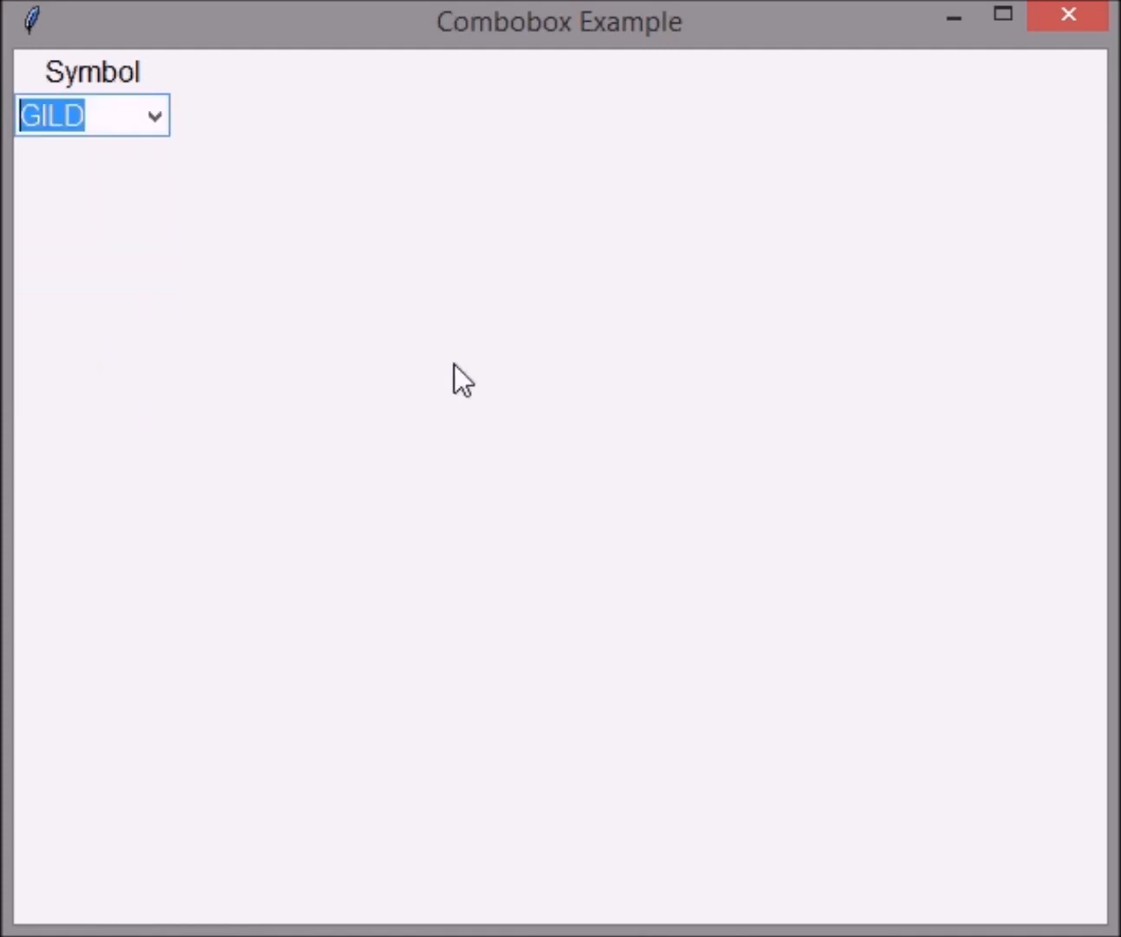
mouse_move(803, 39)
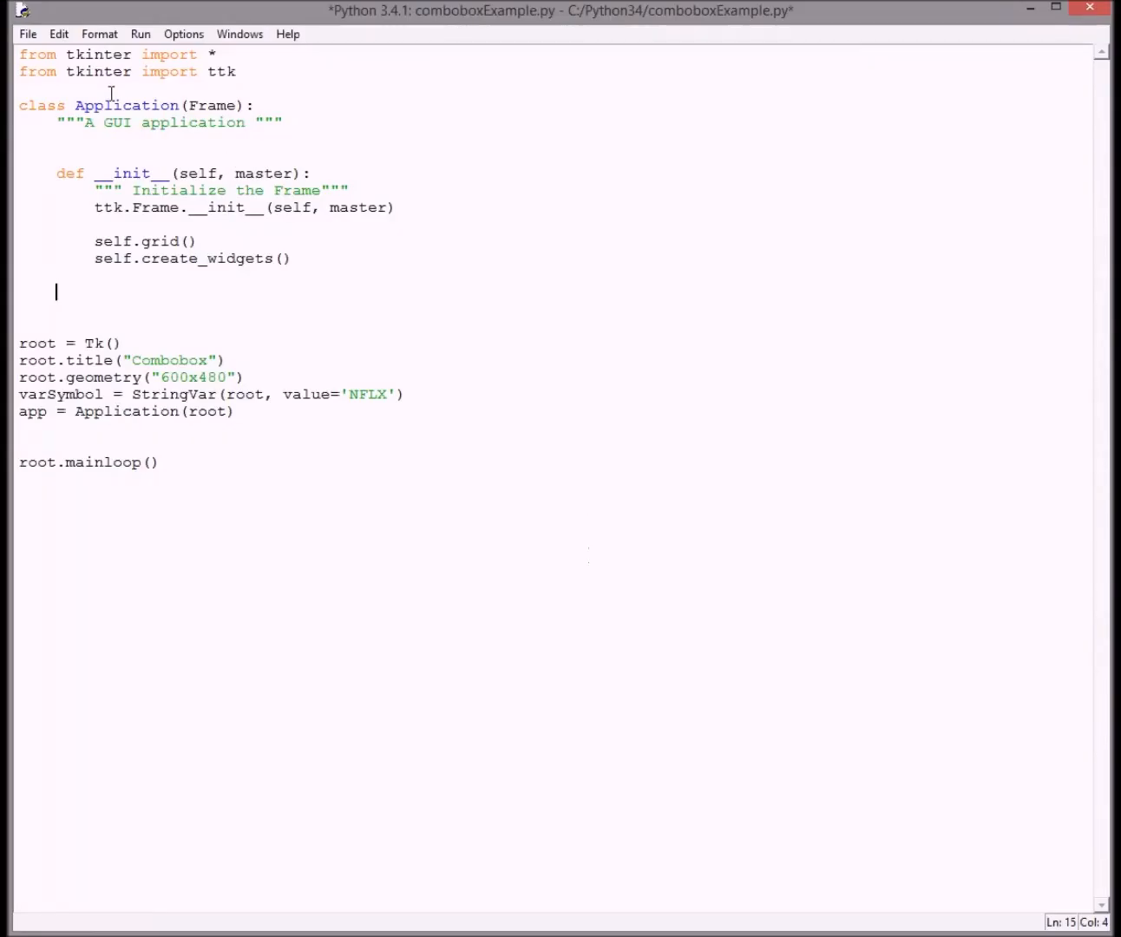
mouse_move(323, 401)
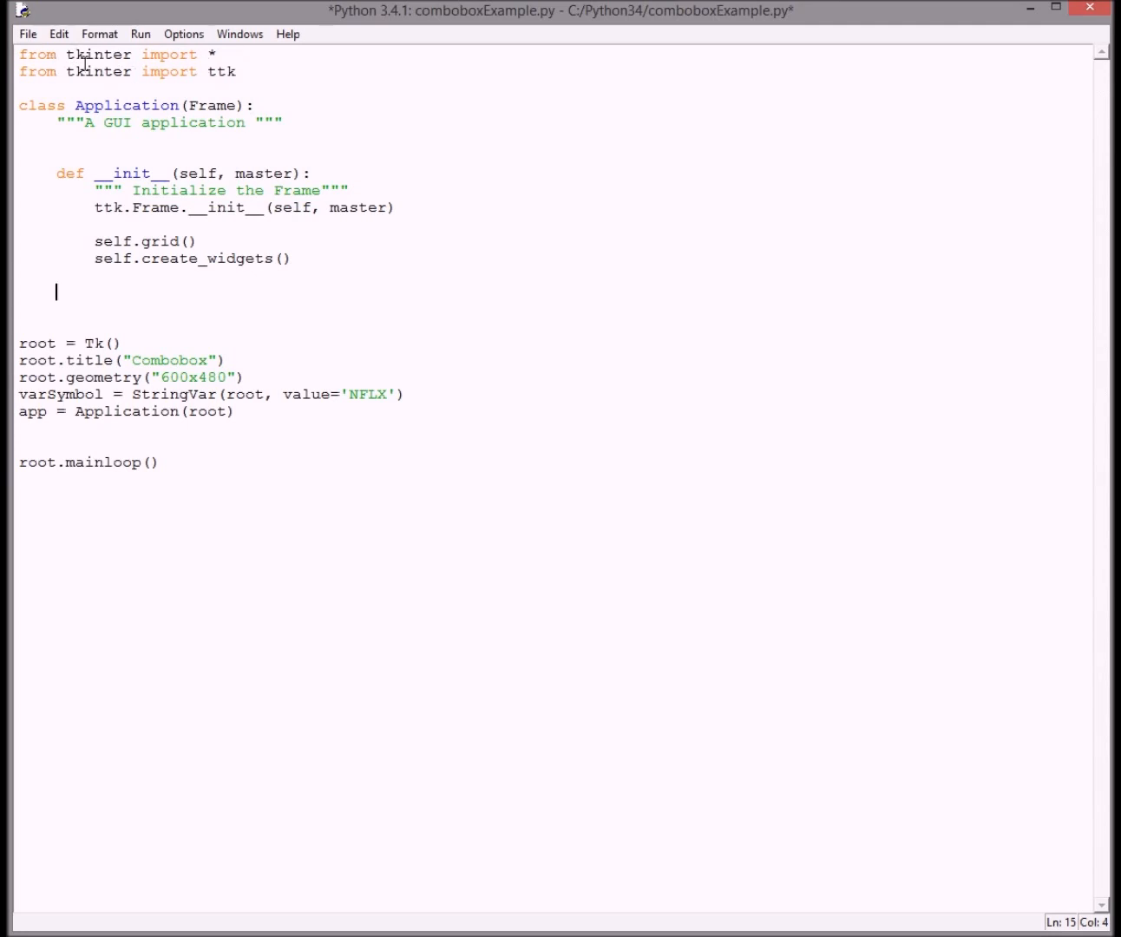
mouse_move(249, 74)
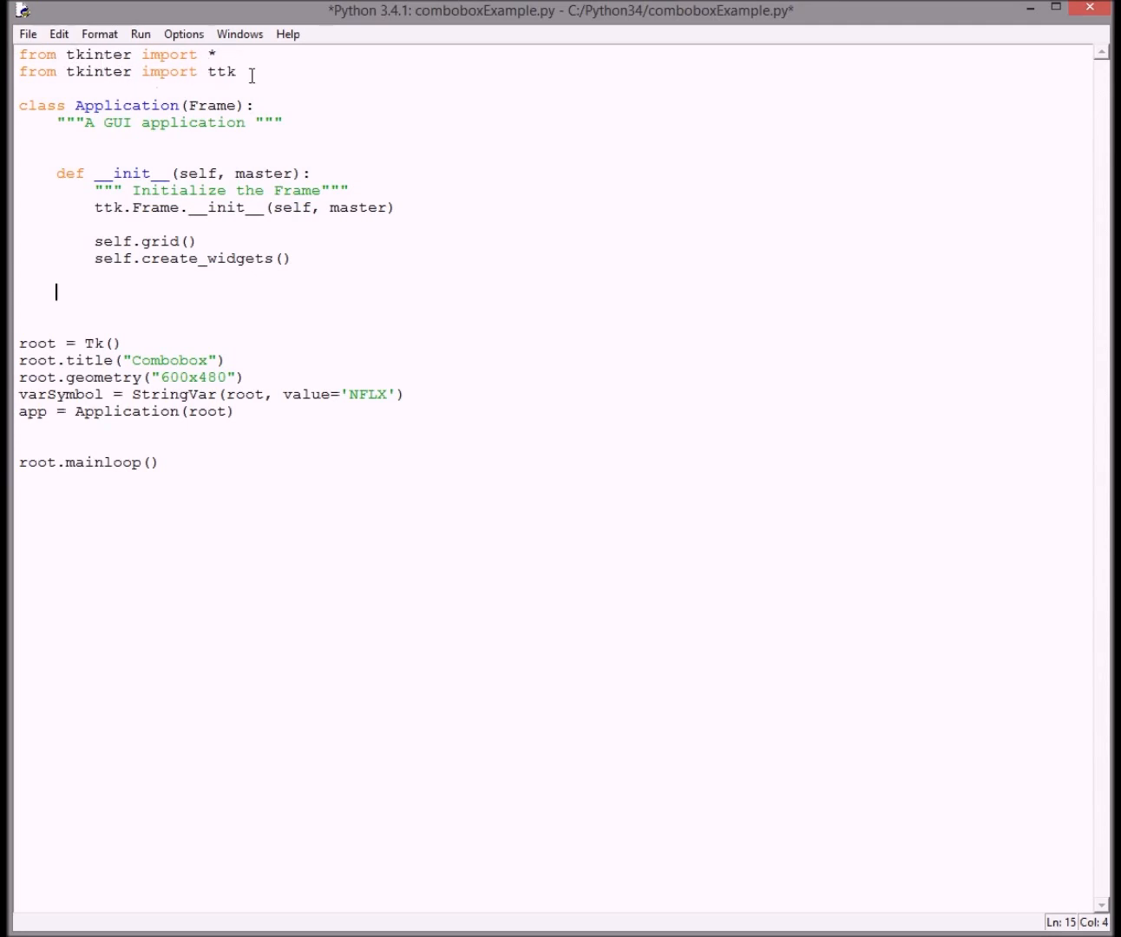
mouse_move(184, 166)
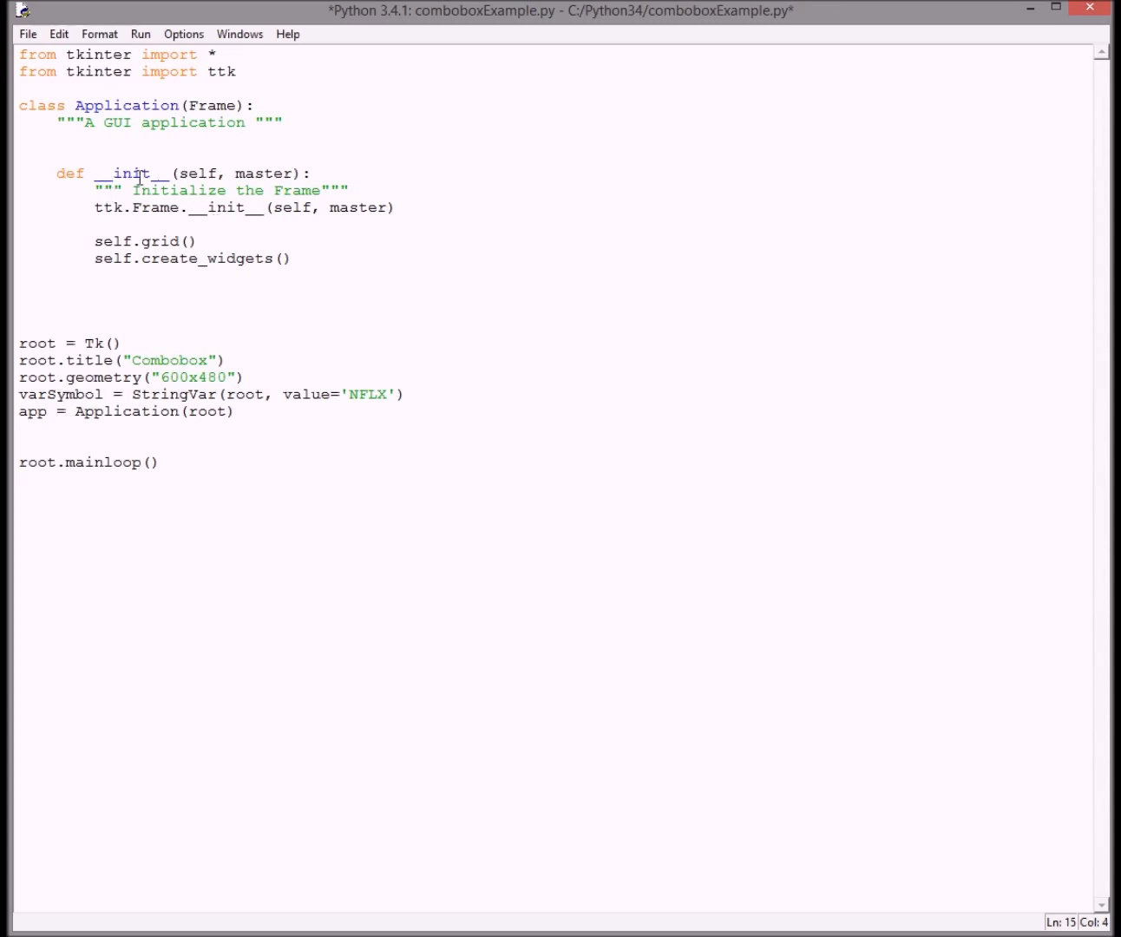
left_click(54, 290)
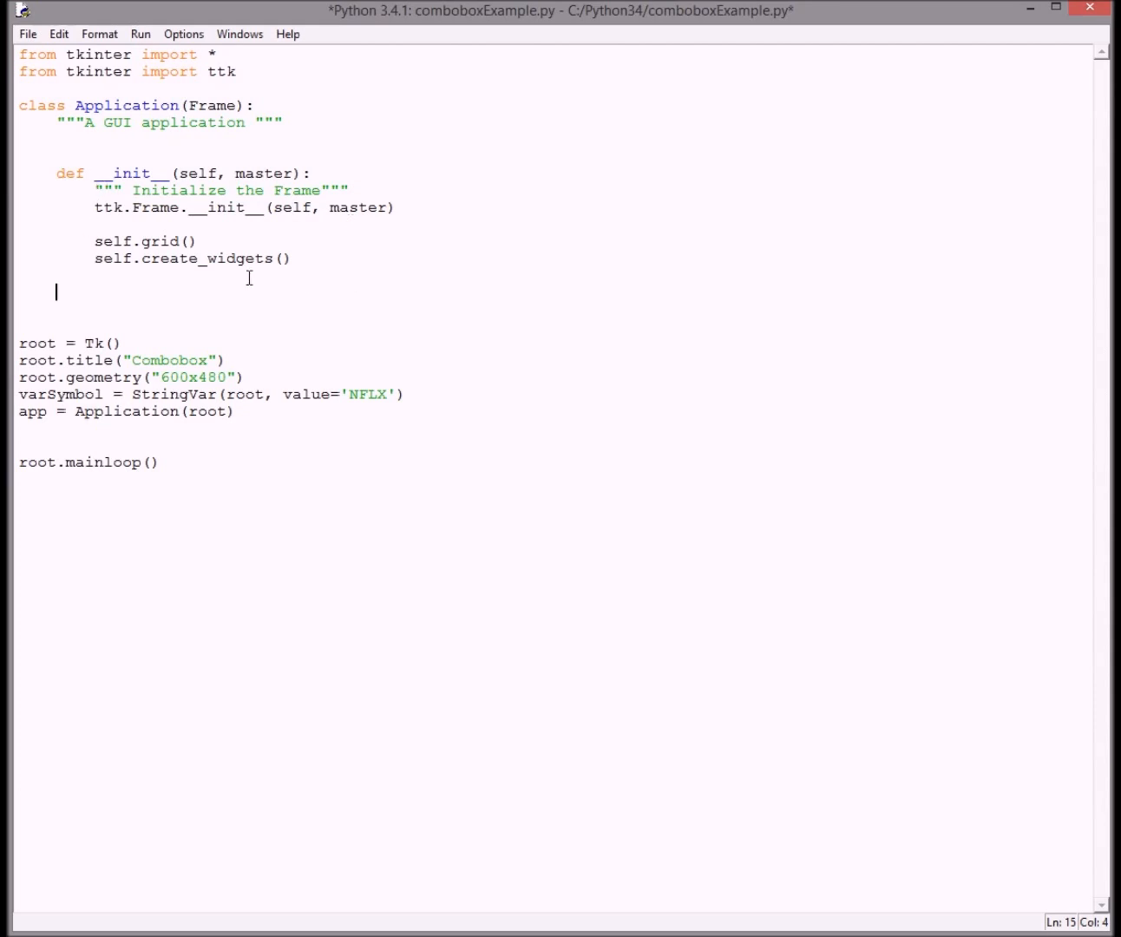
mouse_move(138, 281)
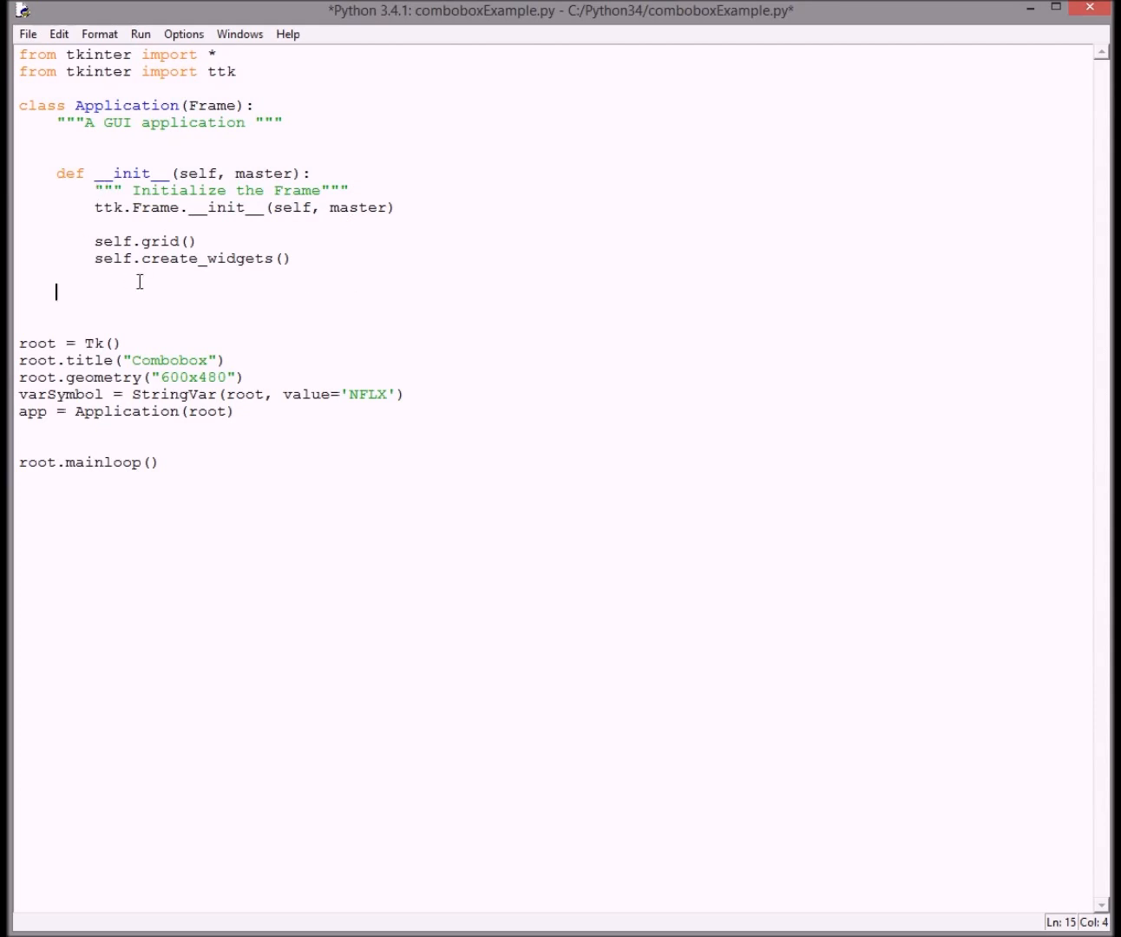
mouse_move(81, 285)
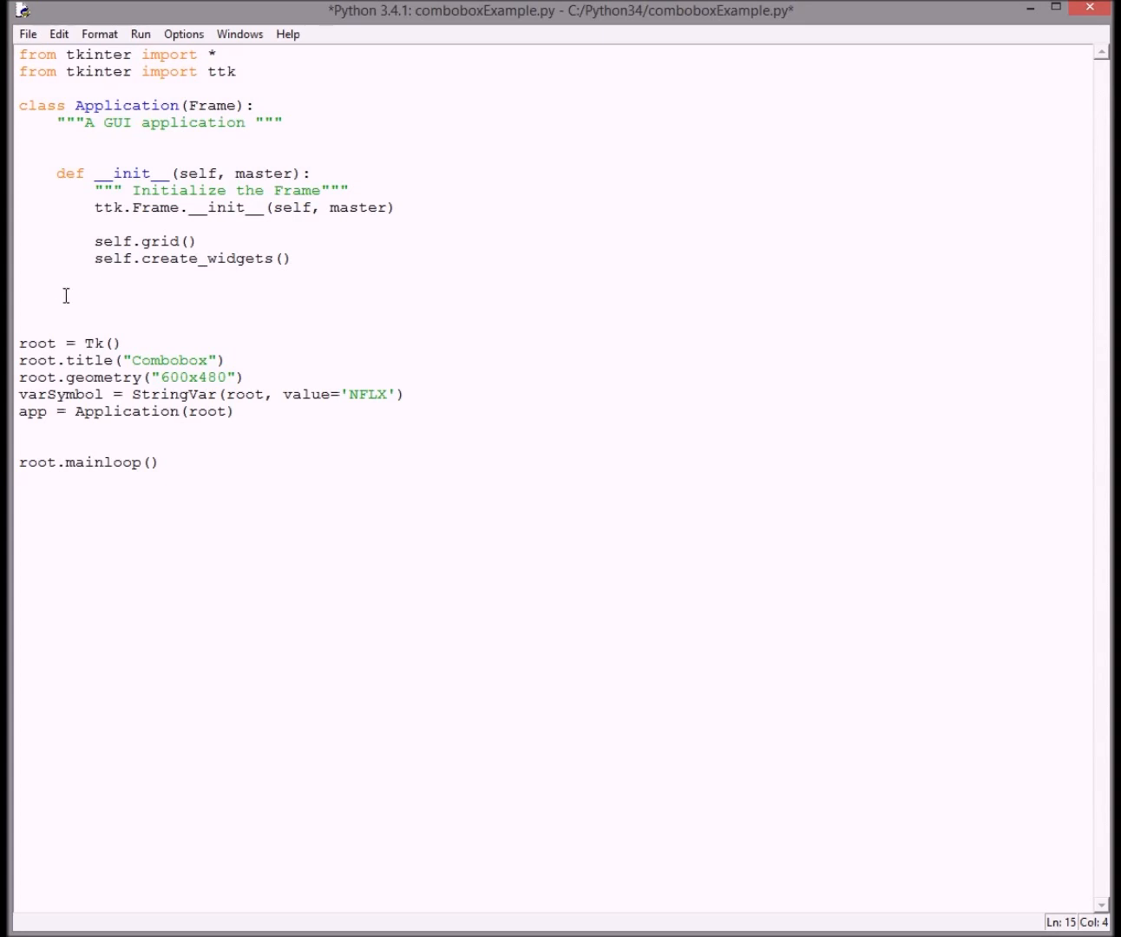
mouse_move(171, 270)
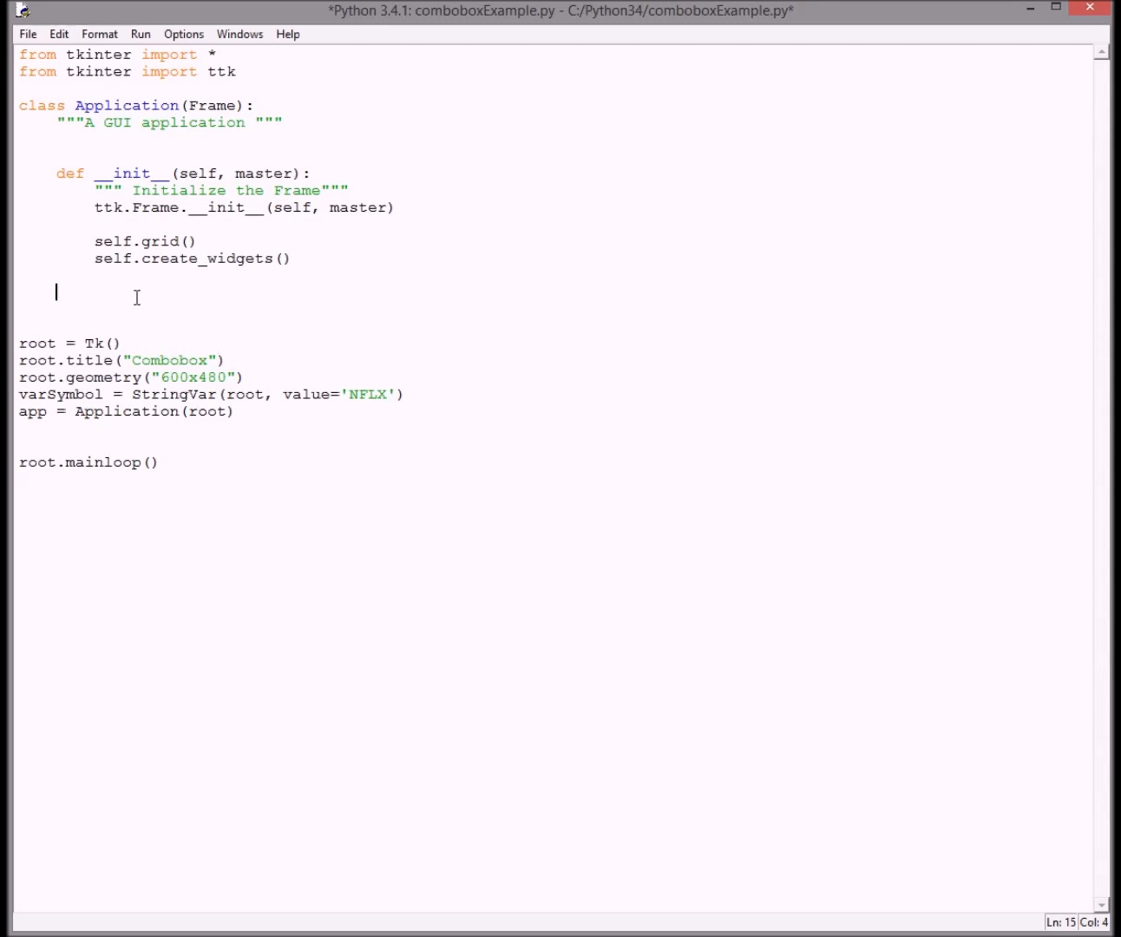
mouse_move(98, 294)
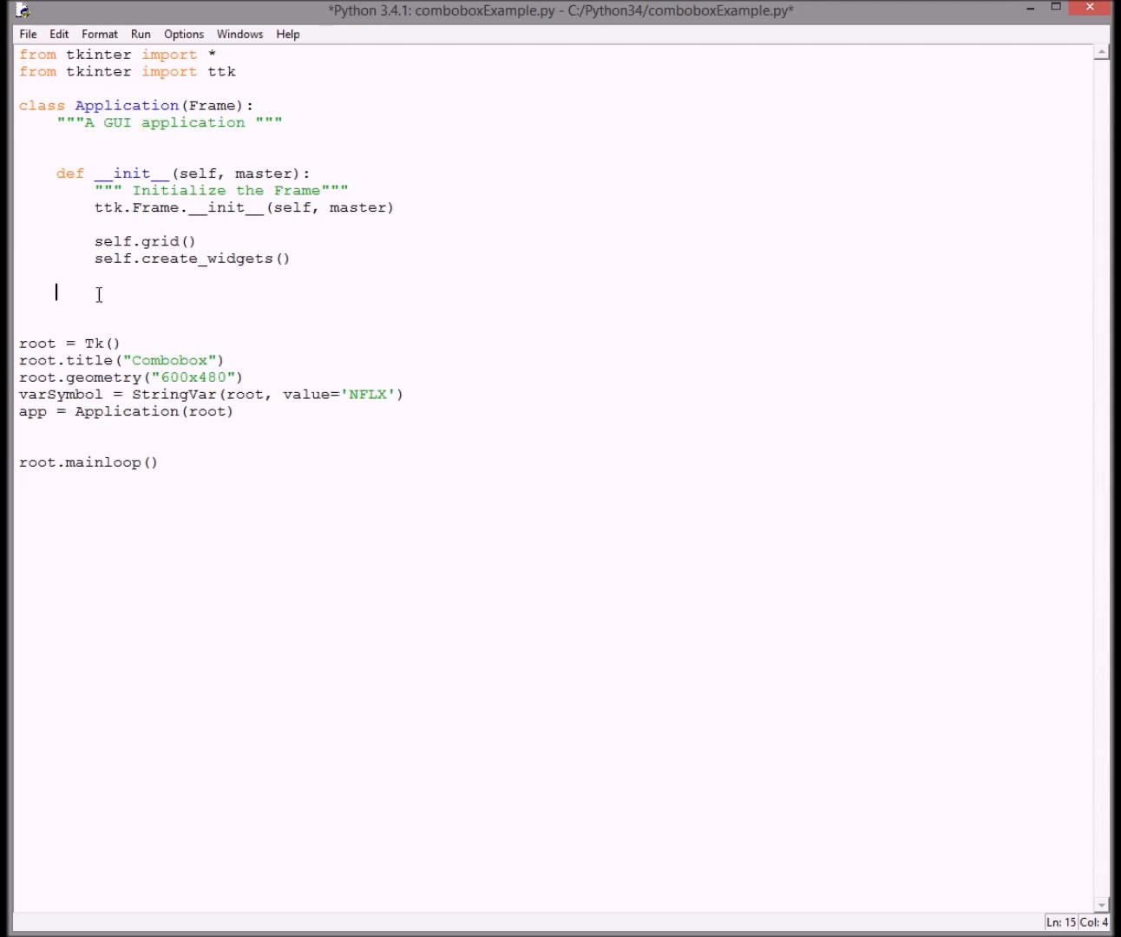
mouse_move(134, 295)
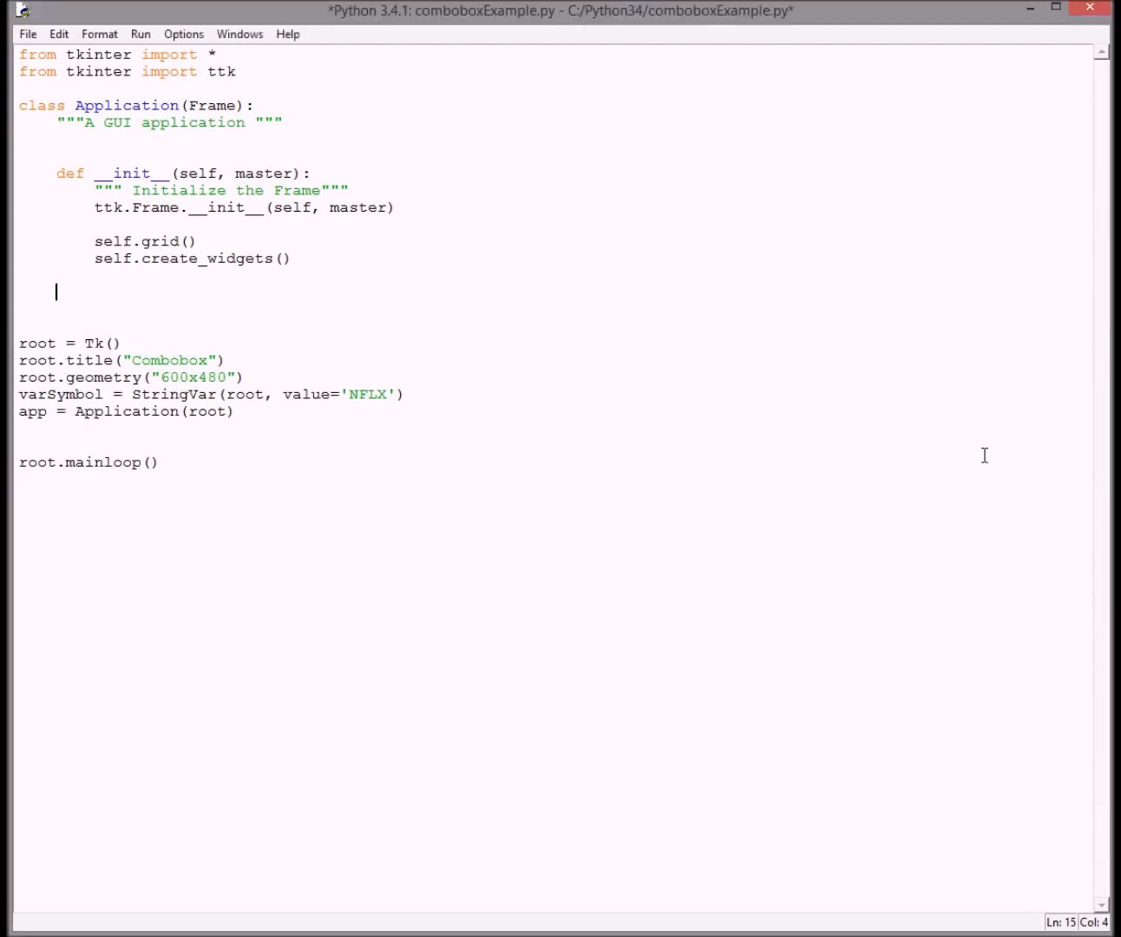
Write the method header def create_widgets(self): below __init__ in the Application class
type("def")
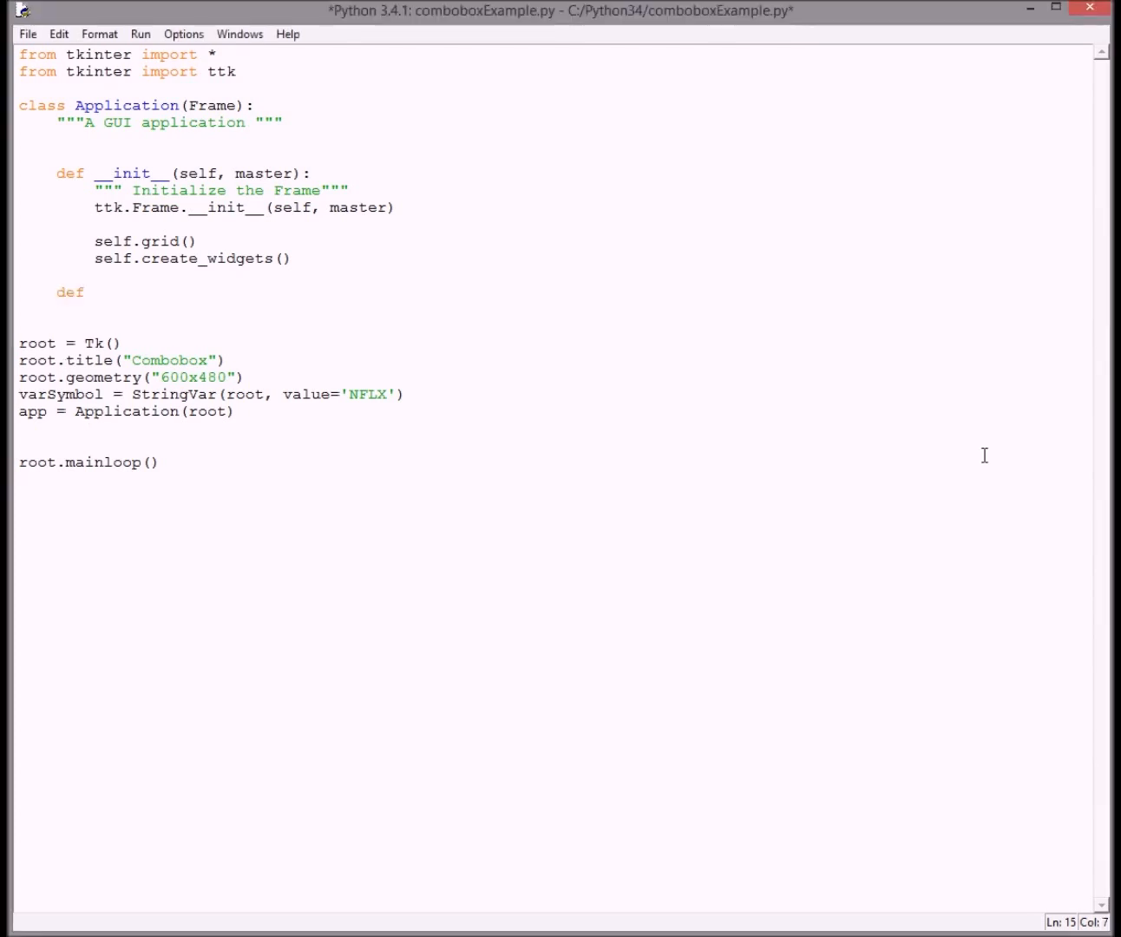
type("creat")
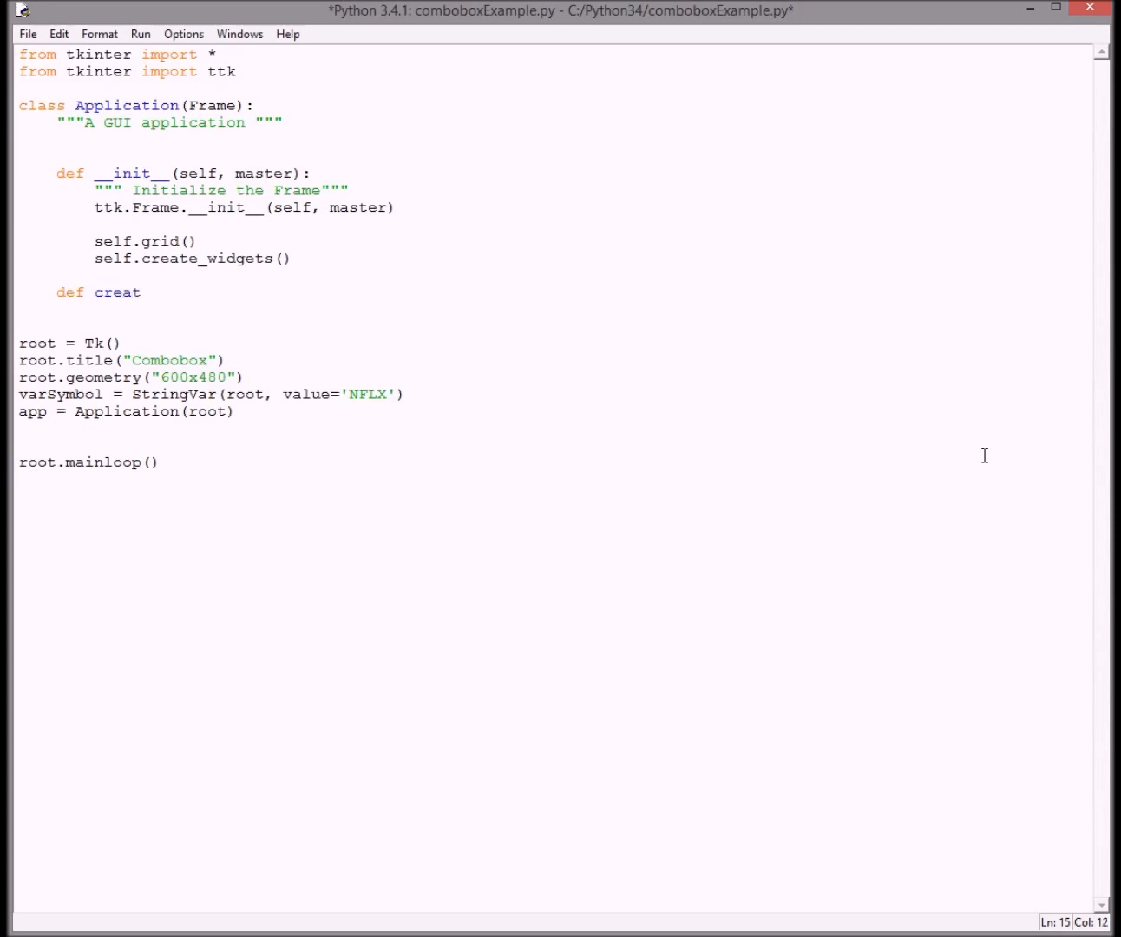
type("e_")
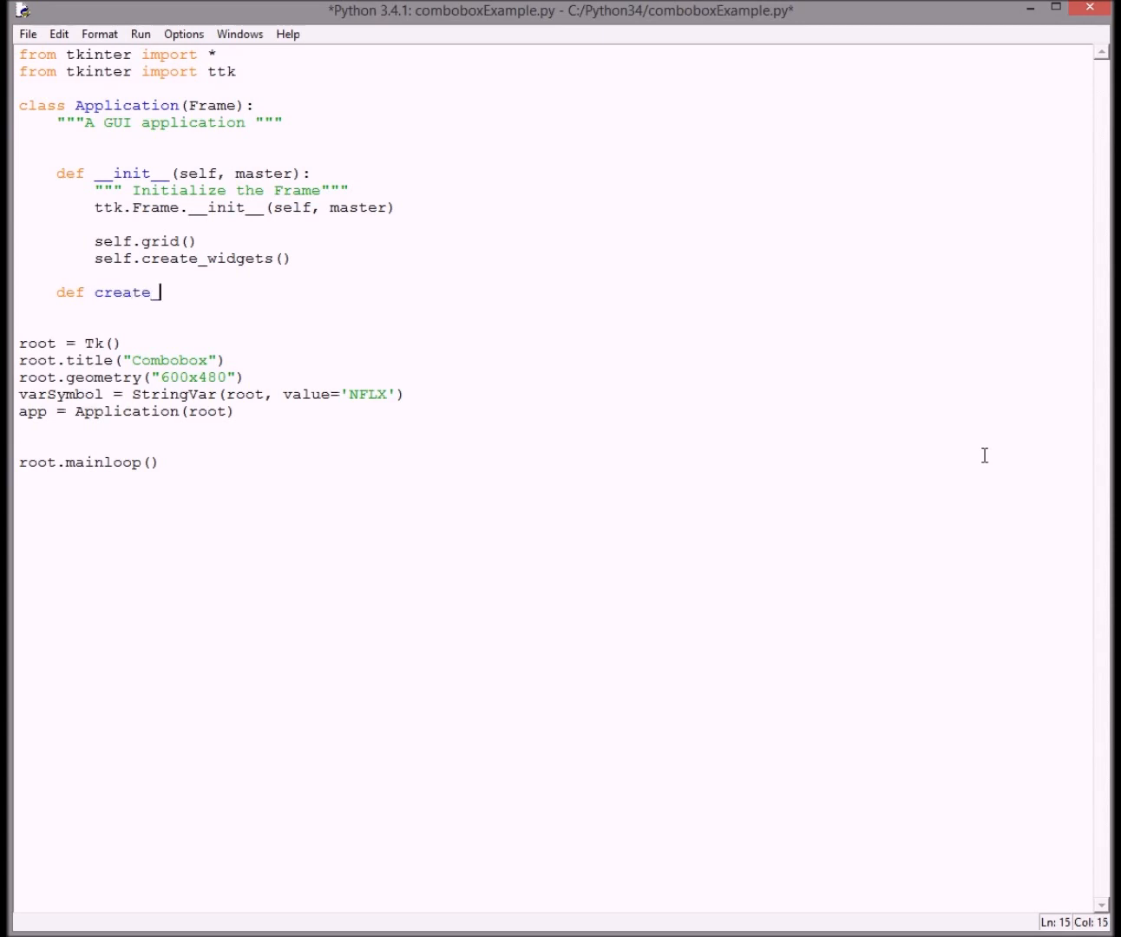
type("widge")
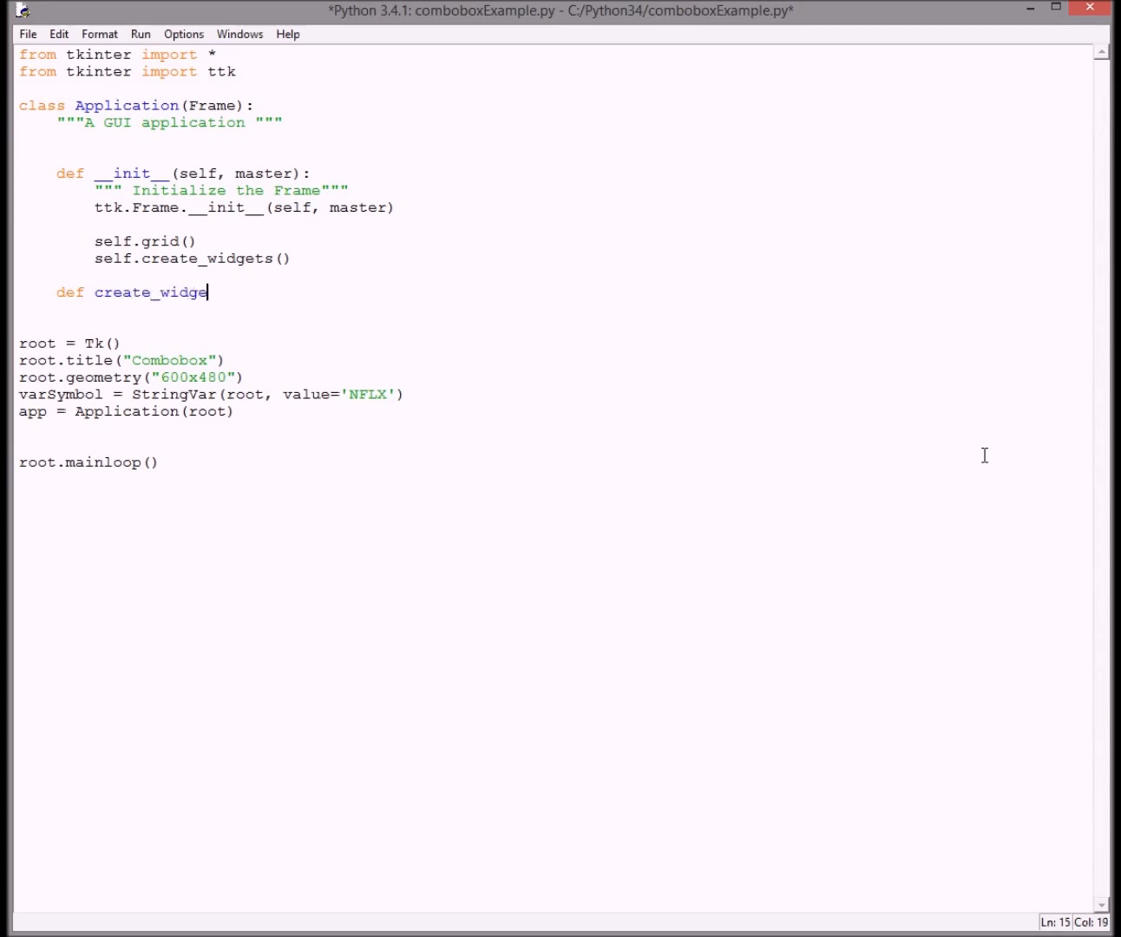
type("ts")
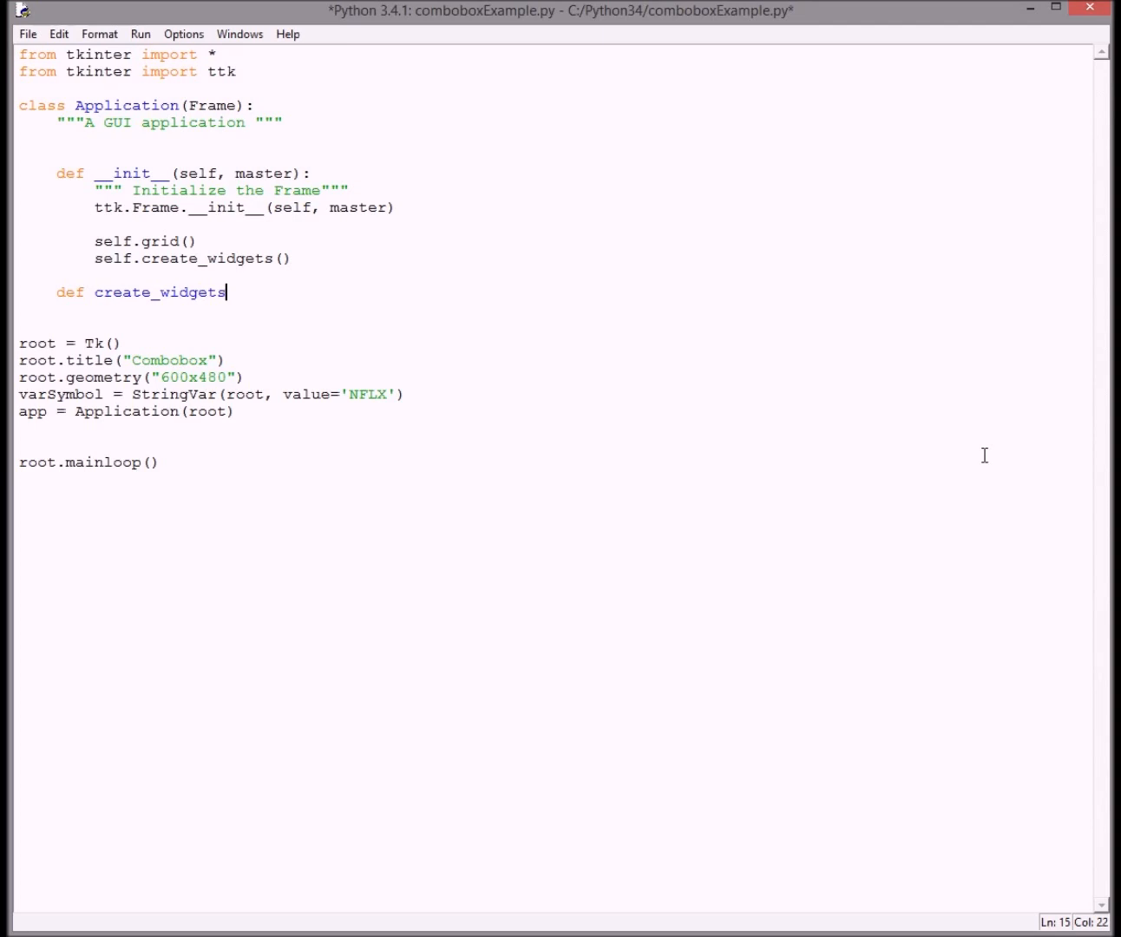
type("()")
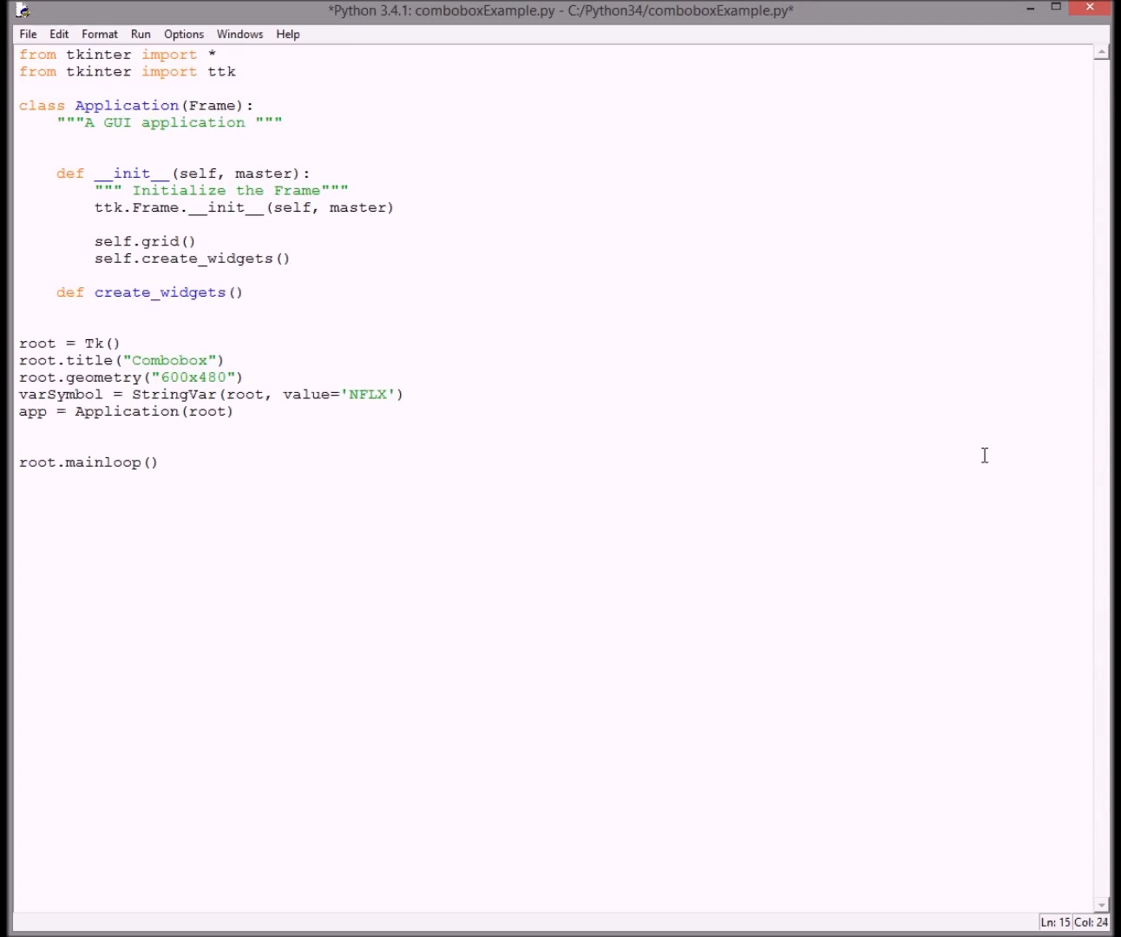
type(":")
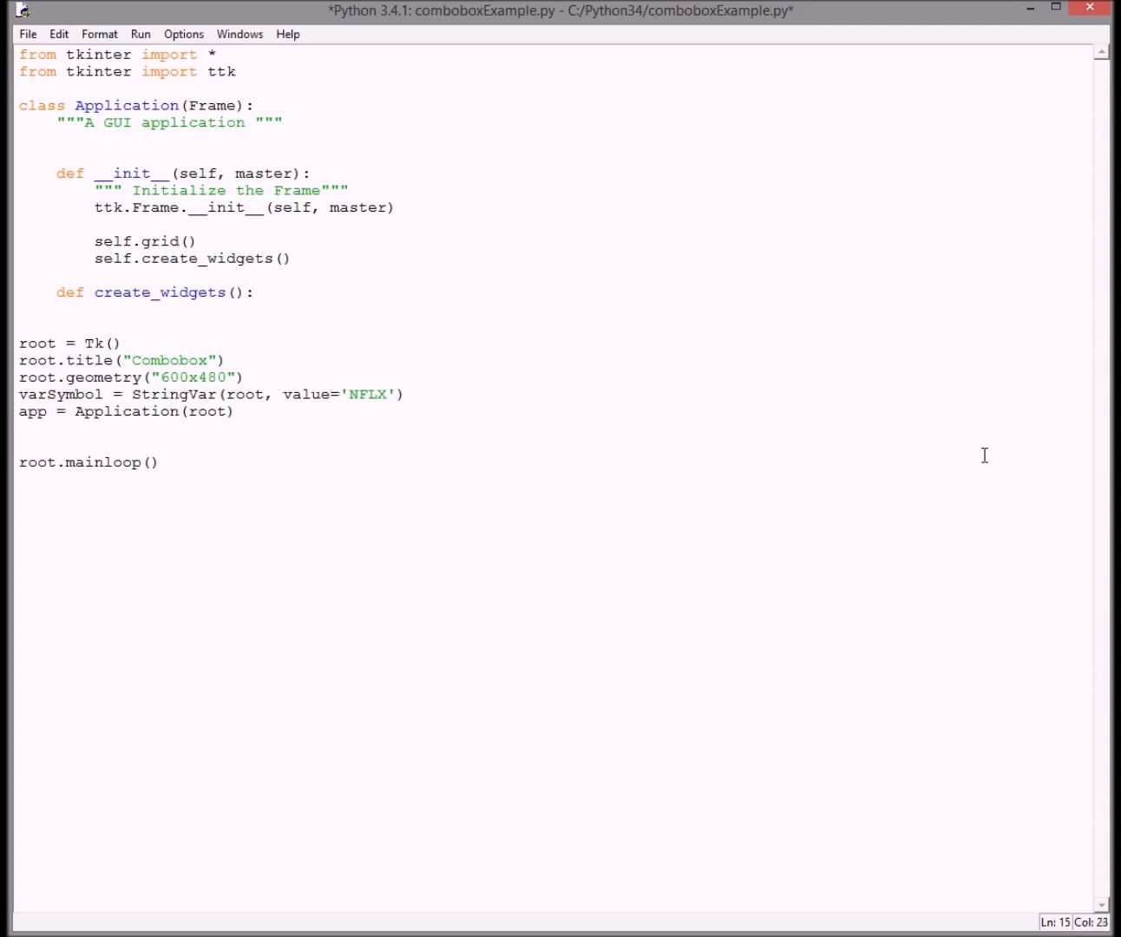
type("self")
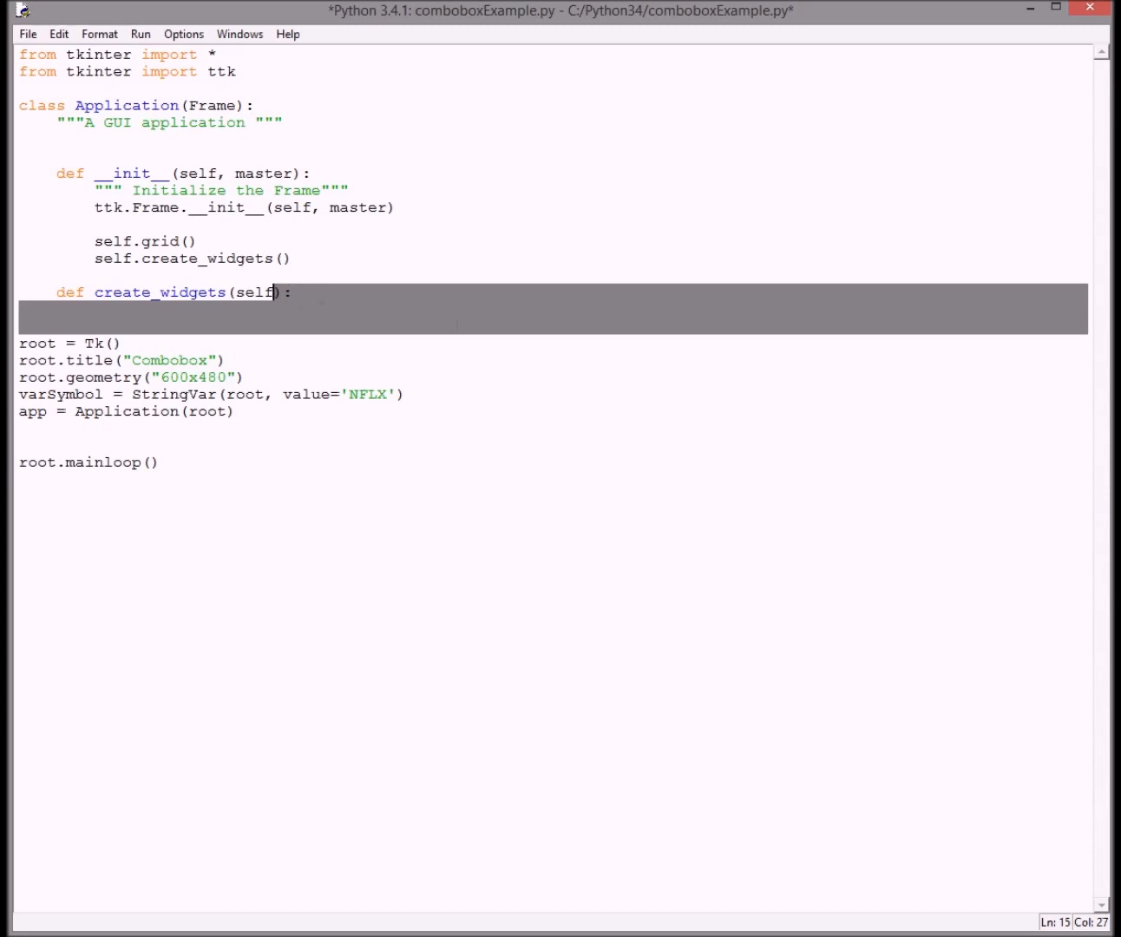
left_click(293, 293)
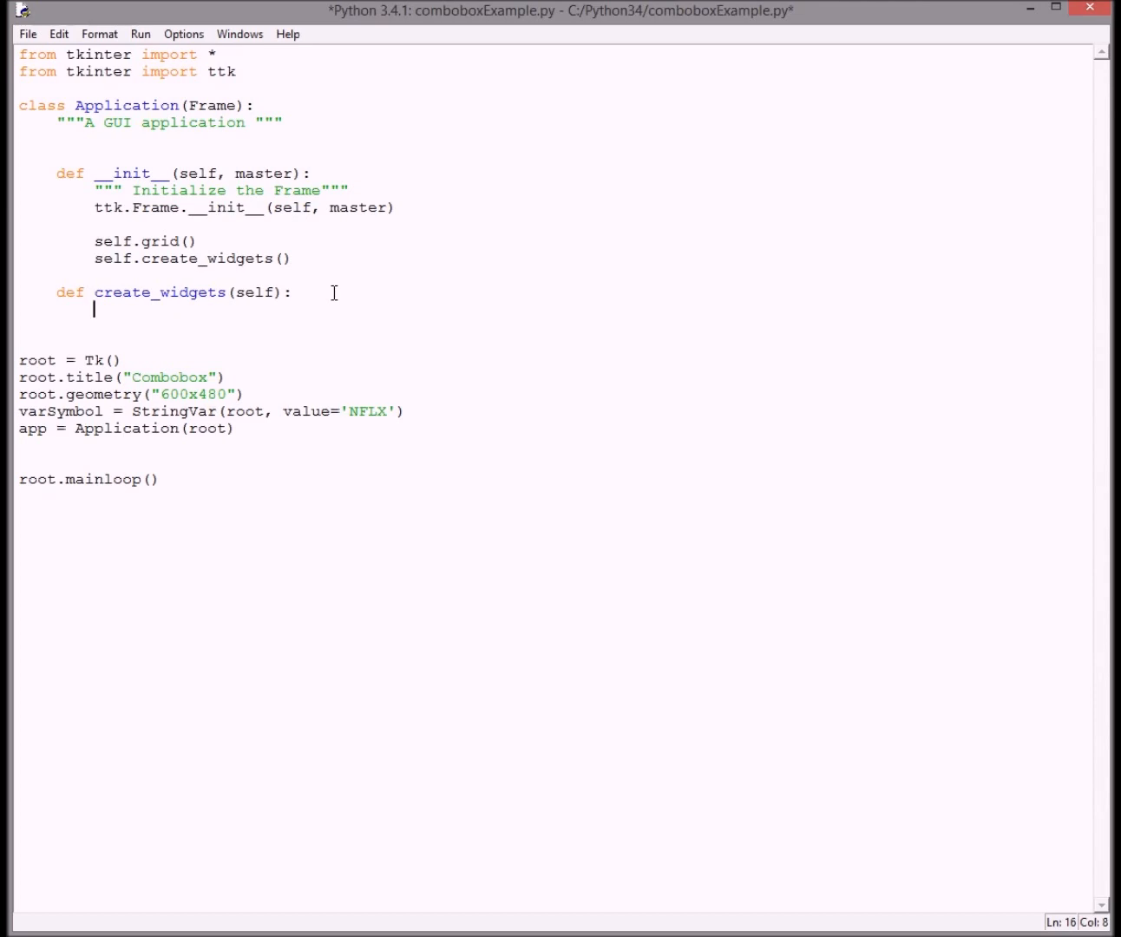
Define myFont as the ('Lucida Grande', 12) tuple inside create_widgets
type("my")
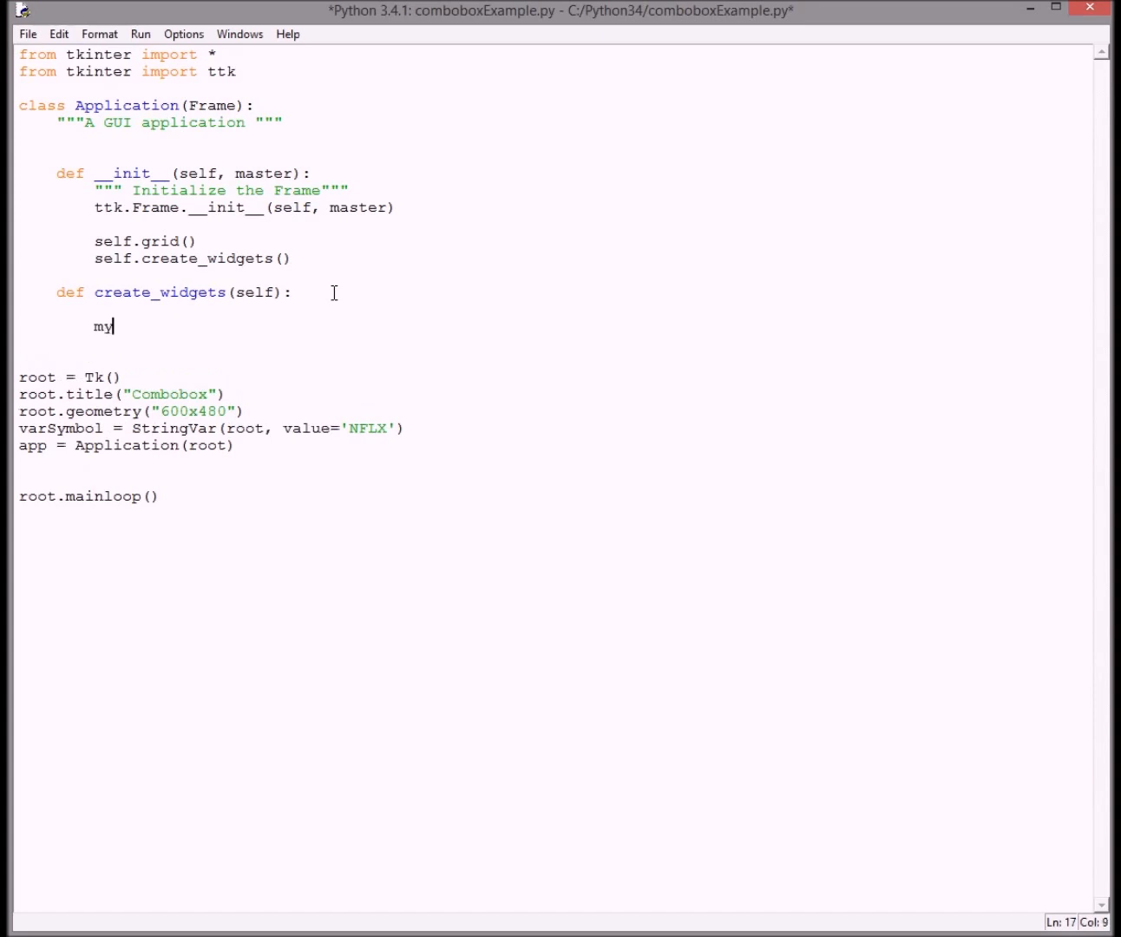
type("Font =")
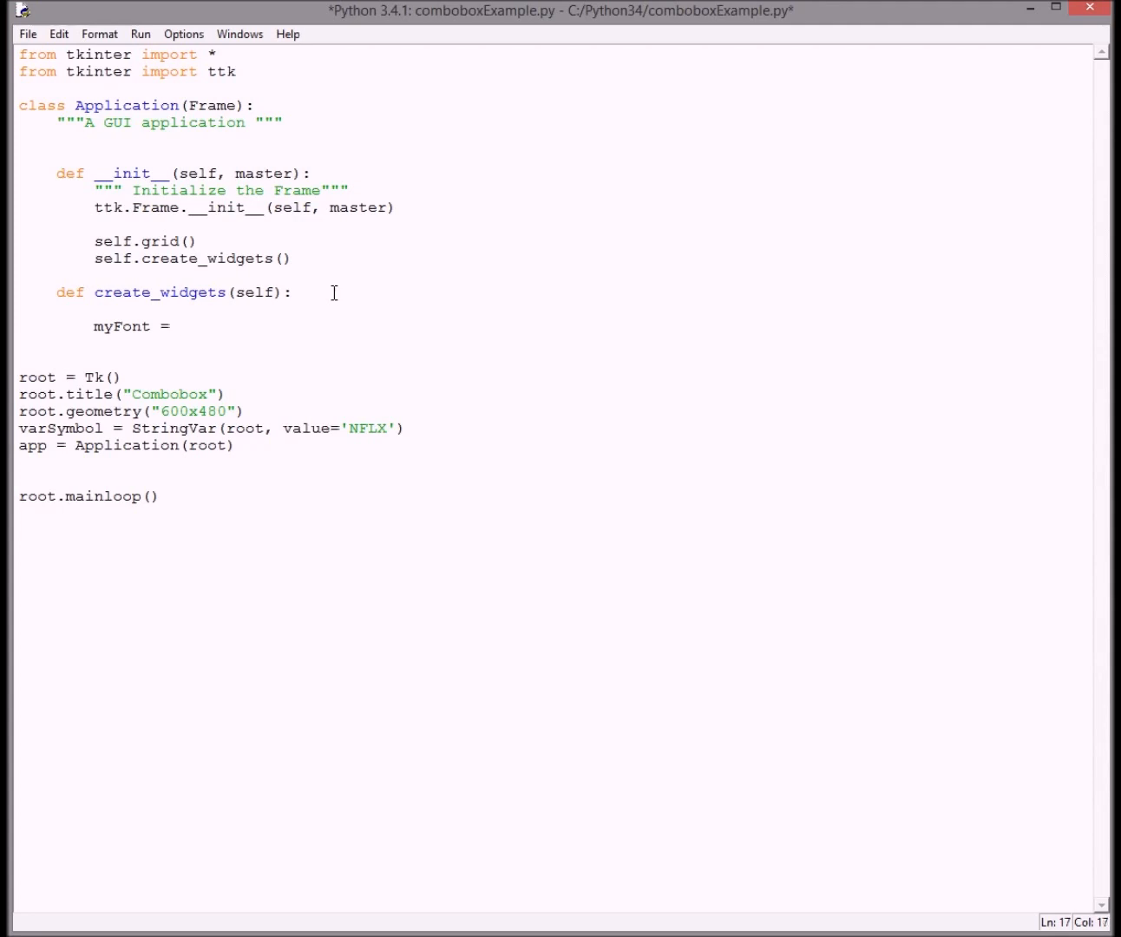
type("()")
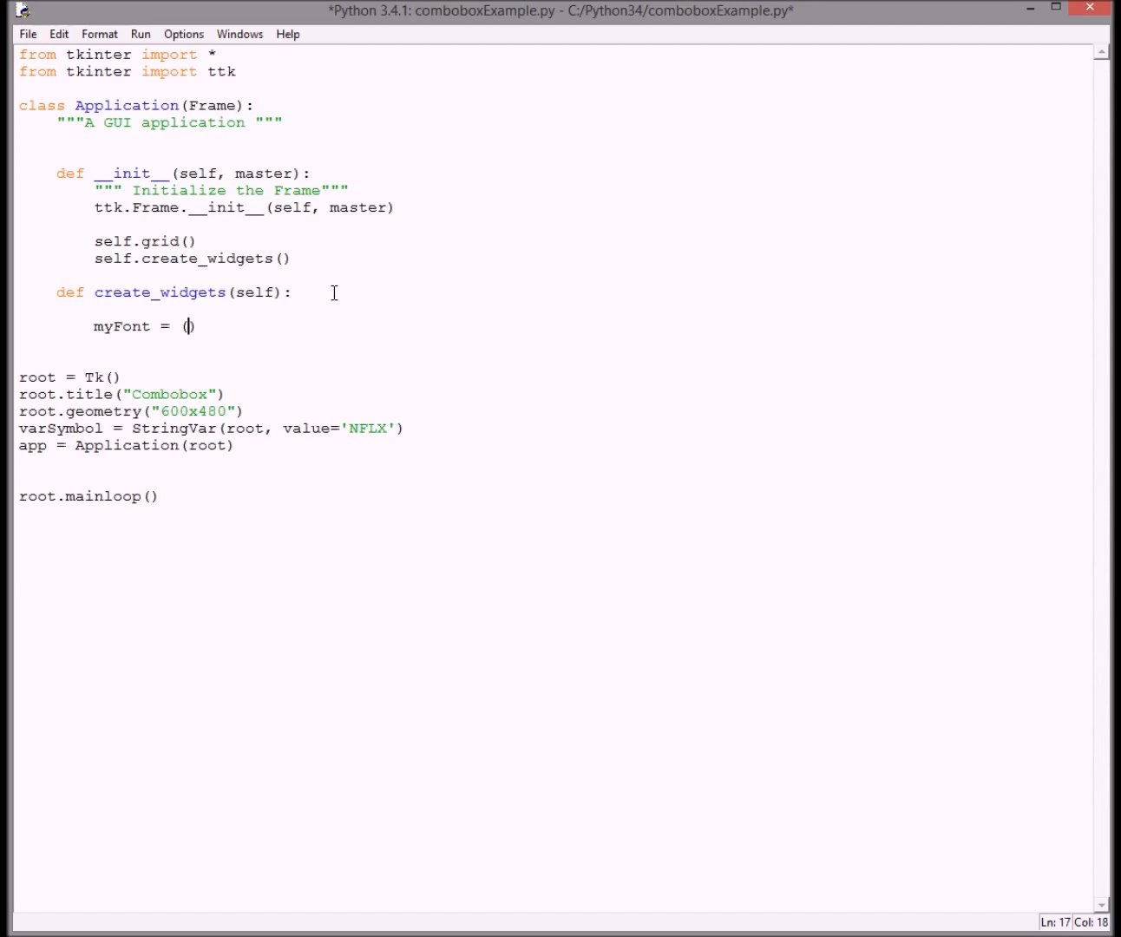
type("'I'")
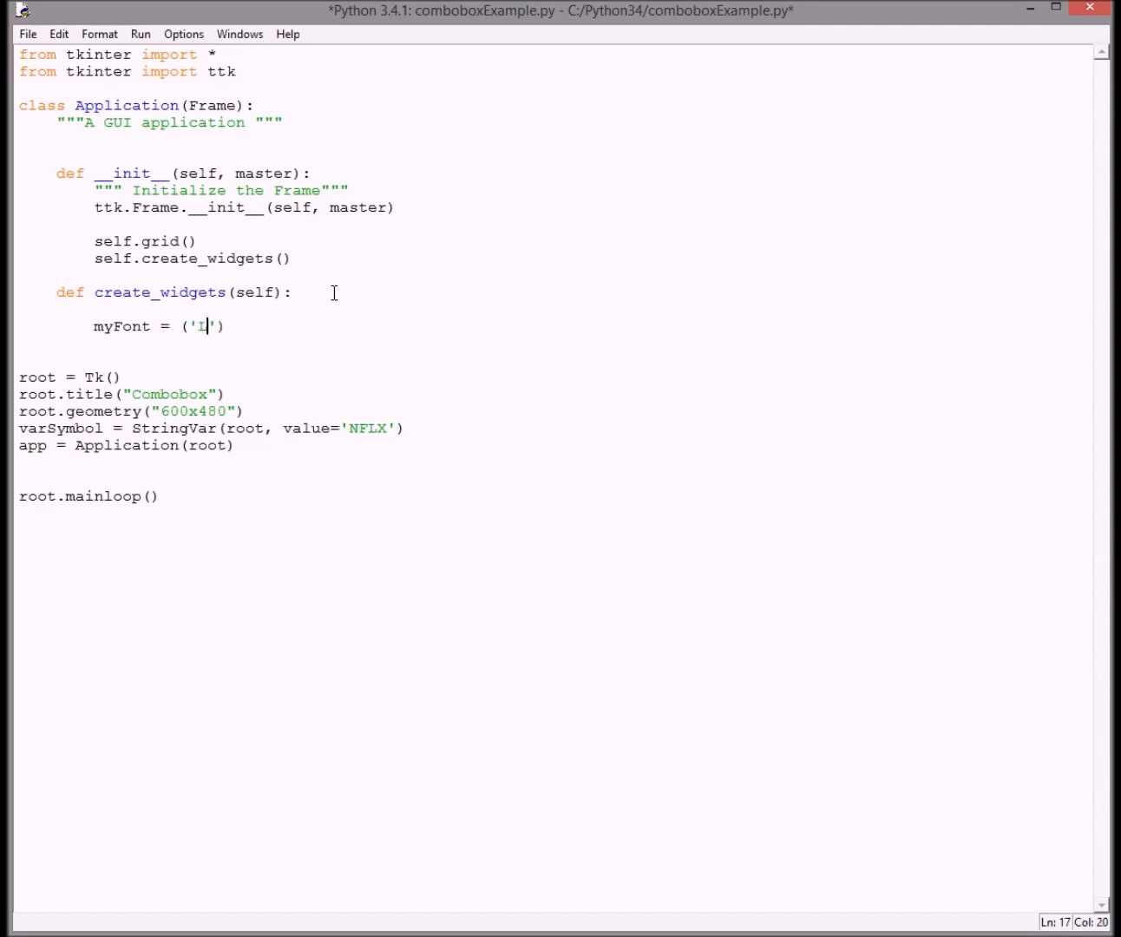
type("ucid")
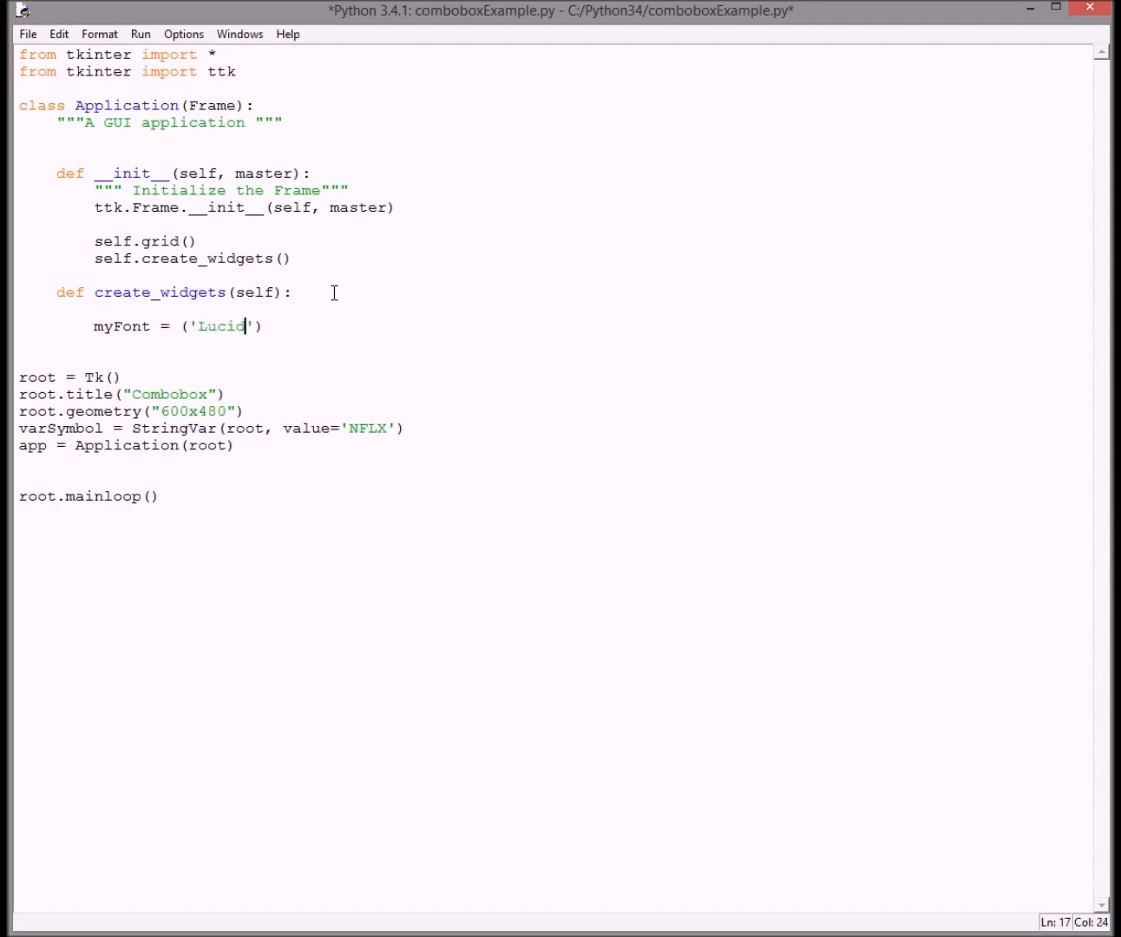
type("a")
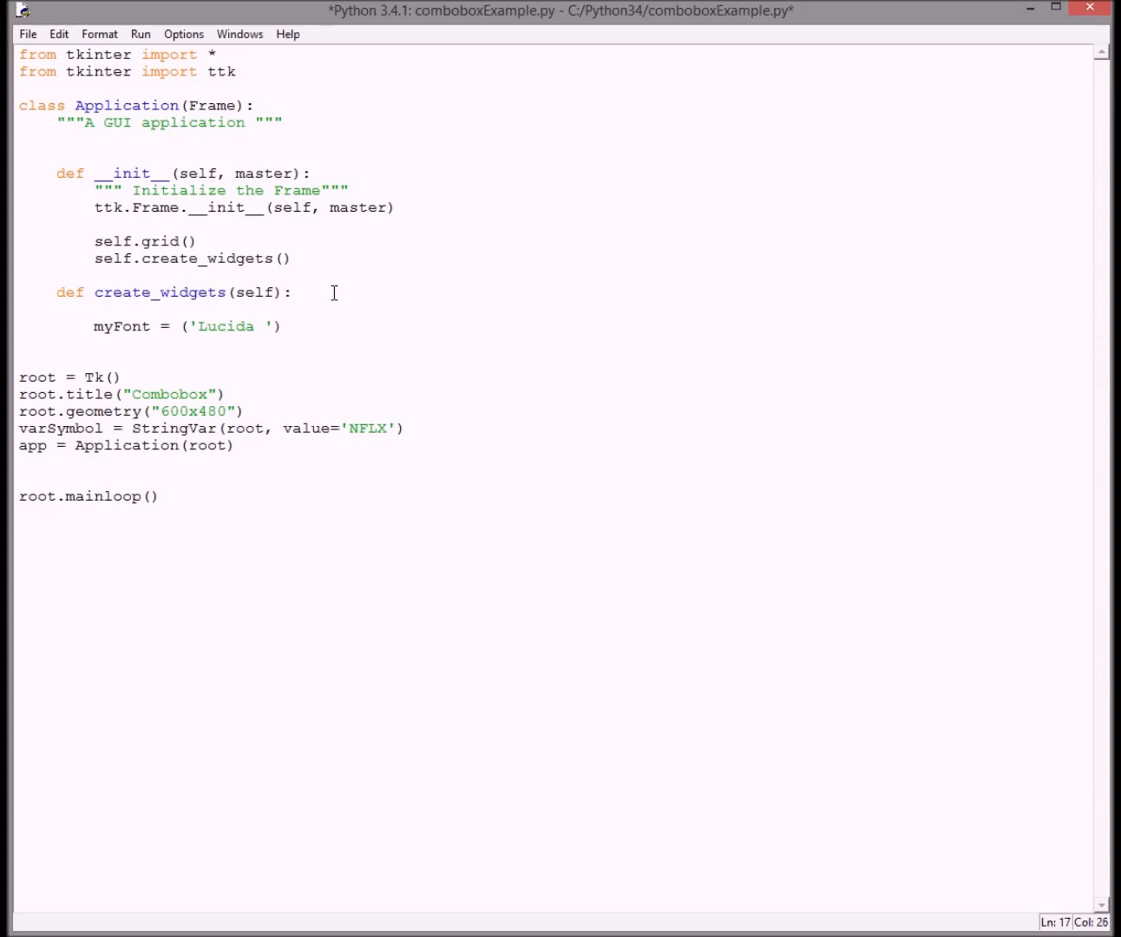
type("Grande")
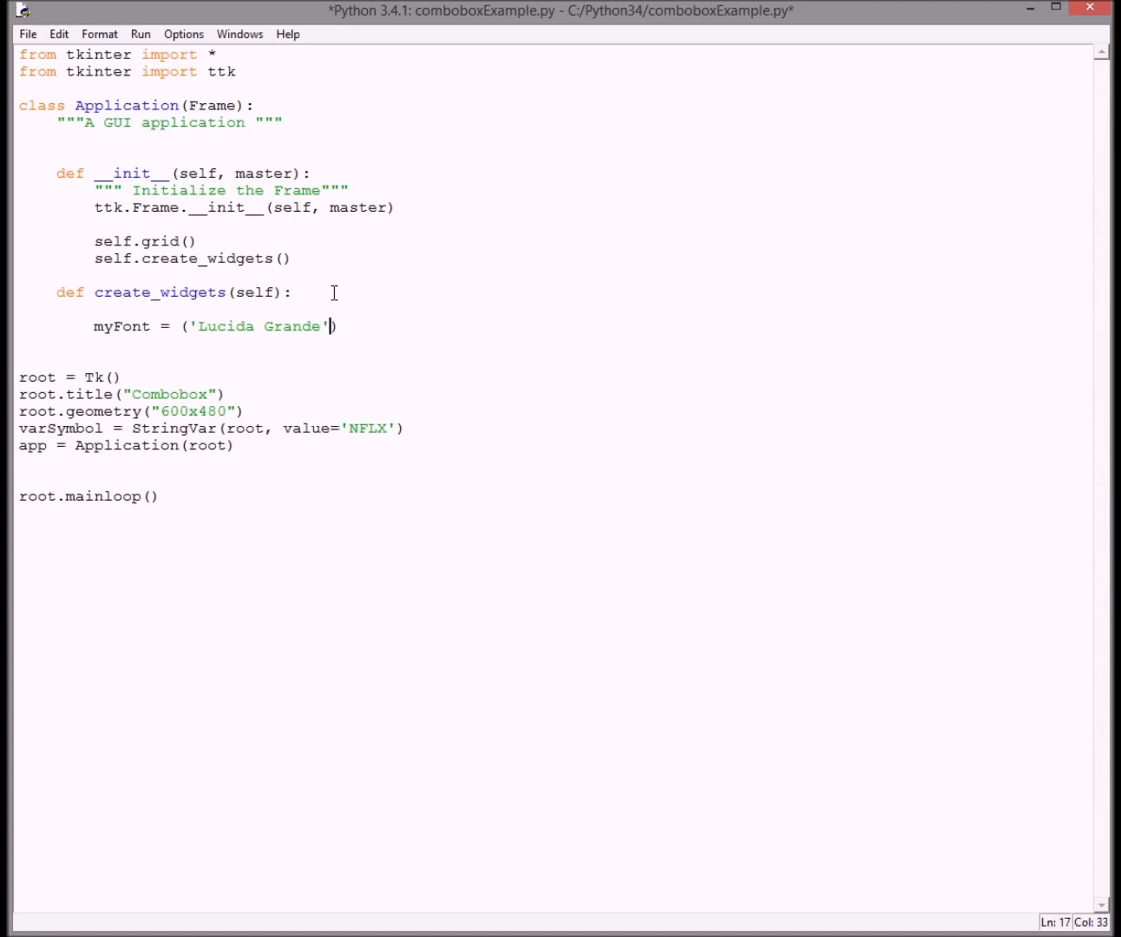
type("\", \"")
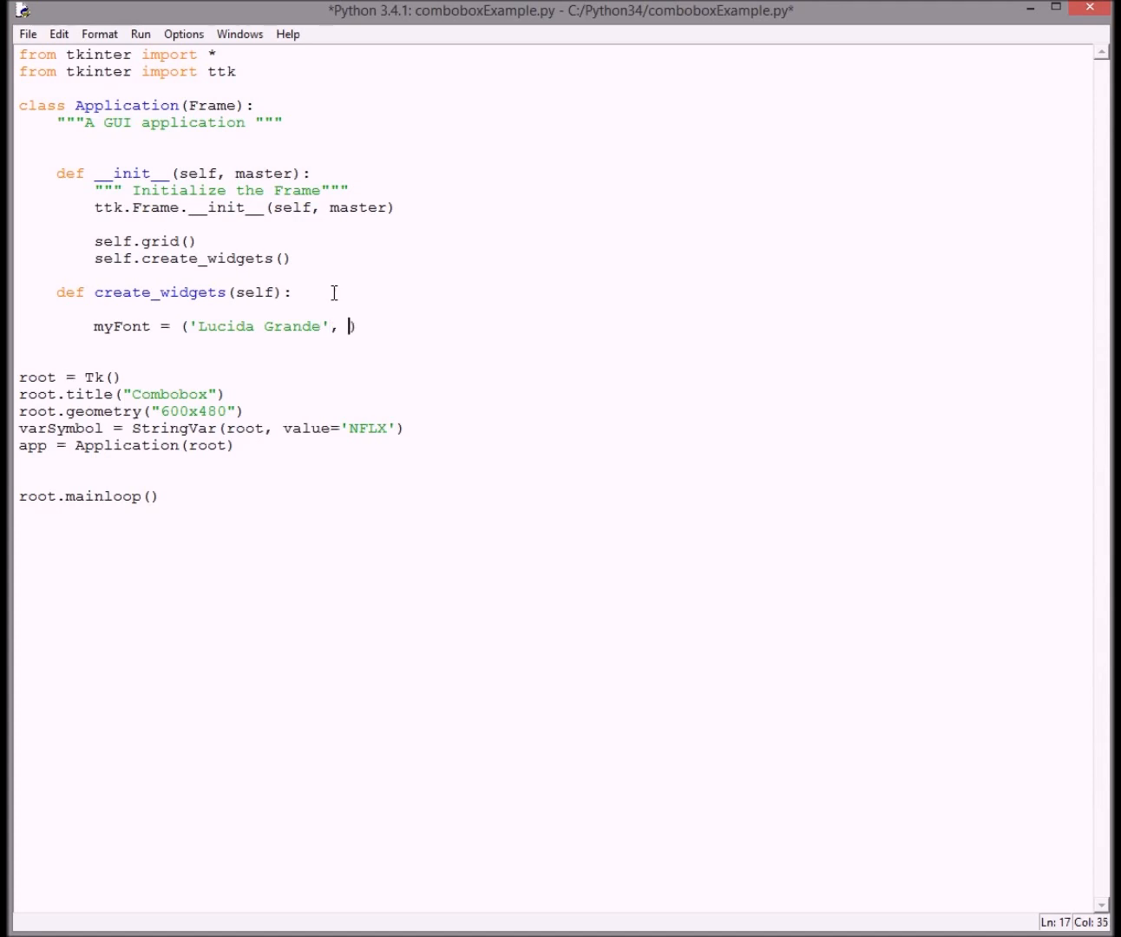
type("12")
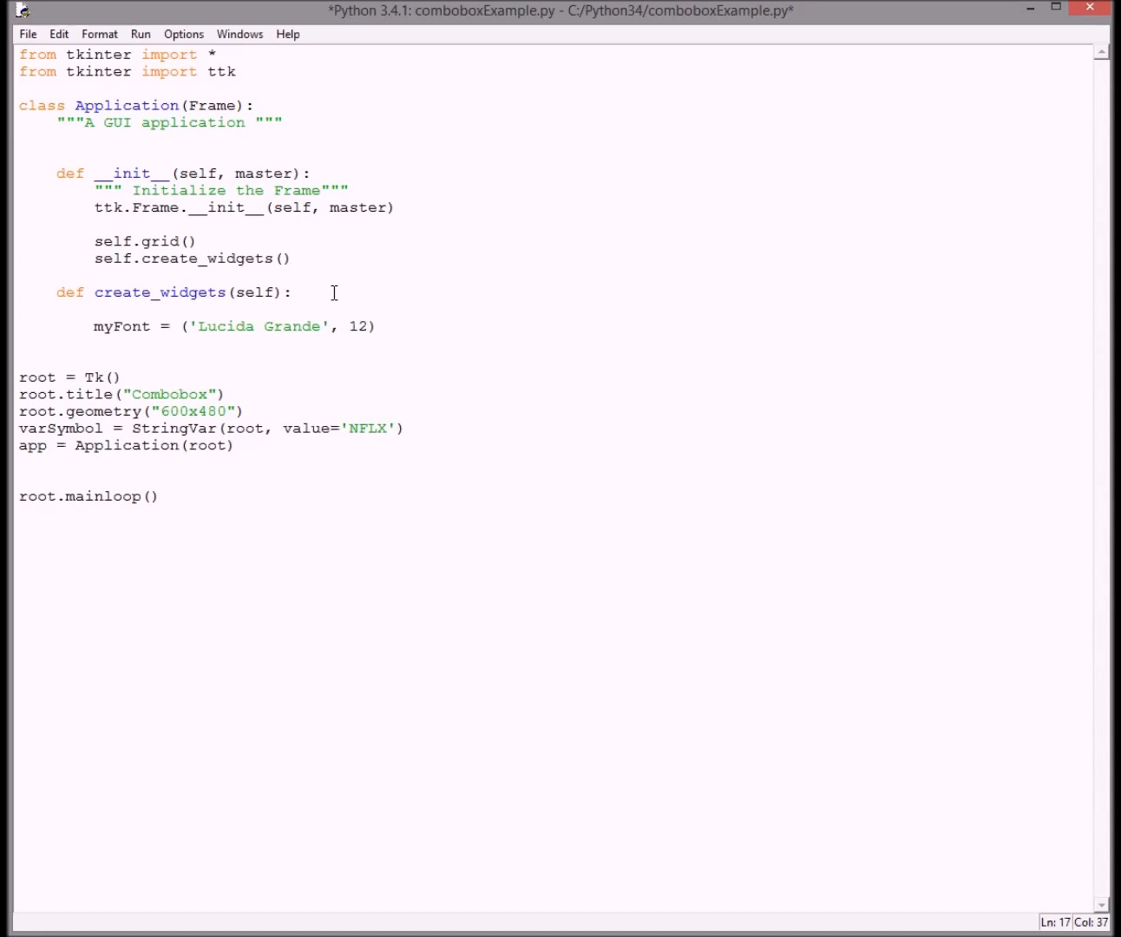
mouse_move(304, 308)
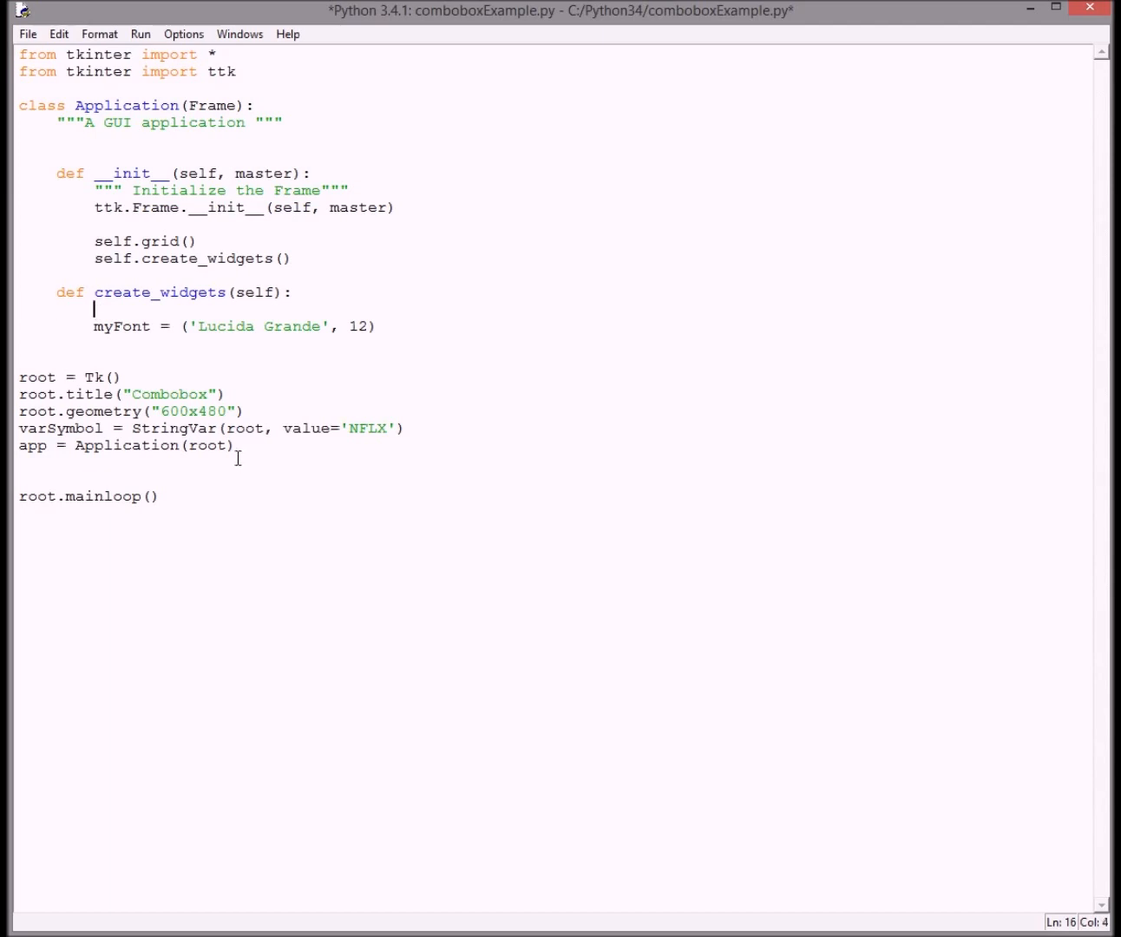
Add the docstring """ create the window layout. """ to create_widgets
type("\"")
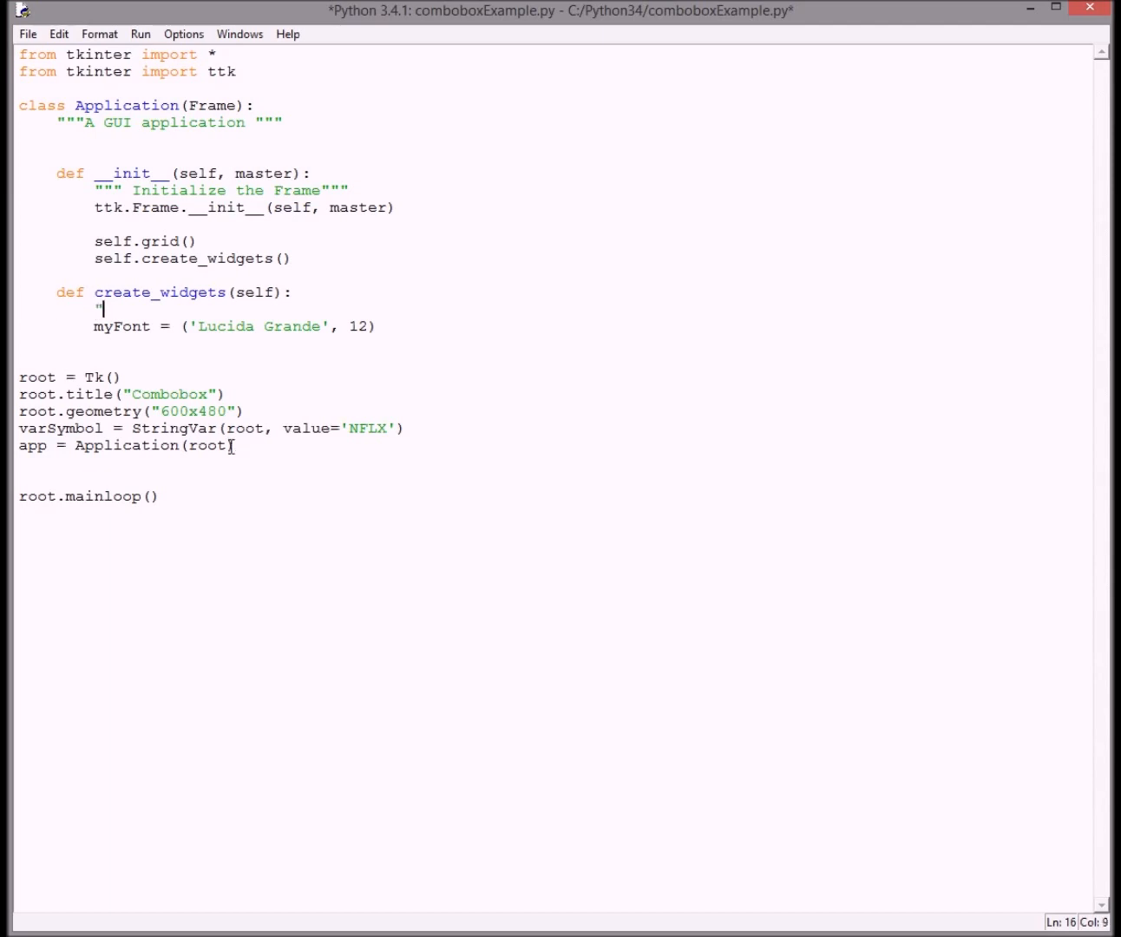
type("\"\"")
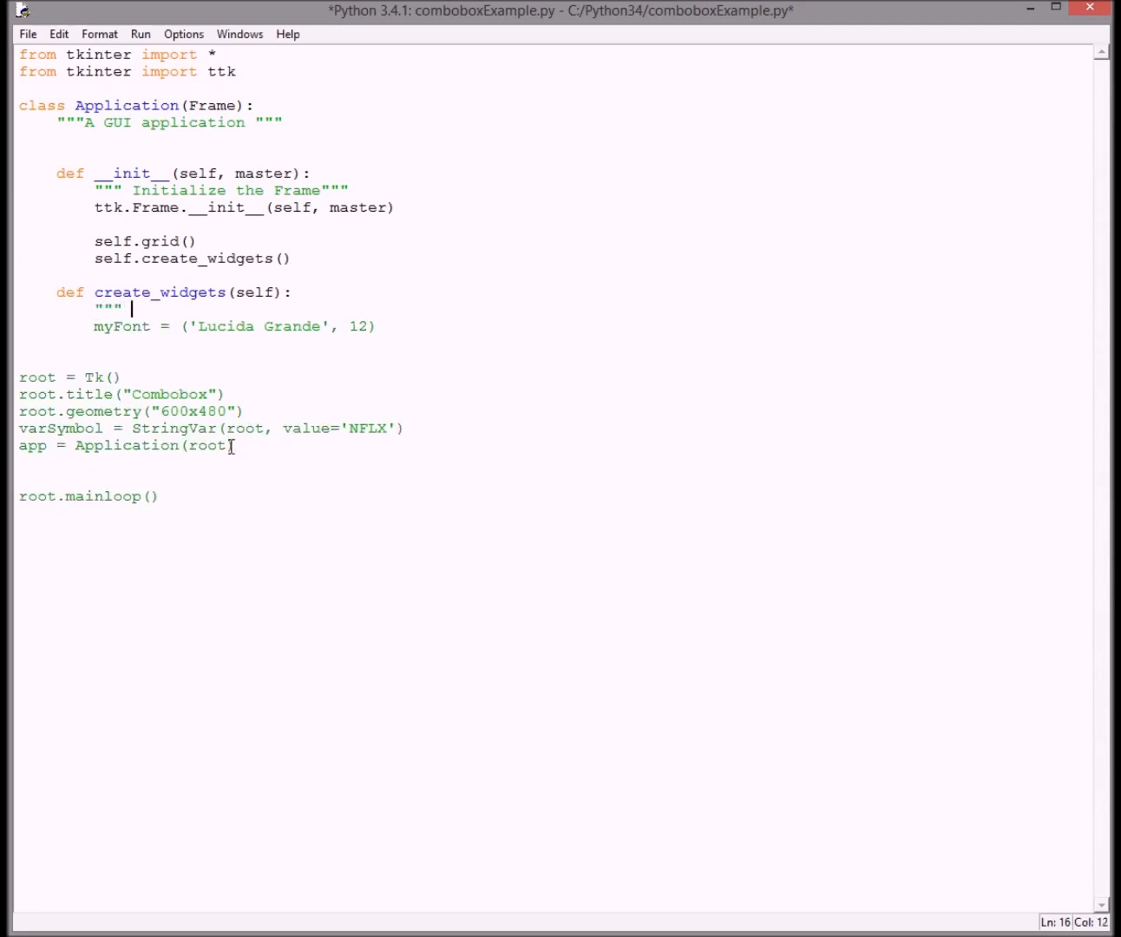
type("create a")
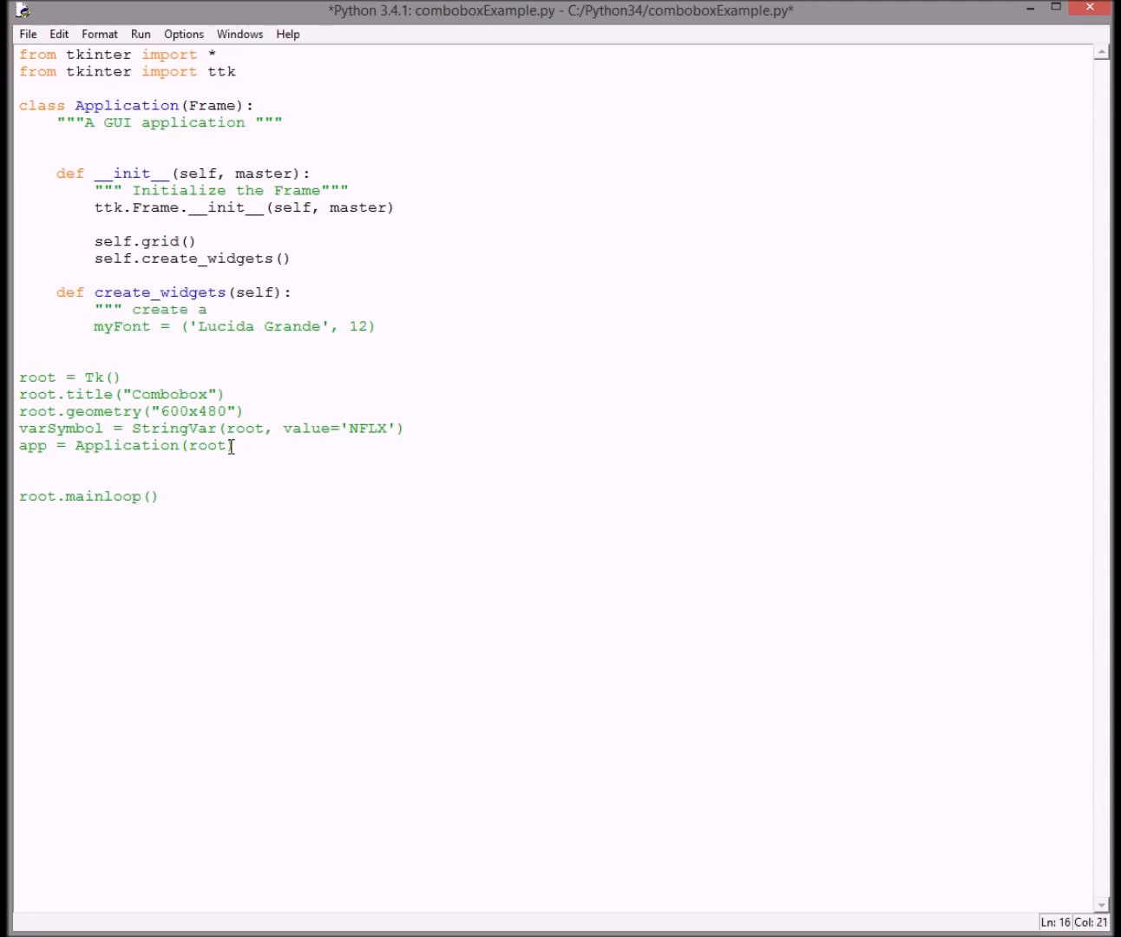
type("the")
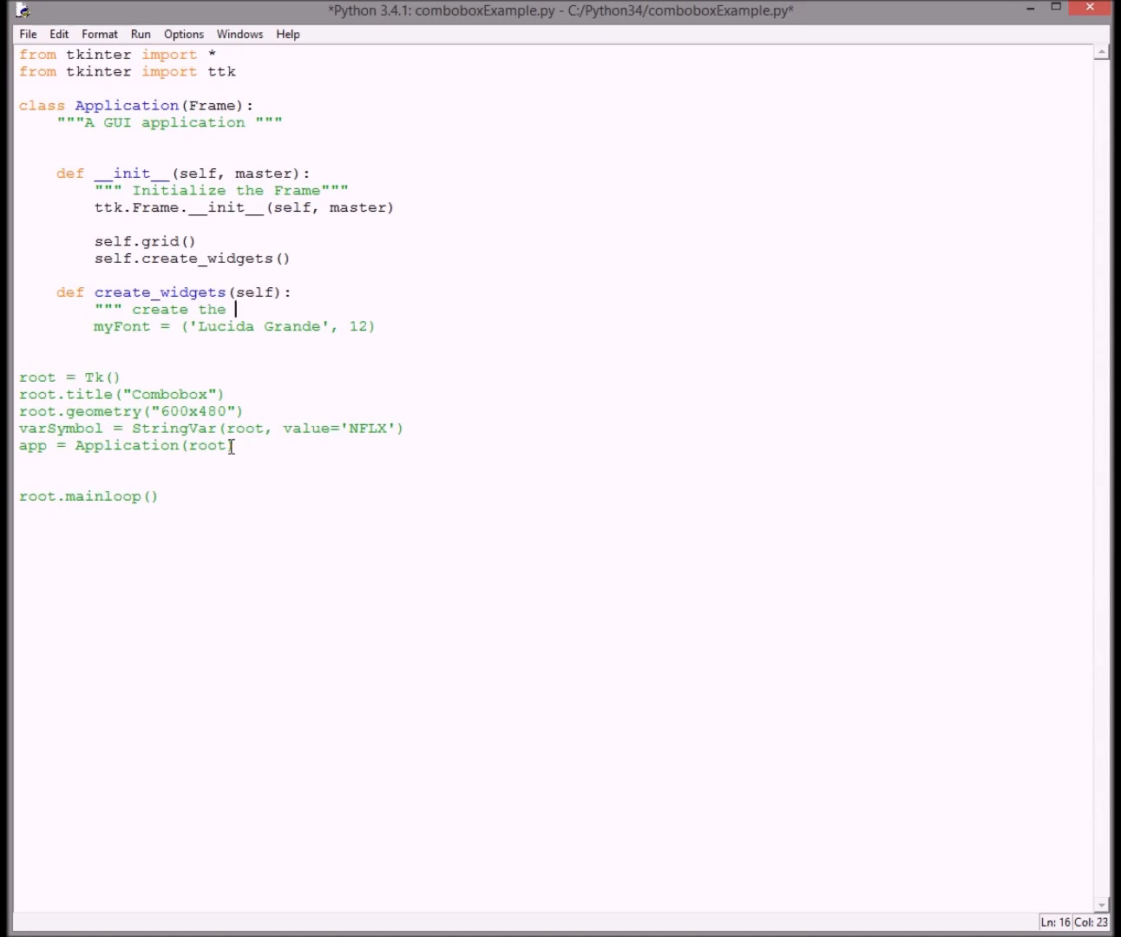
type("window layo")
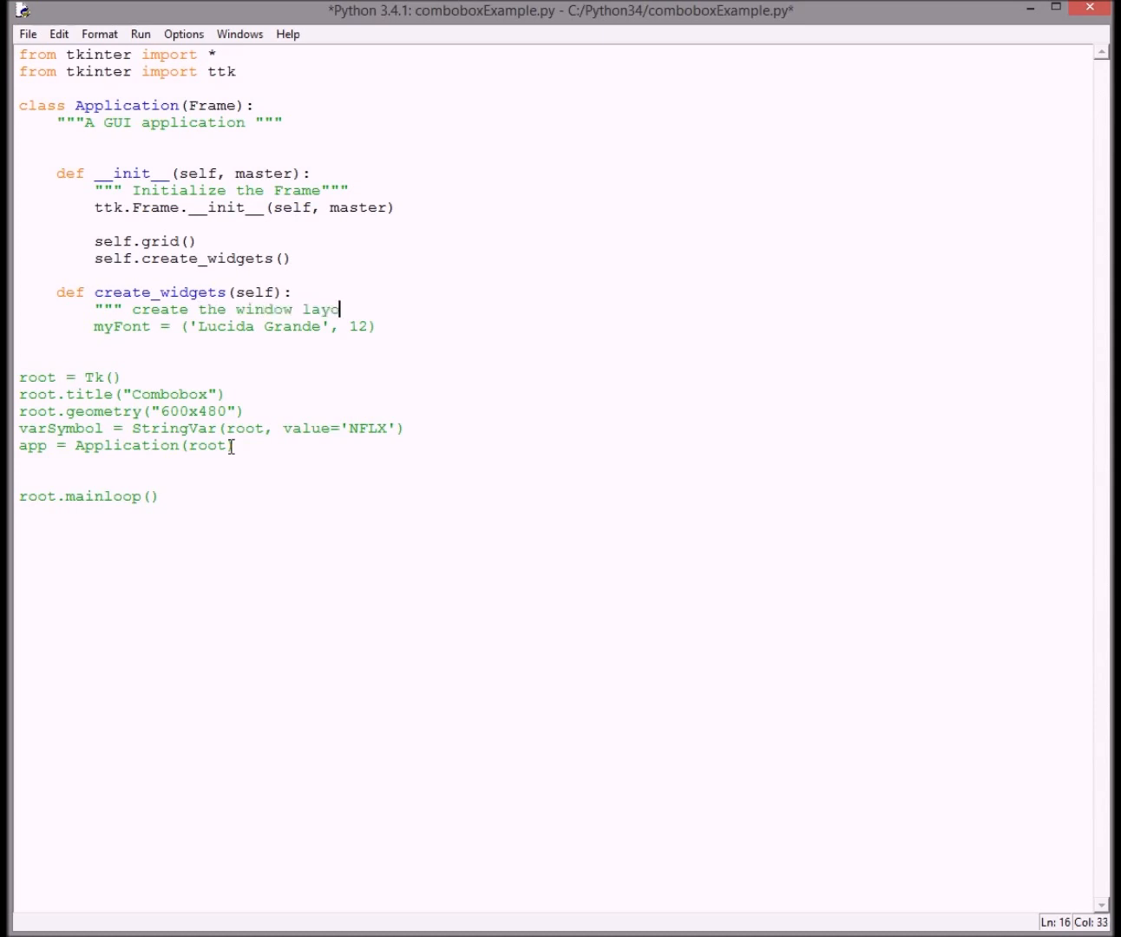
type("ut.")
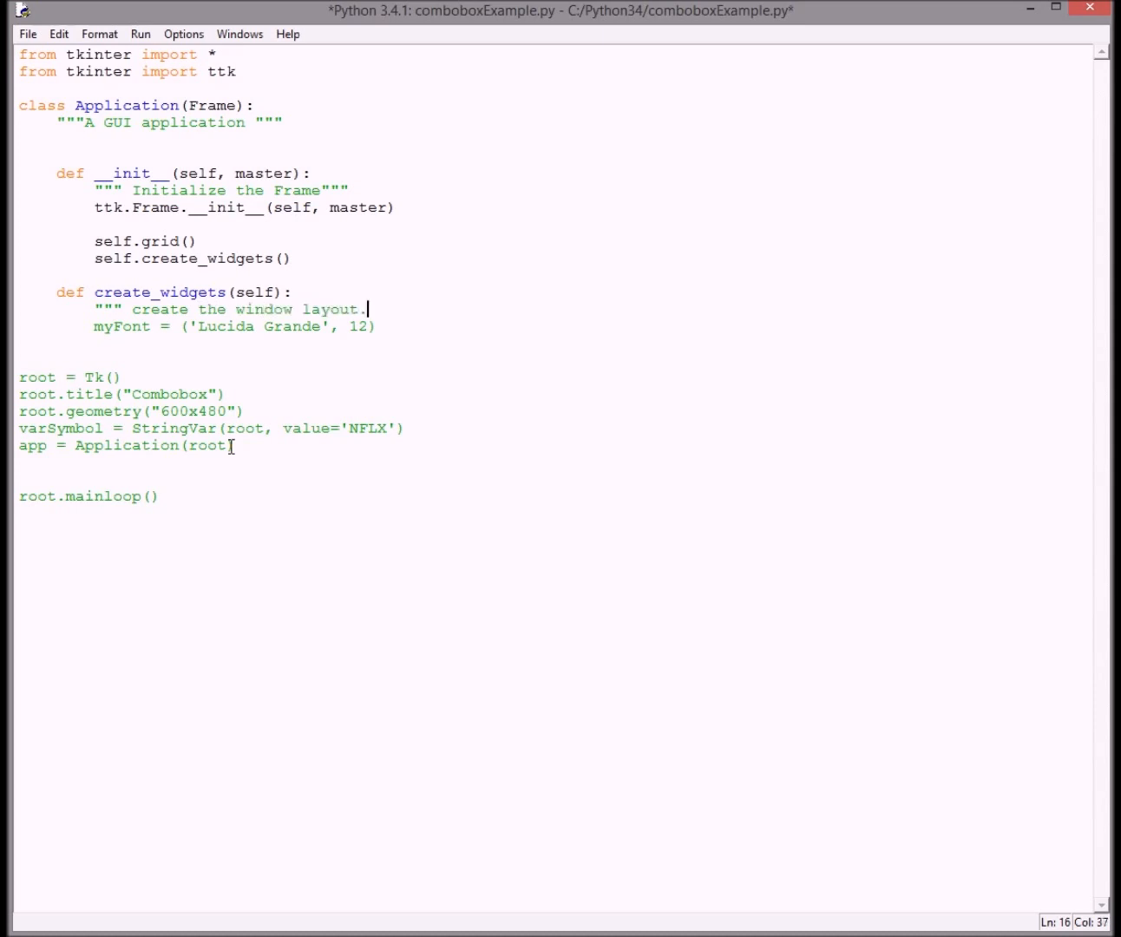
type("\"\"\"")
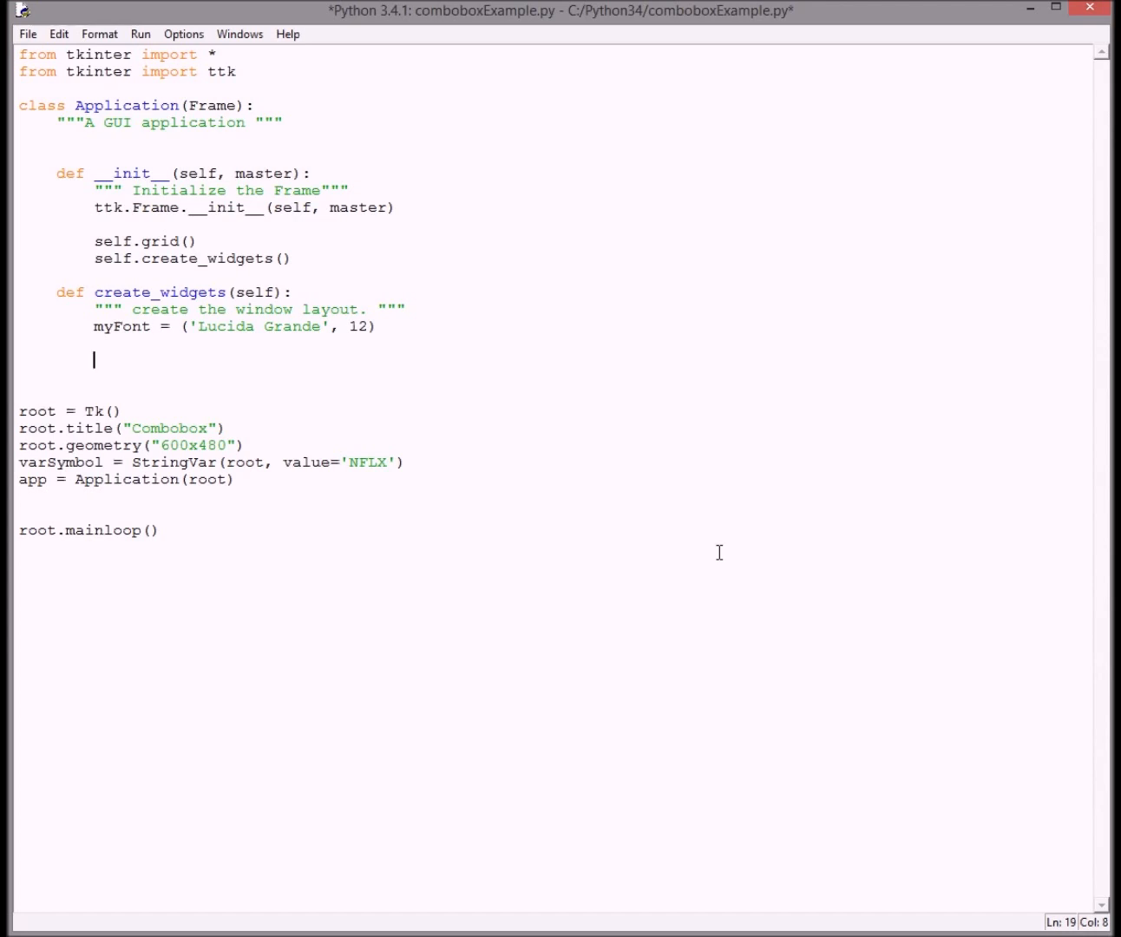
Add a #create Label Symbol comment line in create_widgets
type("#")
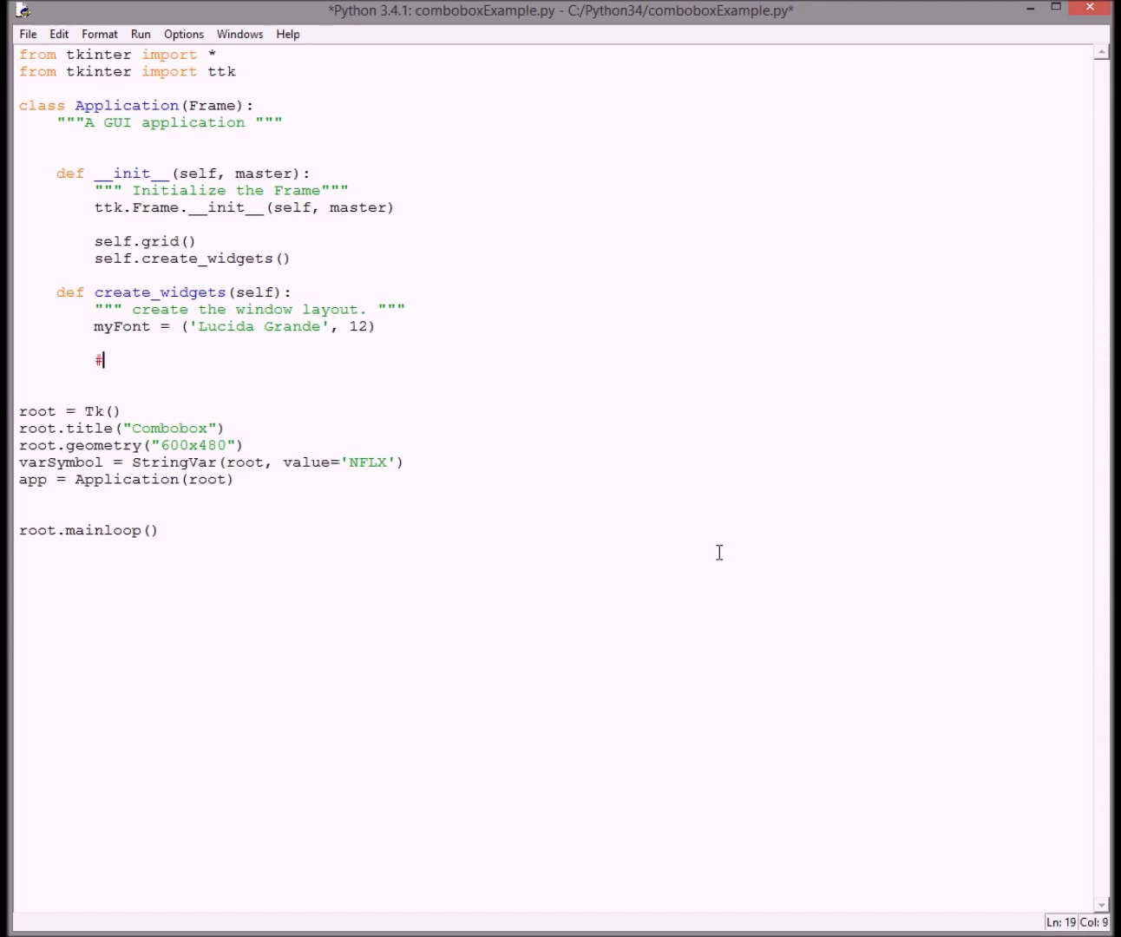
type("creat3e4")
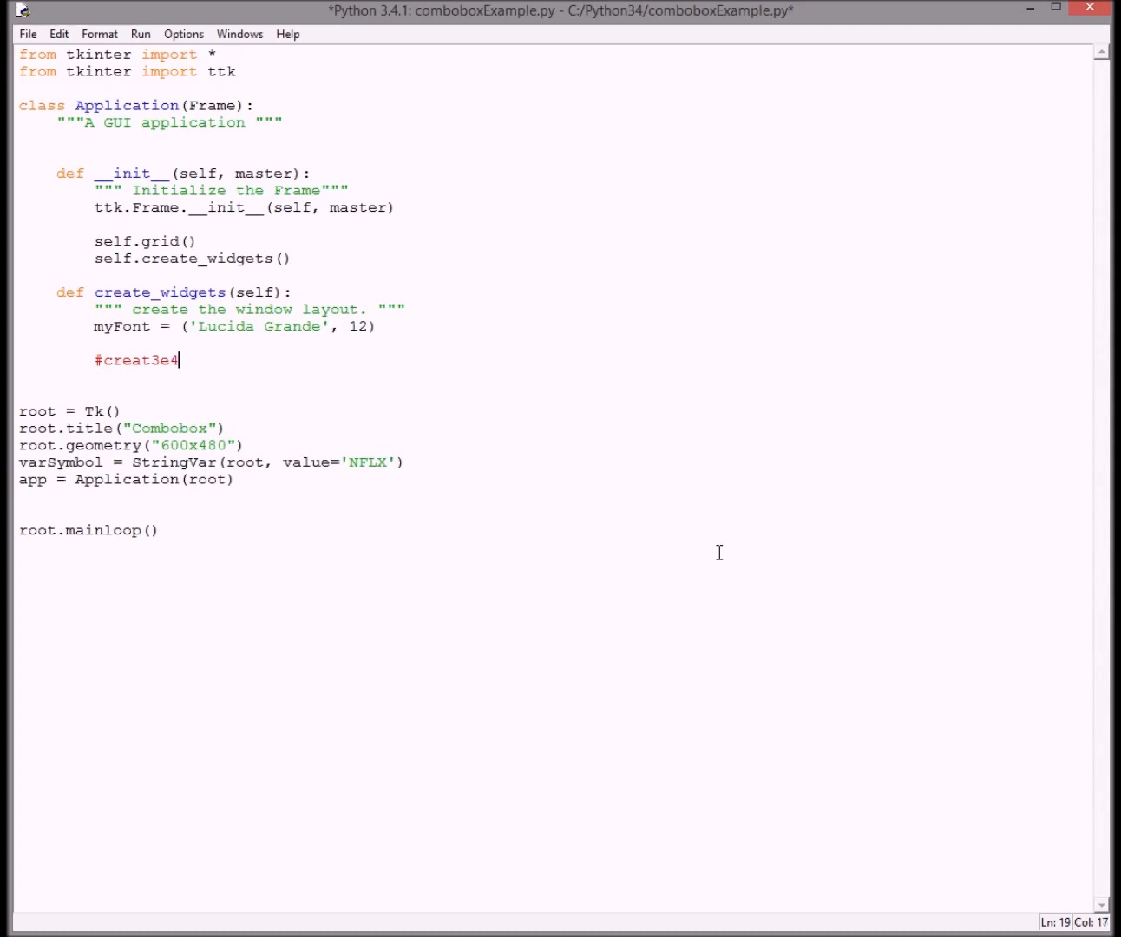
key("BackSpace")
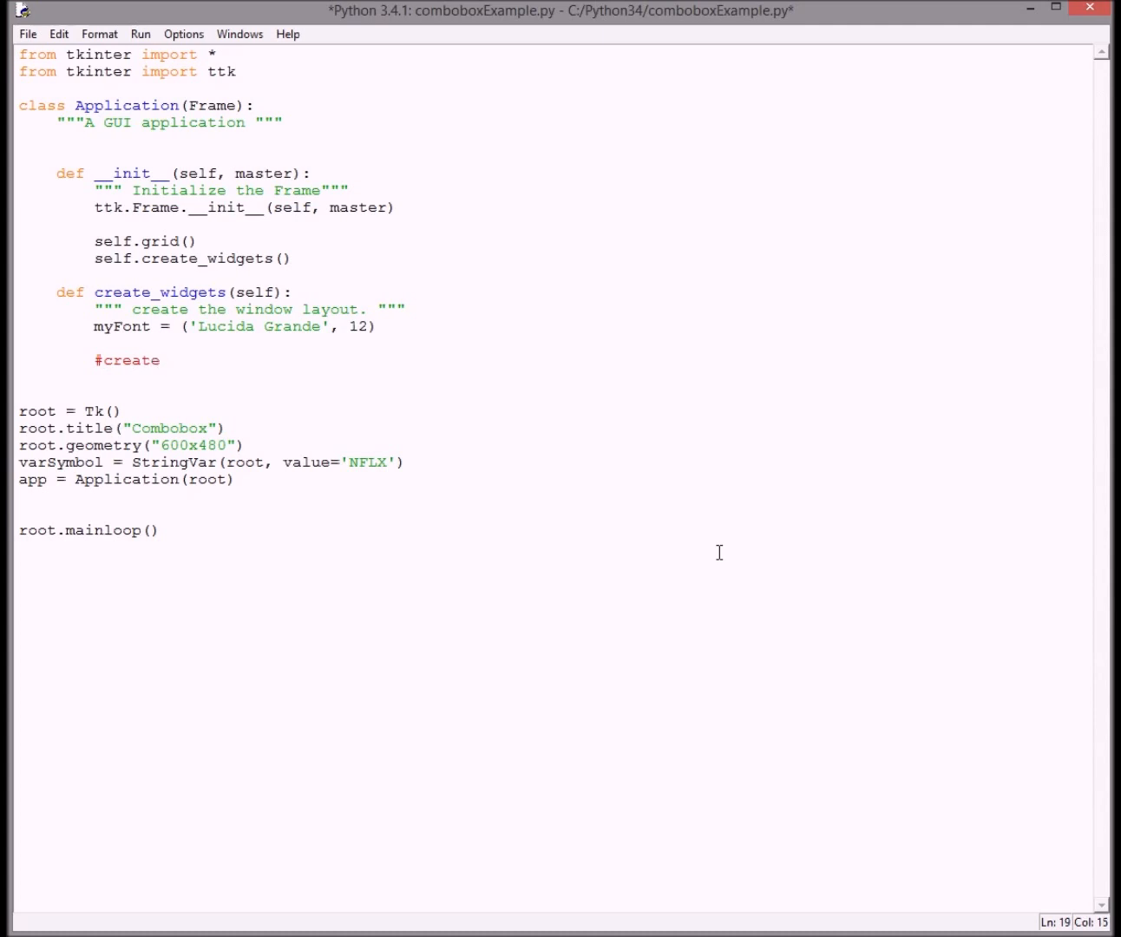
type("Lab")
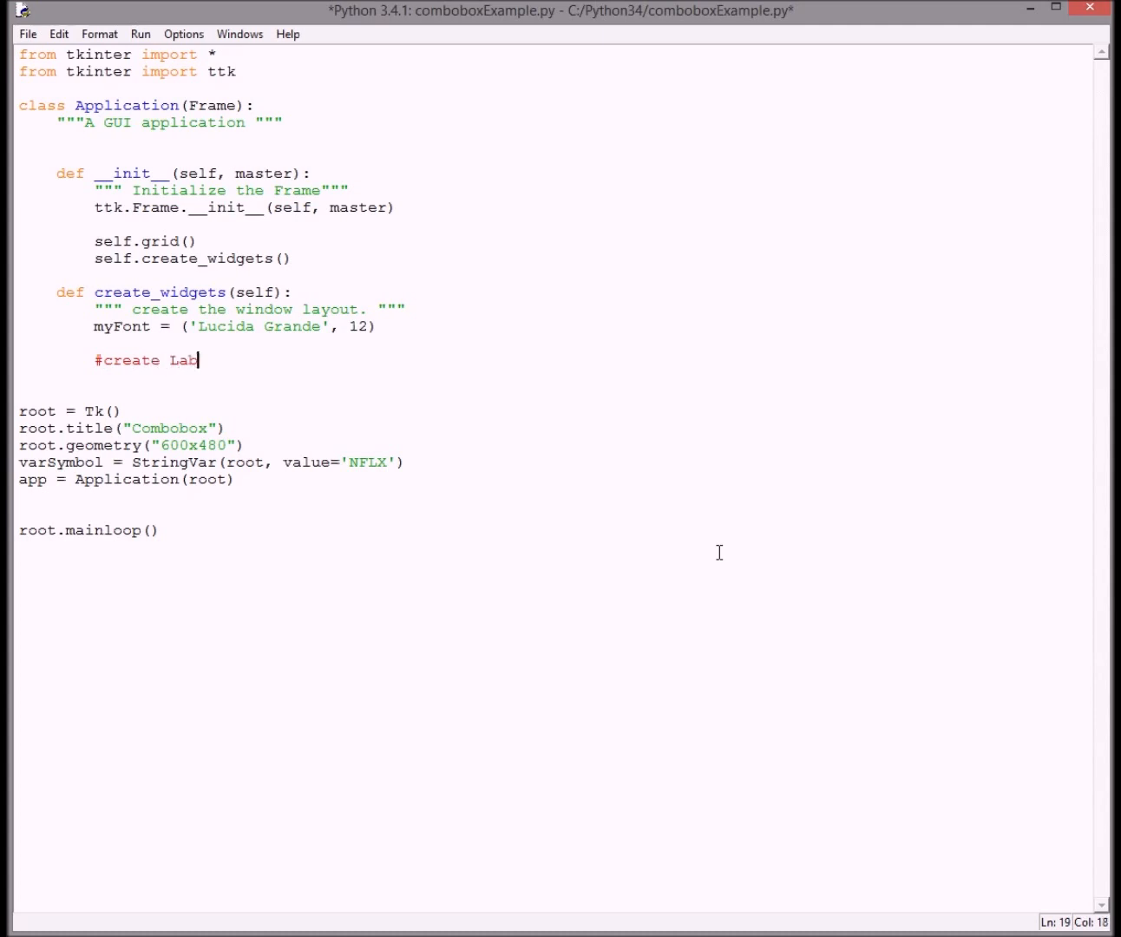
type("el Symbol")
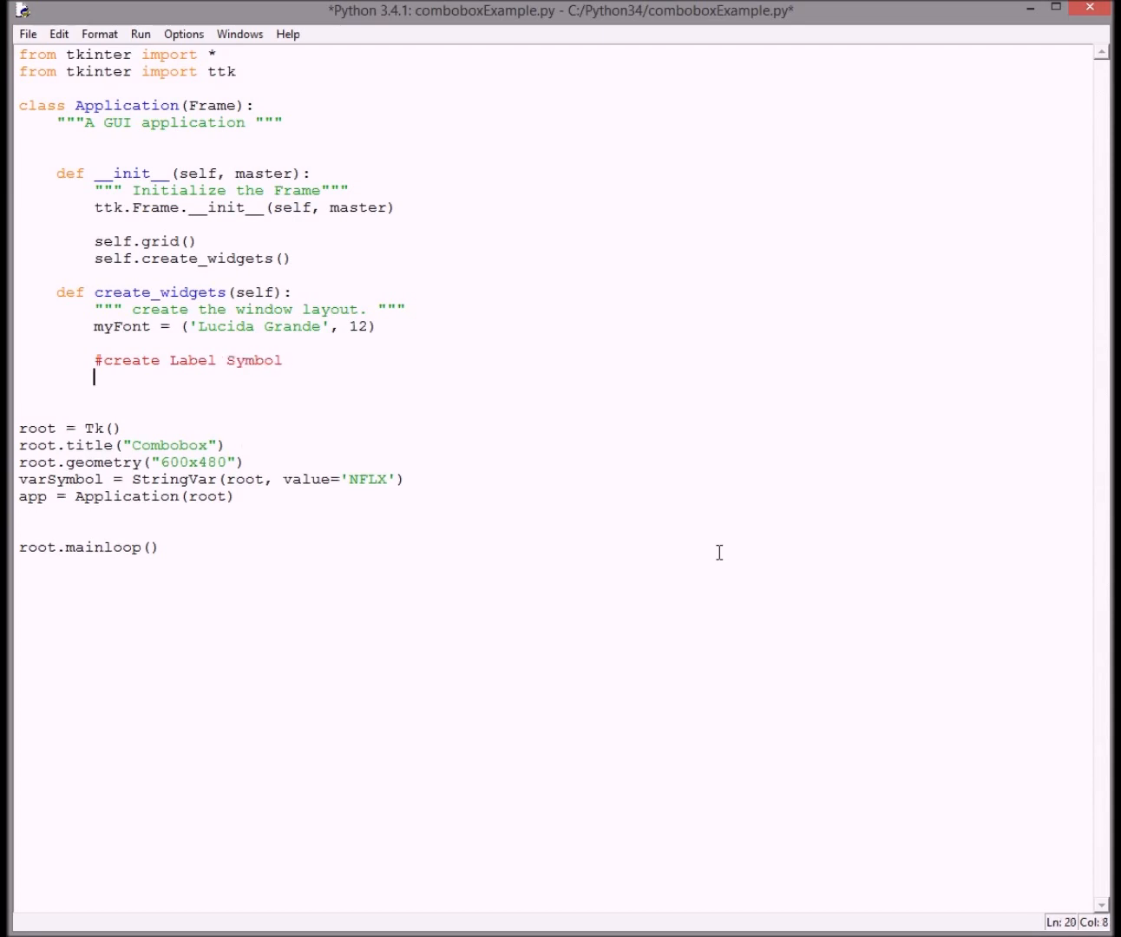
Create self.label2 as a Label using font=myFont with text "Symbol"
type("se")
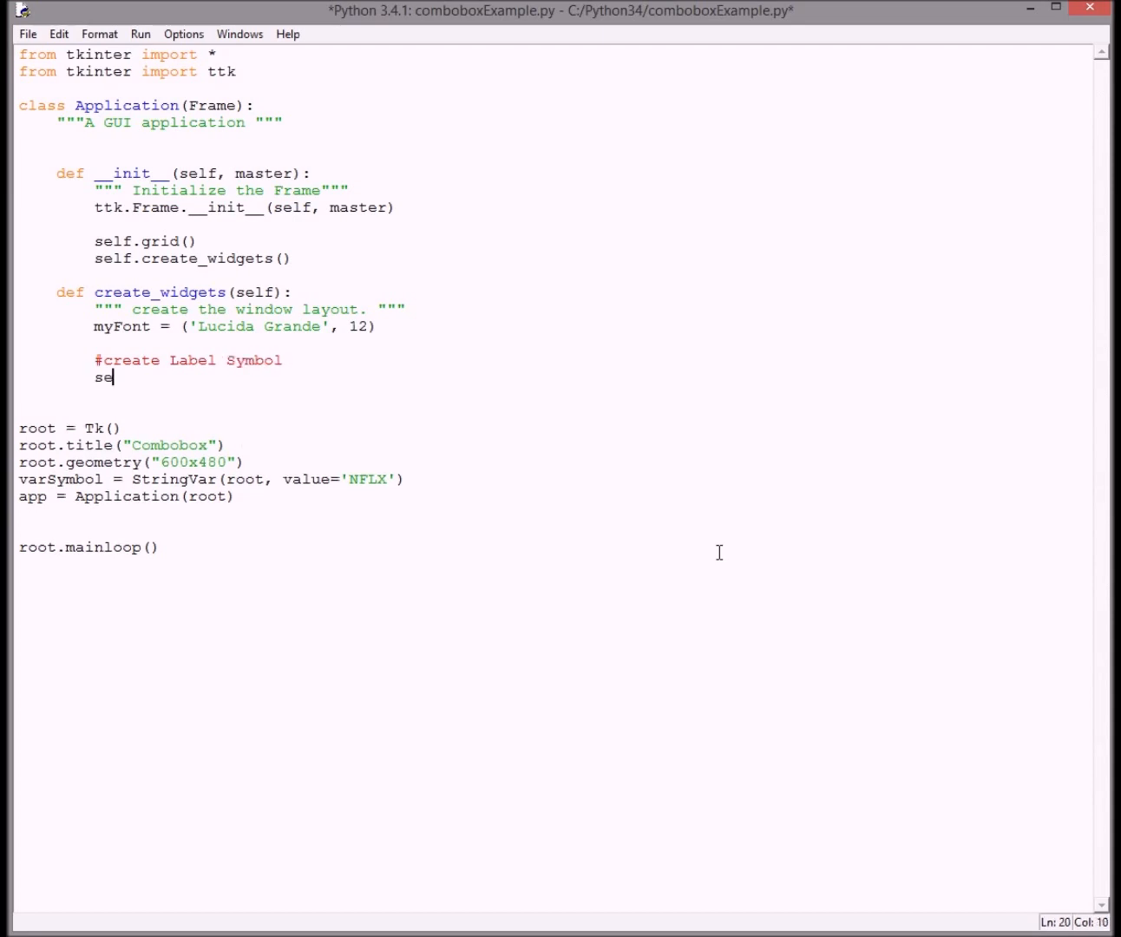
type("lf.")
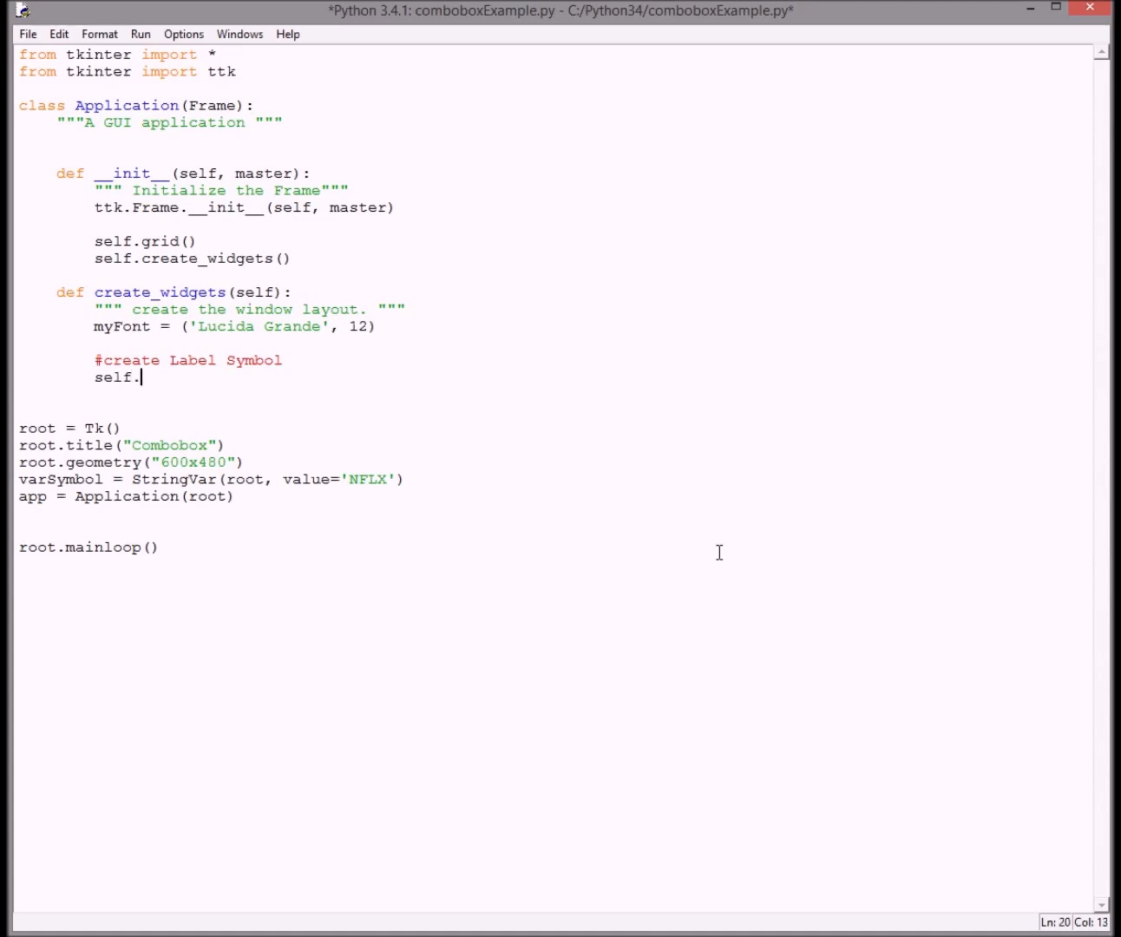
type("label2 =")
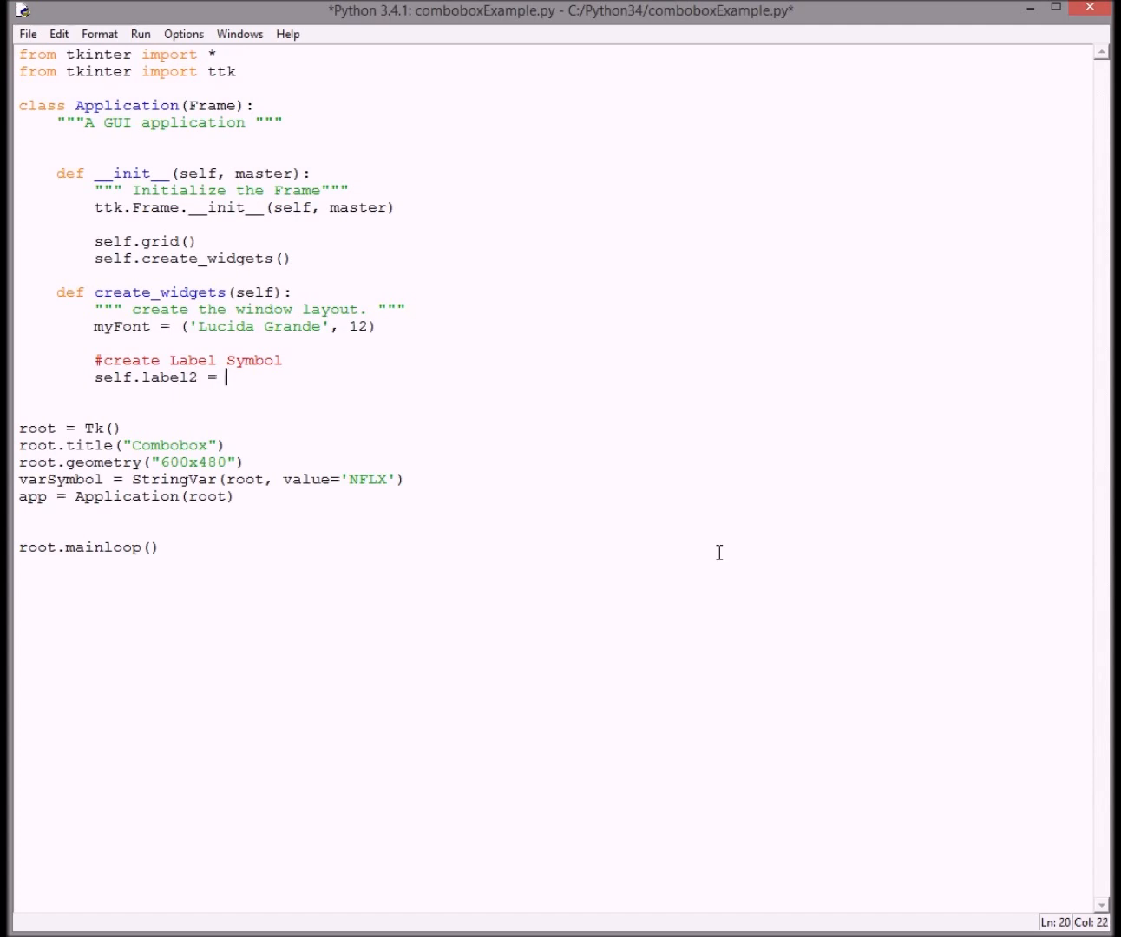
type("Label")
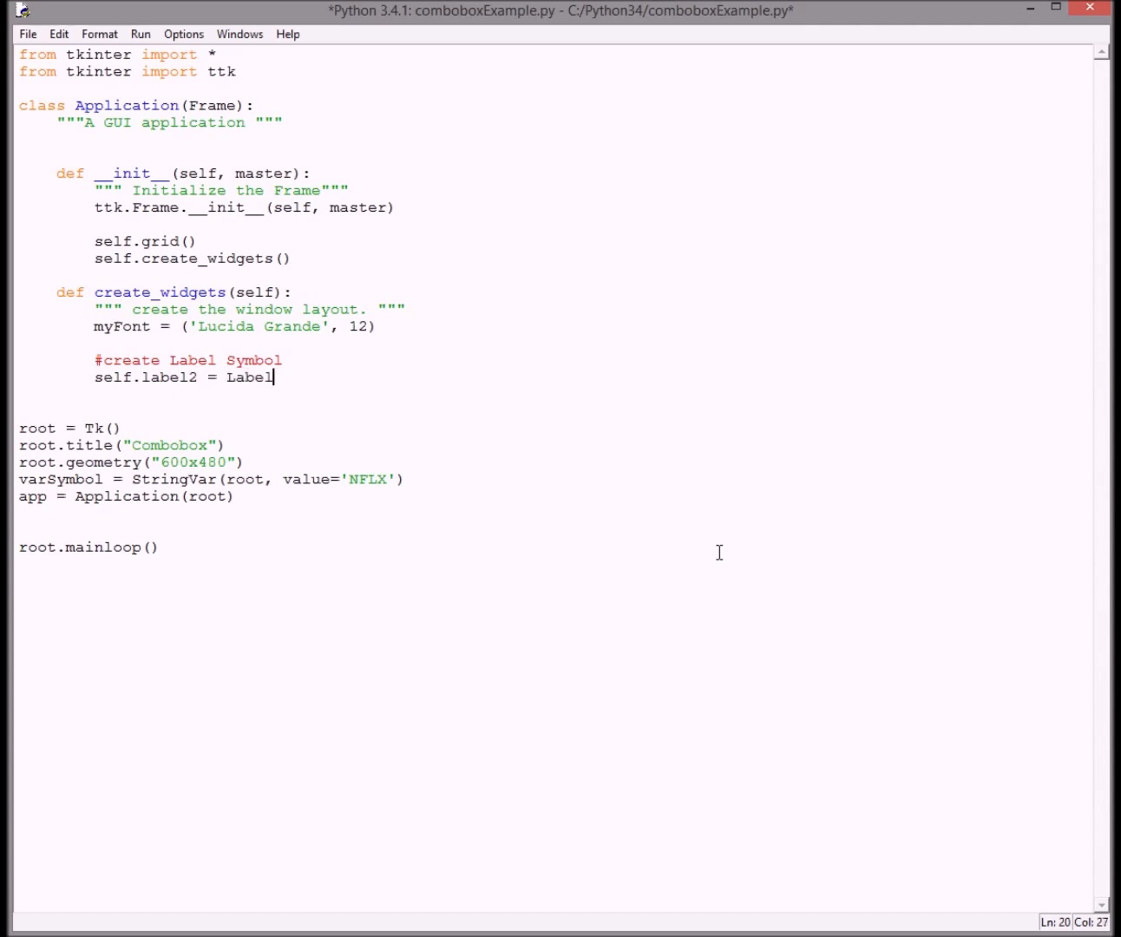
type("(sel")
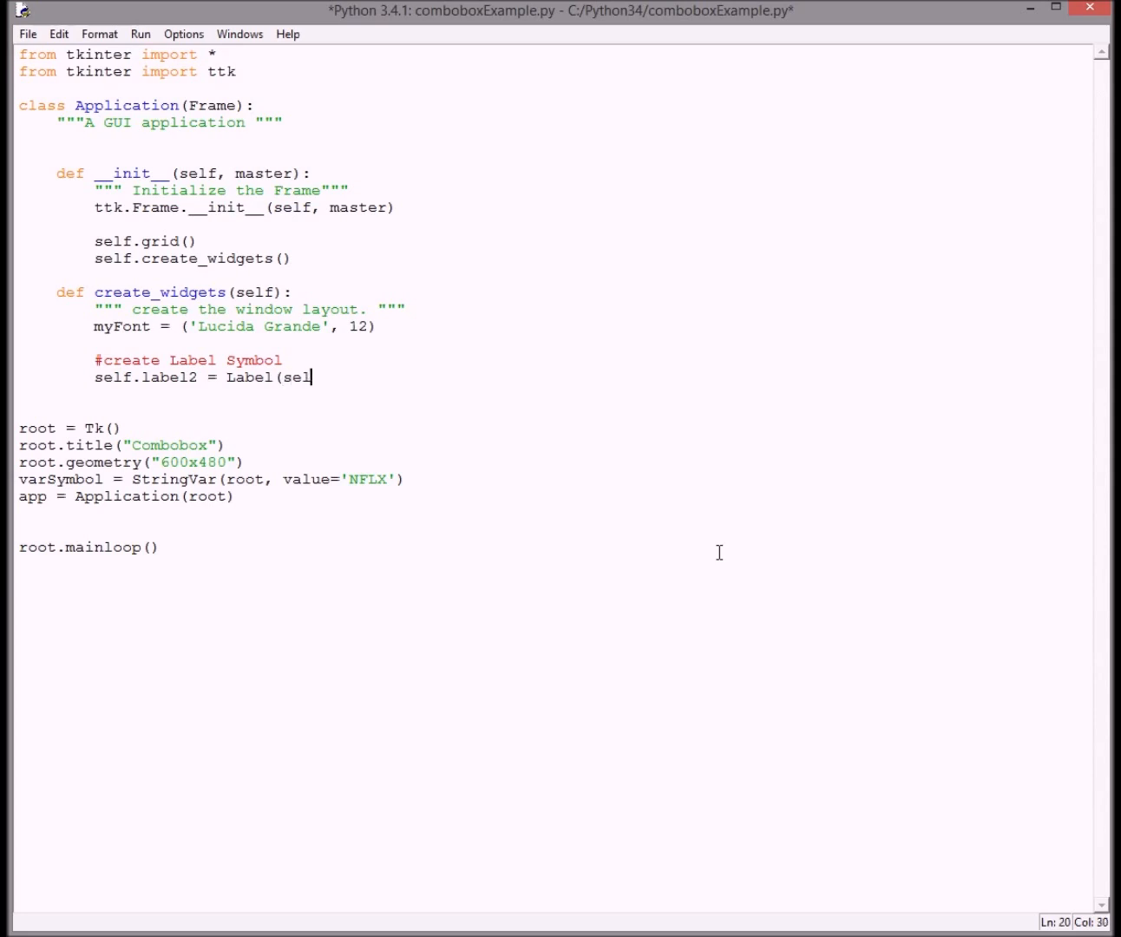
type("f, f")
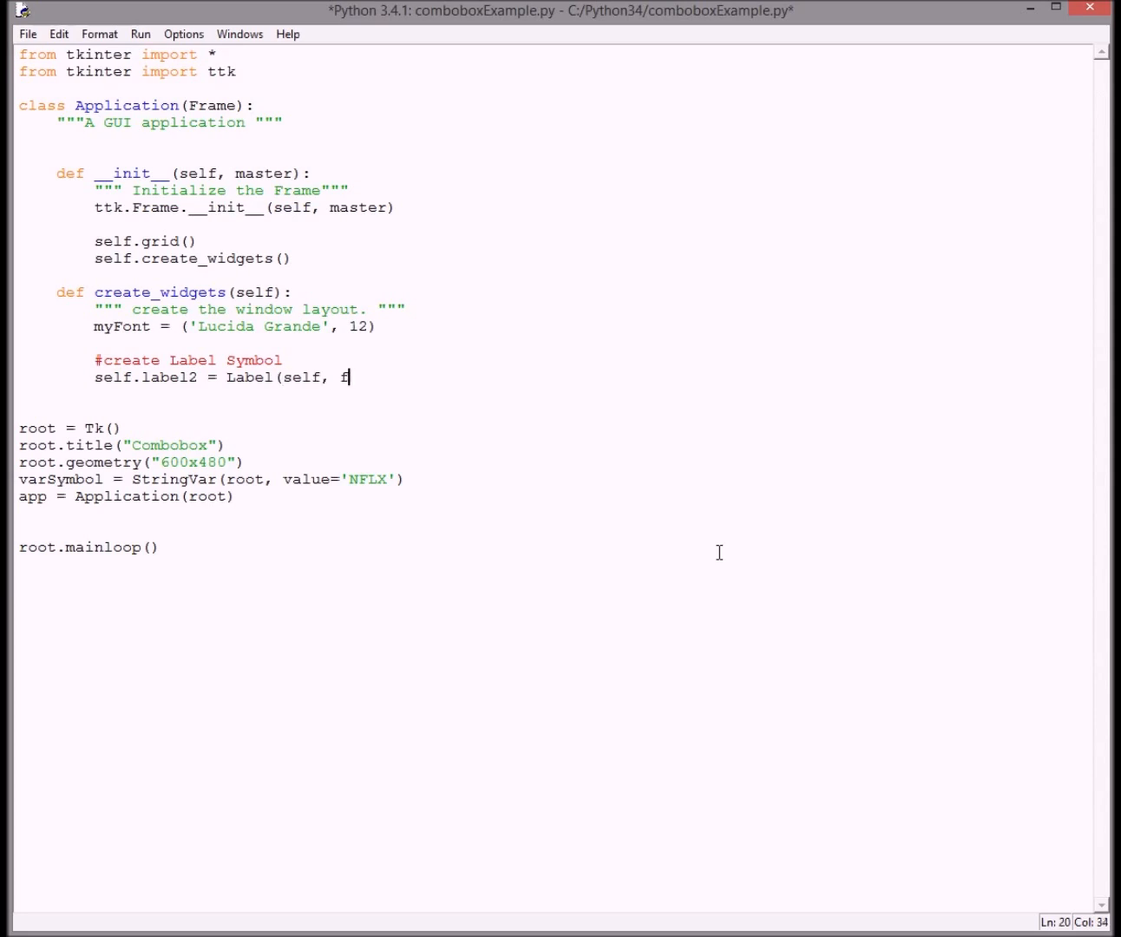
type("ont=")
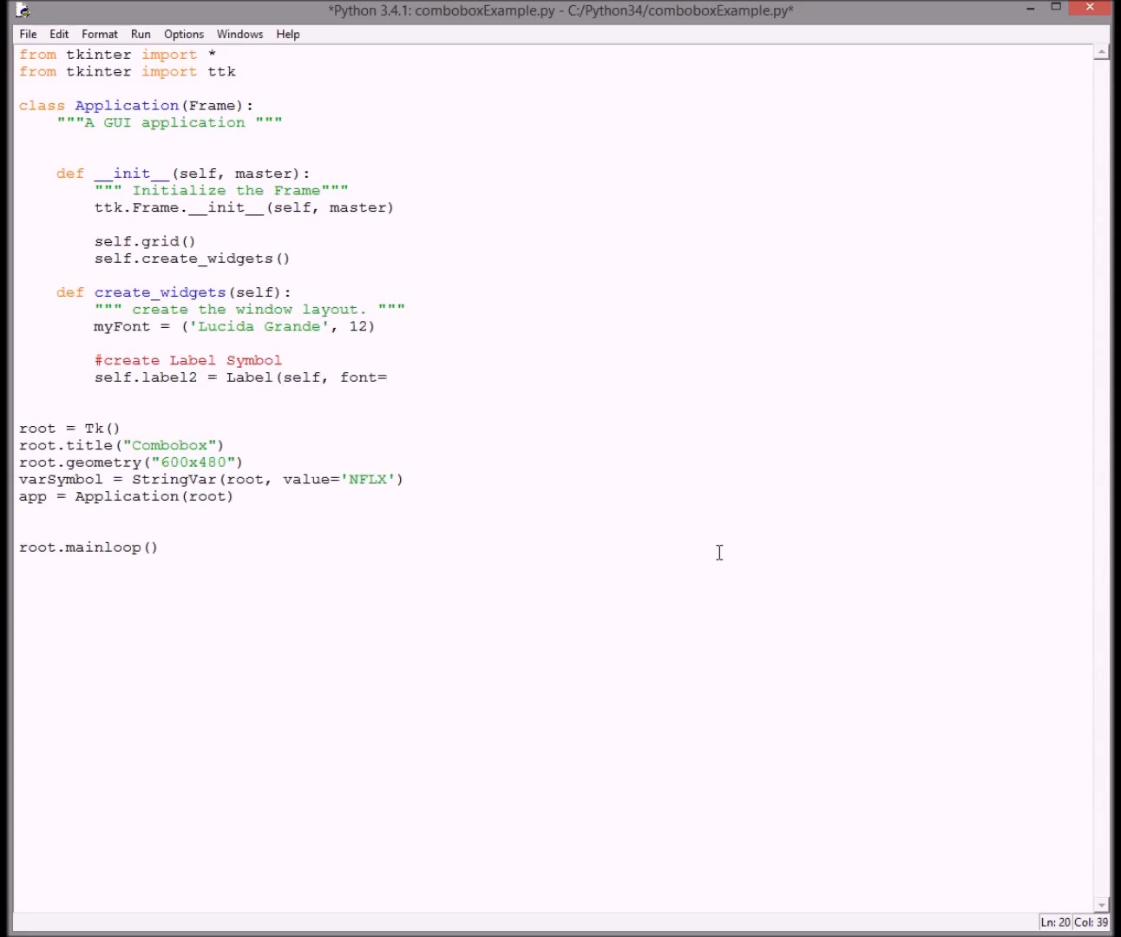
type("my")
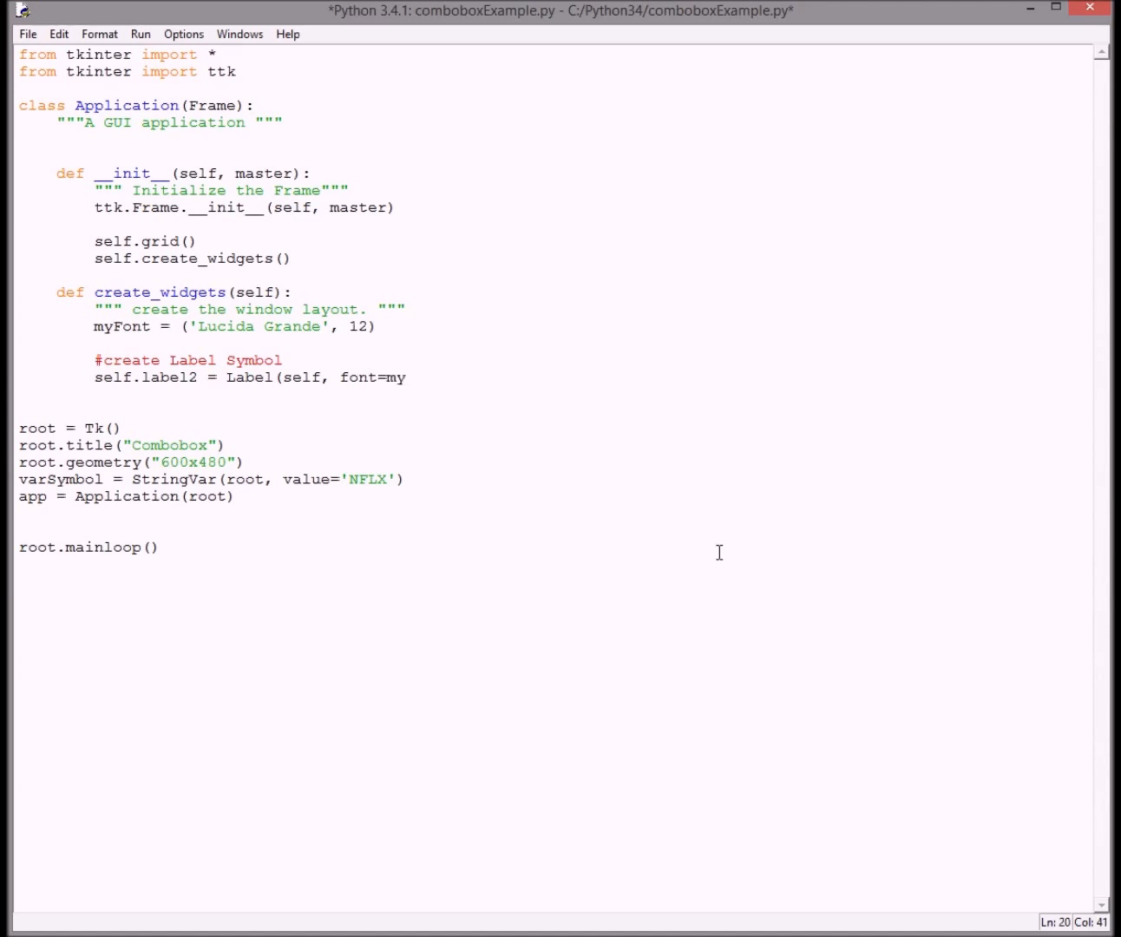
type("Font")
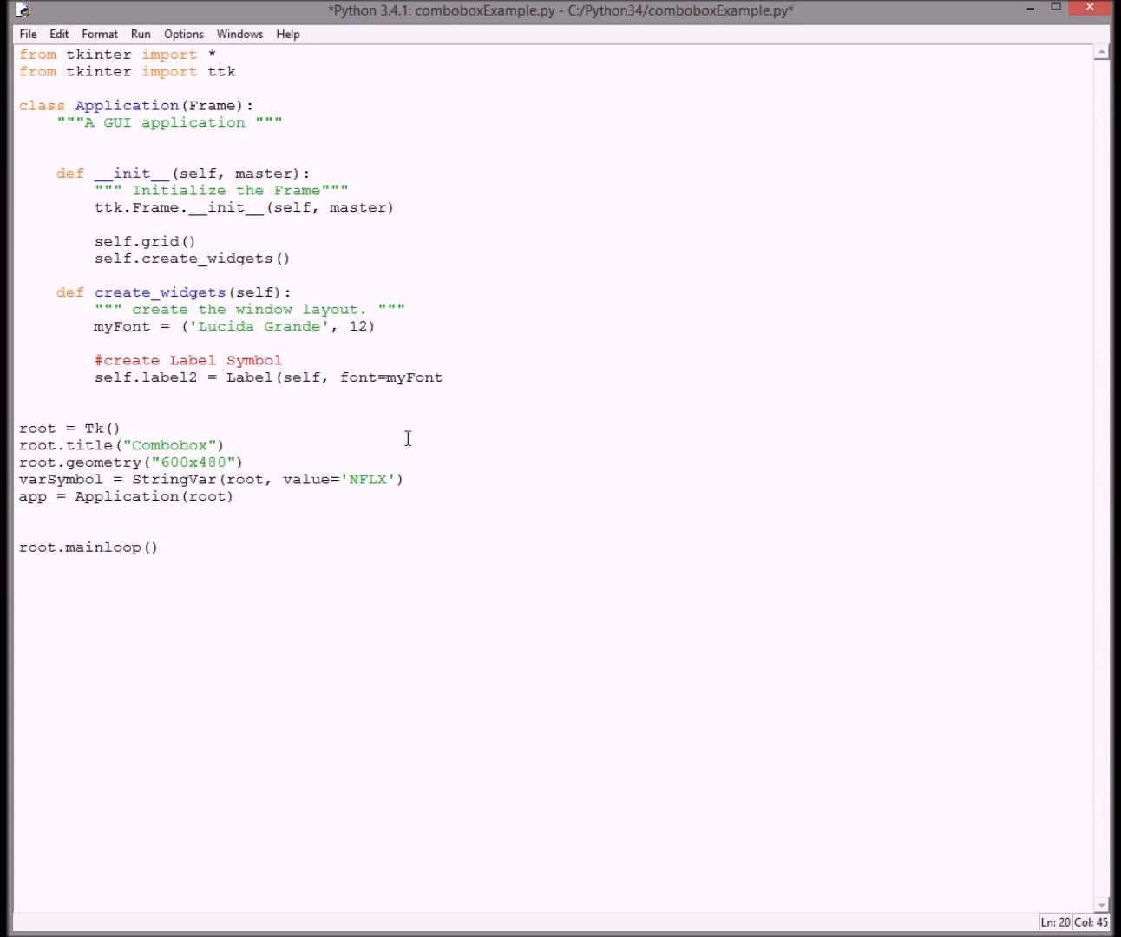
mouse_move(448, 475)
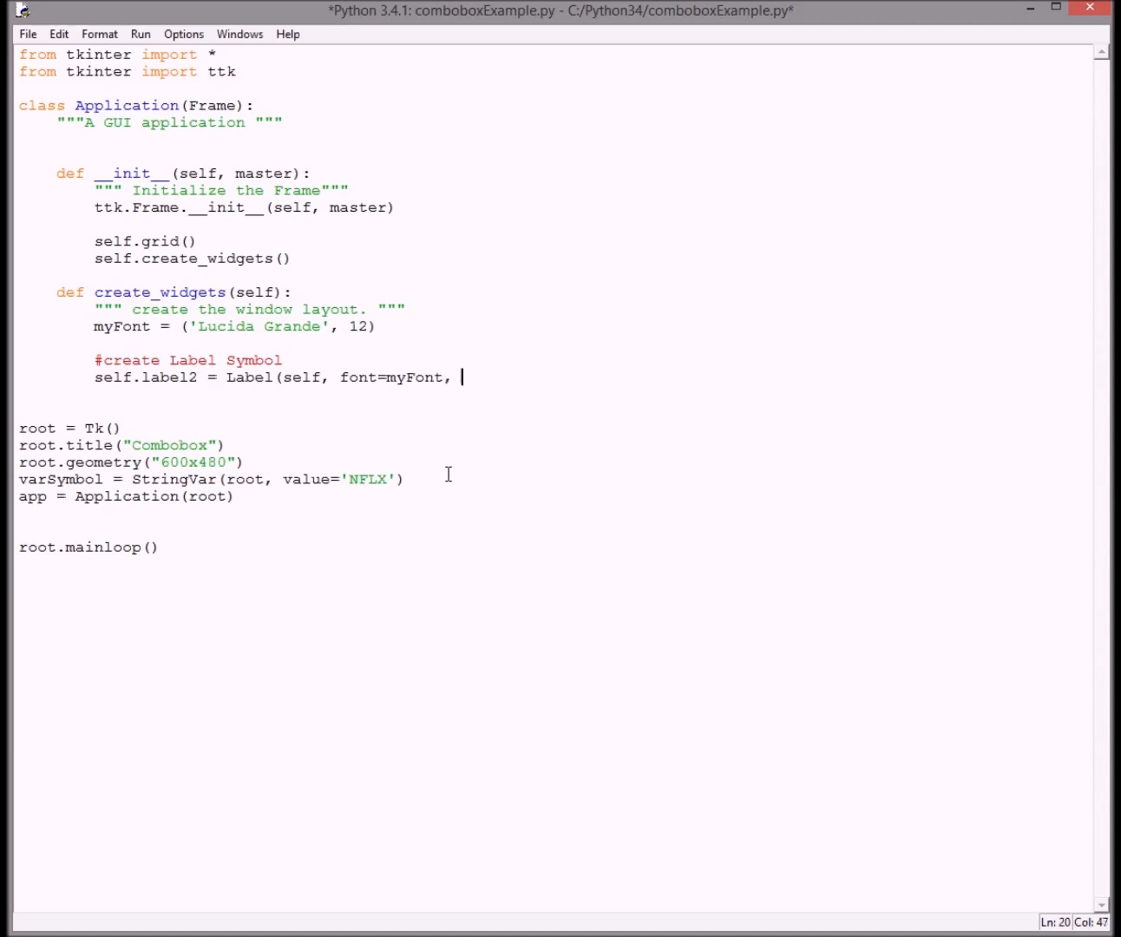
type("te")
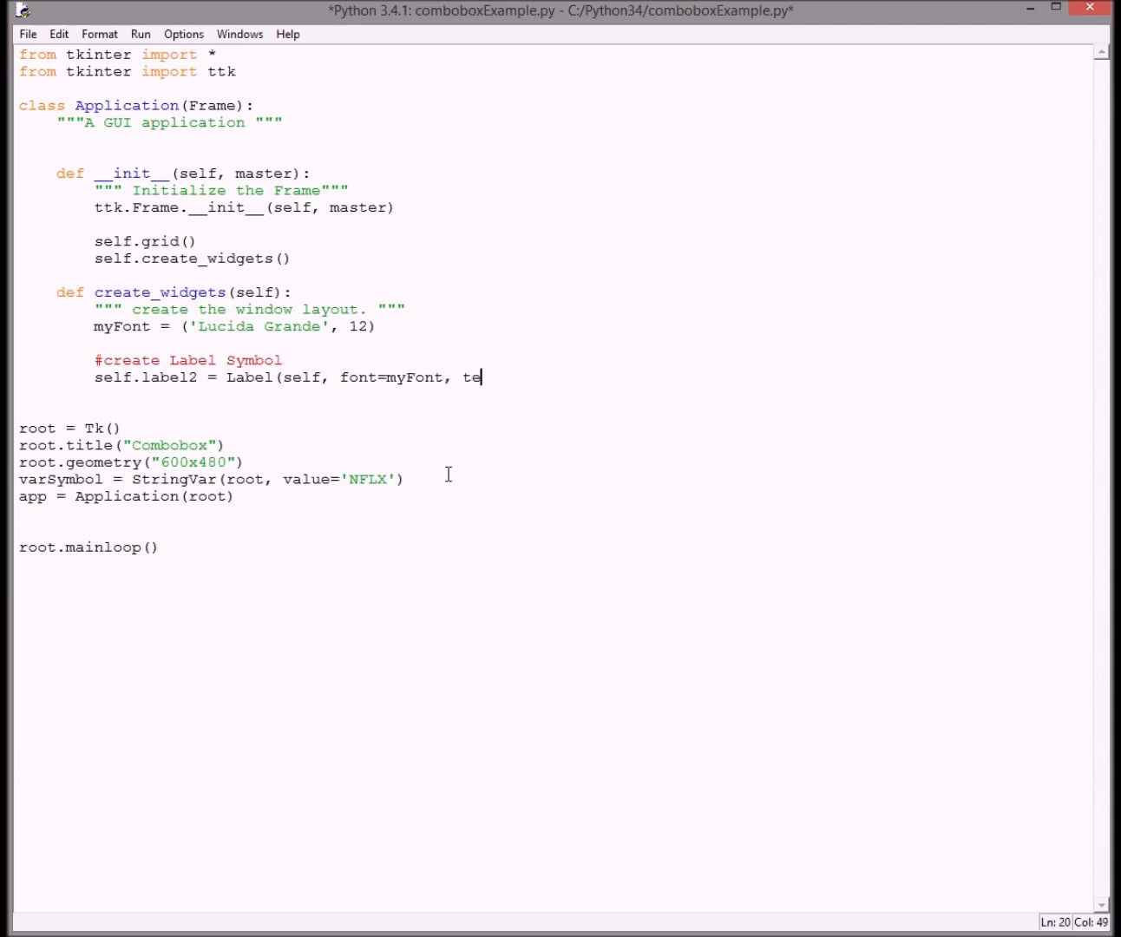
type("xt")
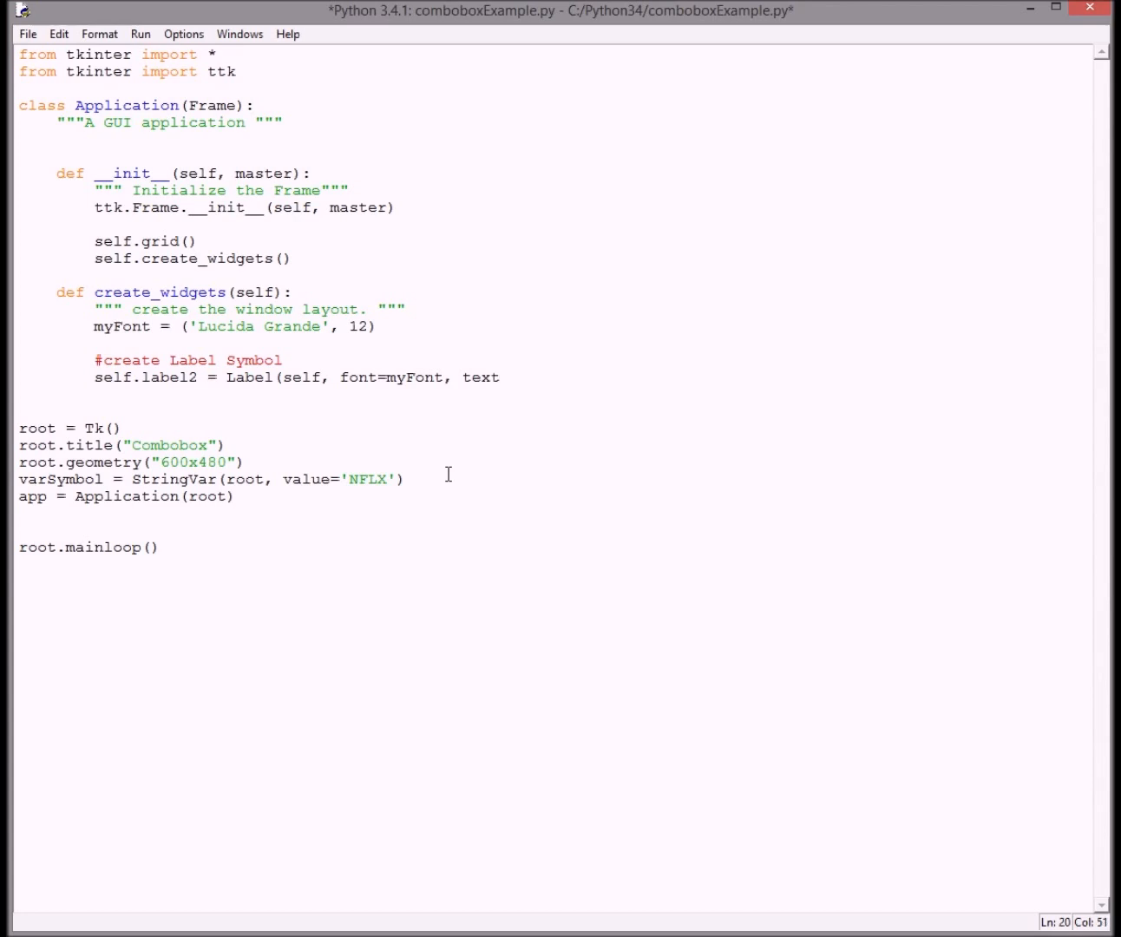
type("=")
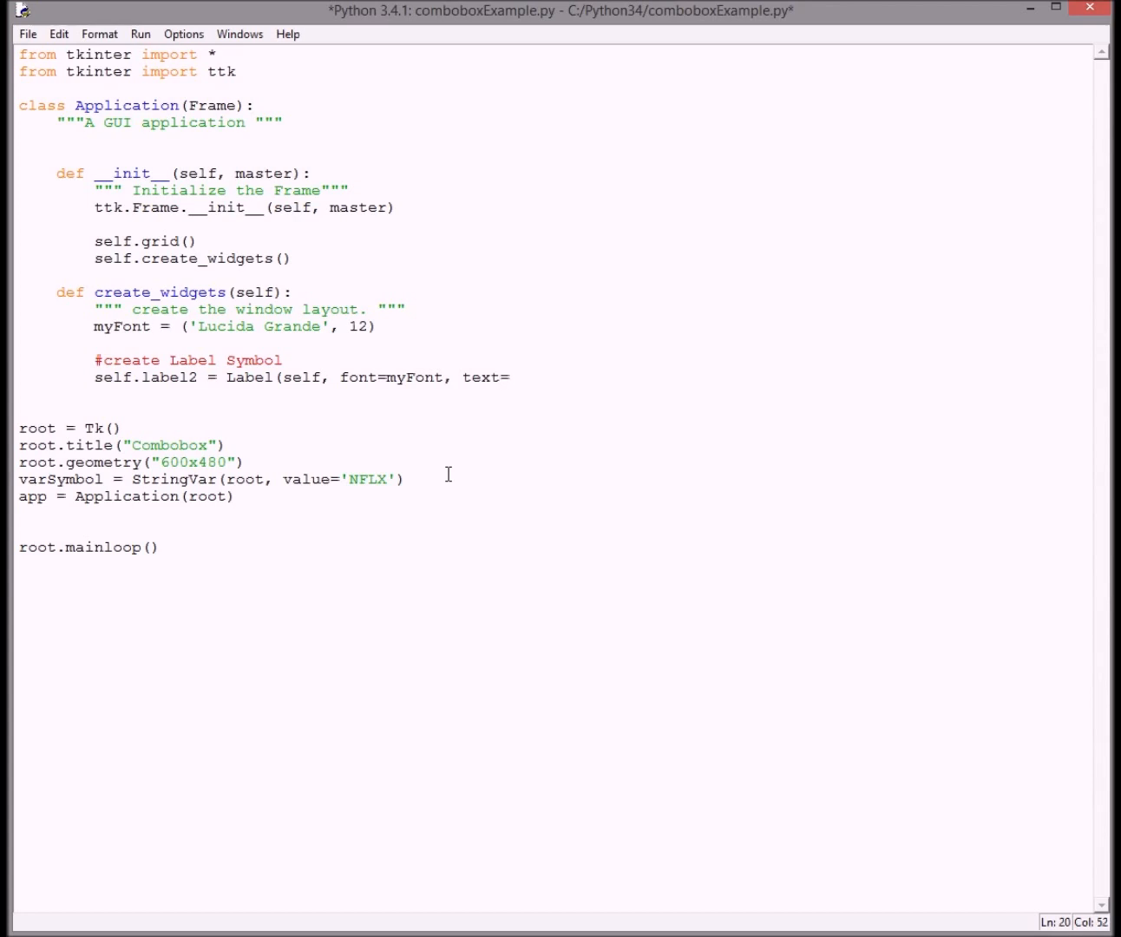
type("\"\"")
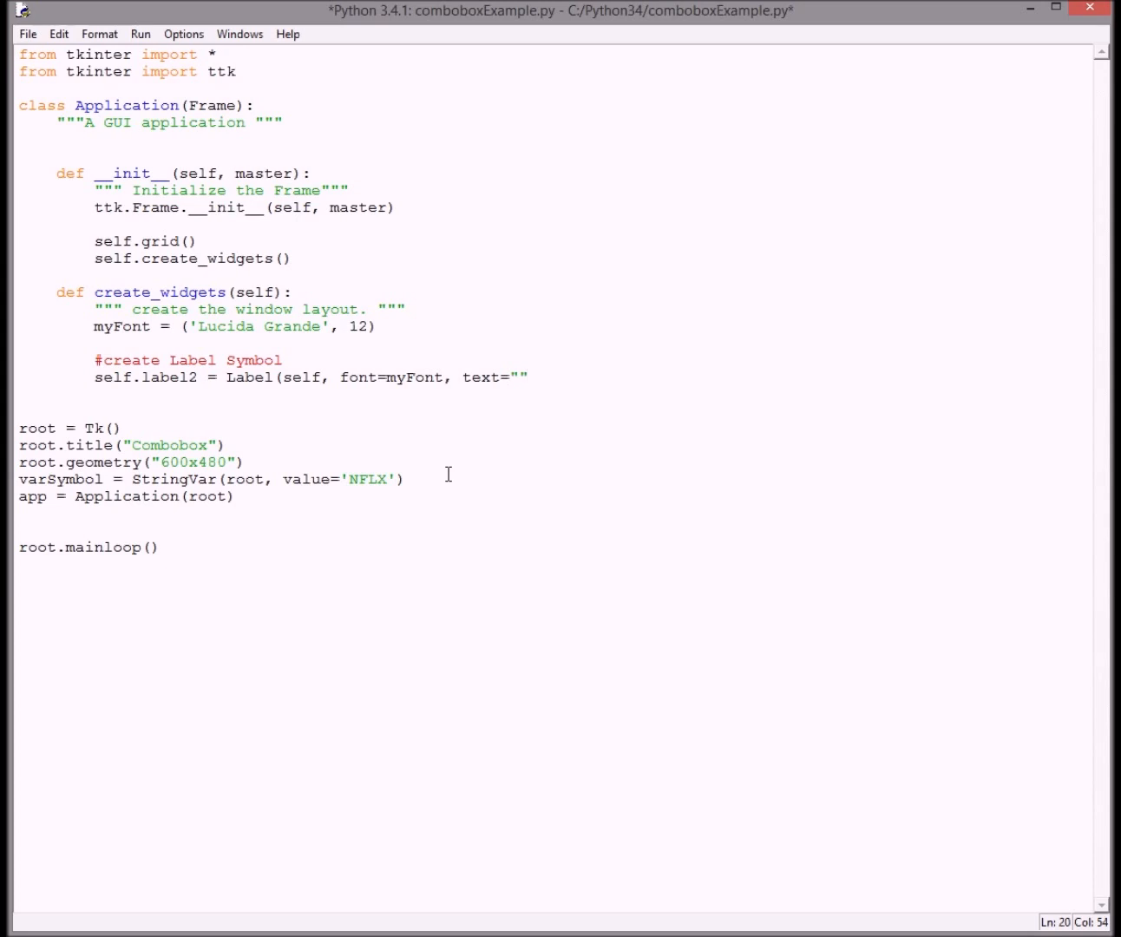
type("Sy")
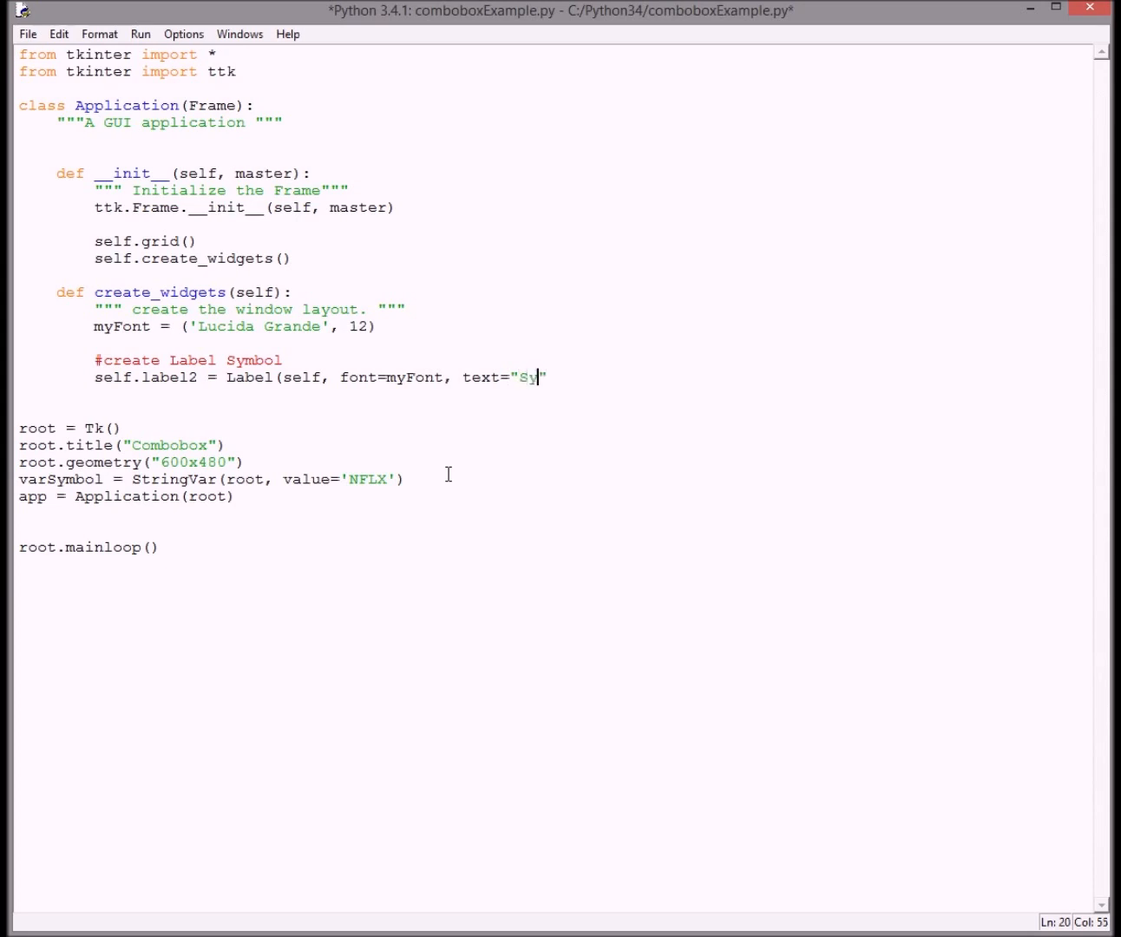
type("mbo")
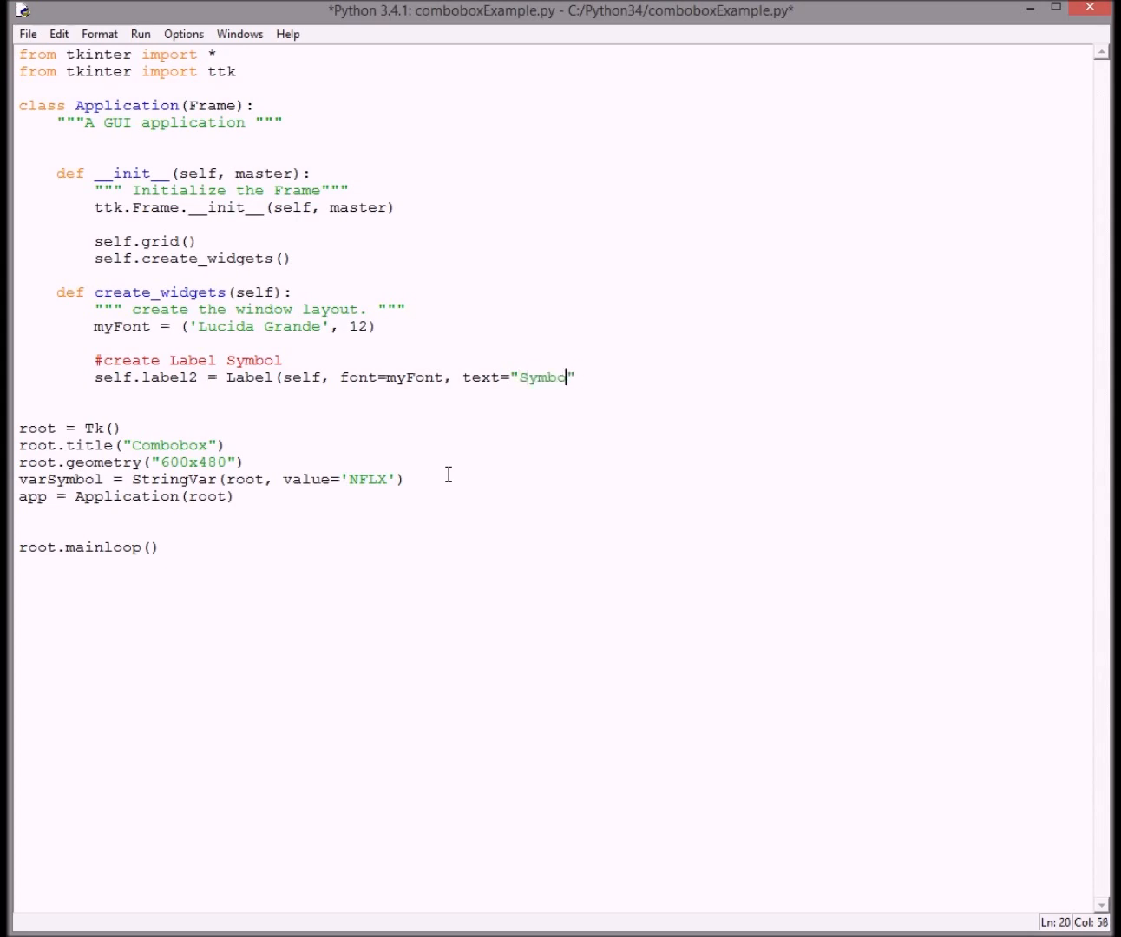
type("l")
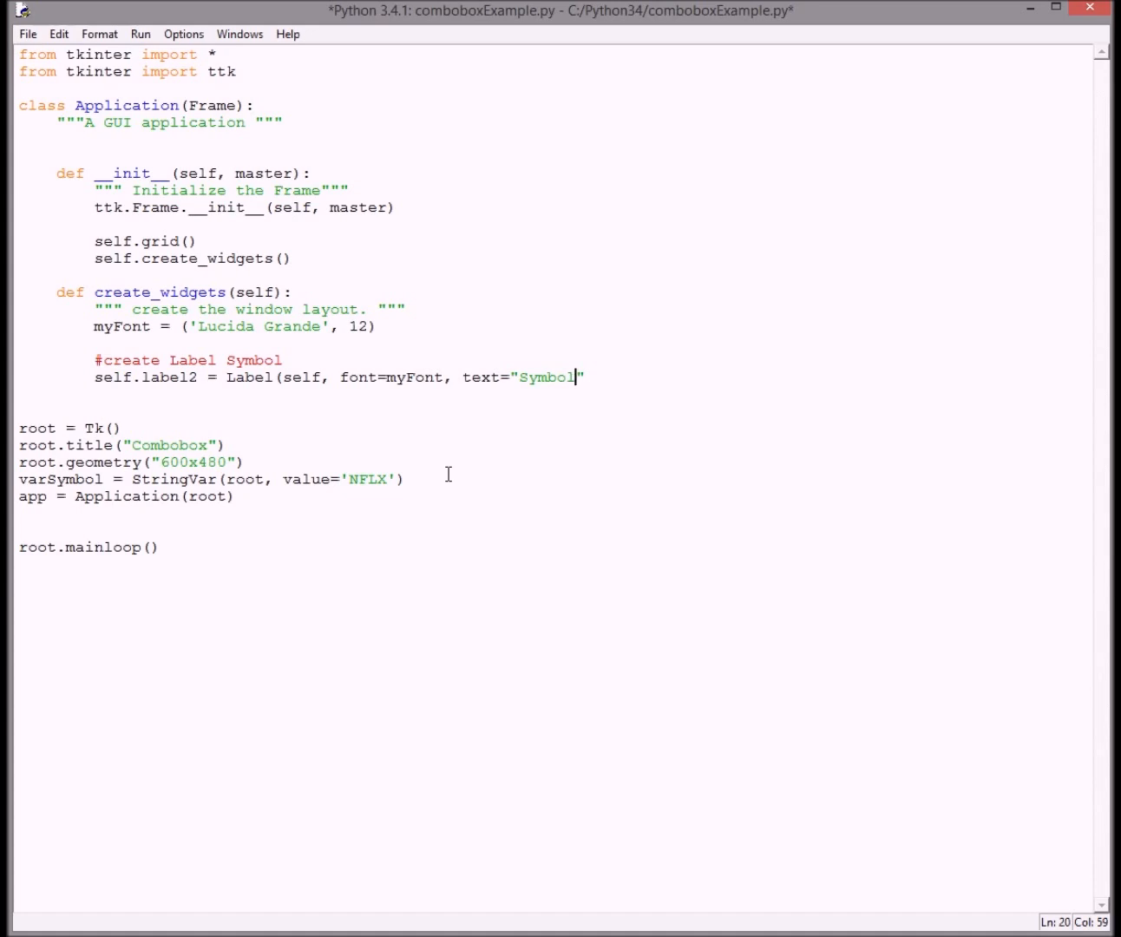
key("Right")
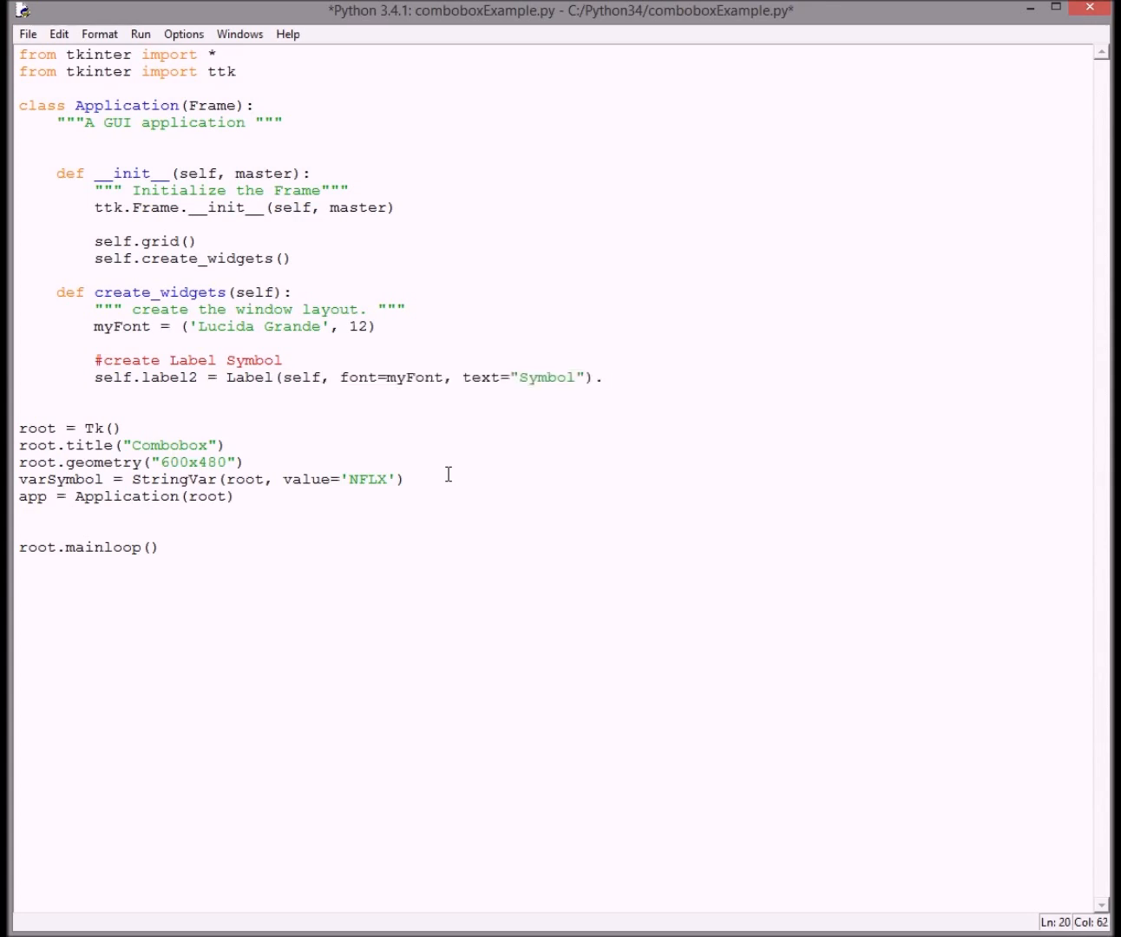
Grid the Symbol label at row=0, column=0
type("grid")
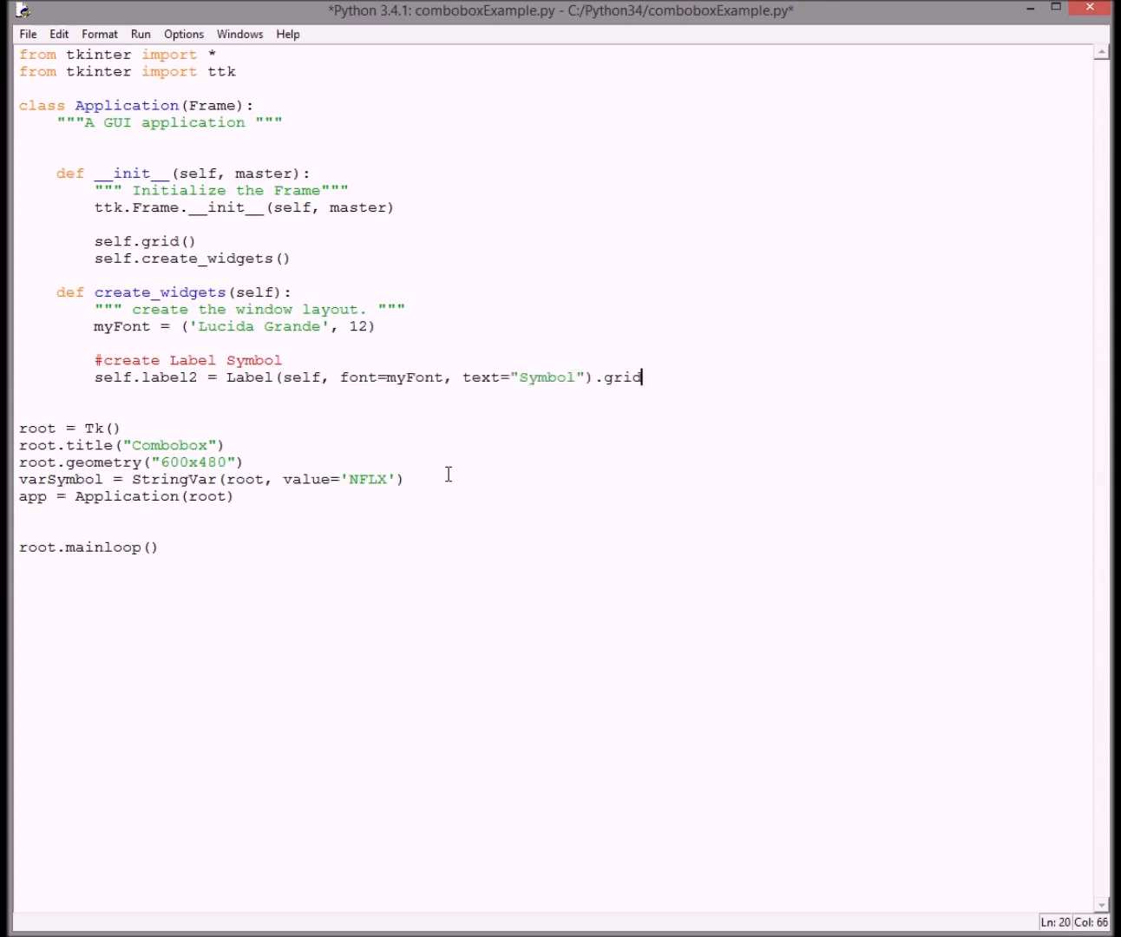
type("(")
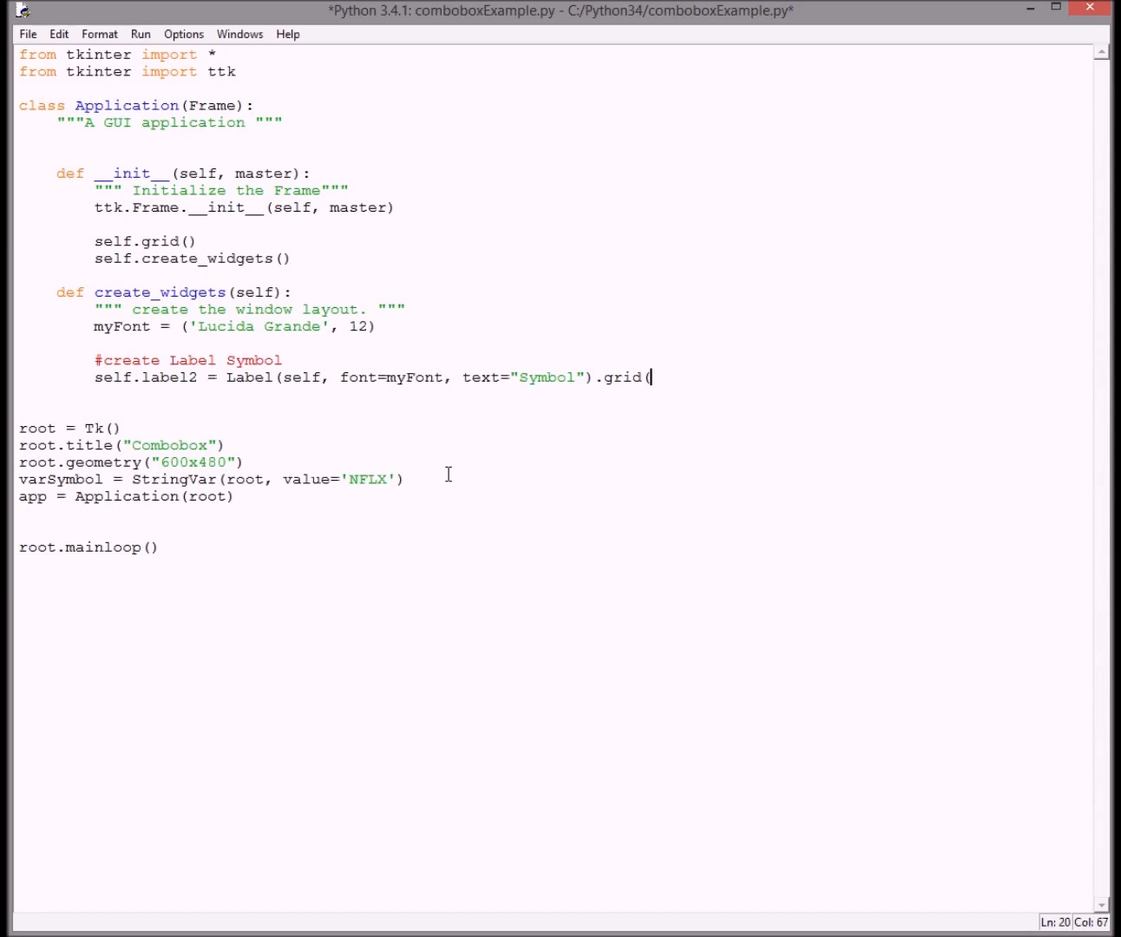
type("row=")
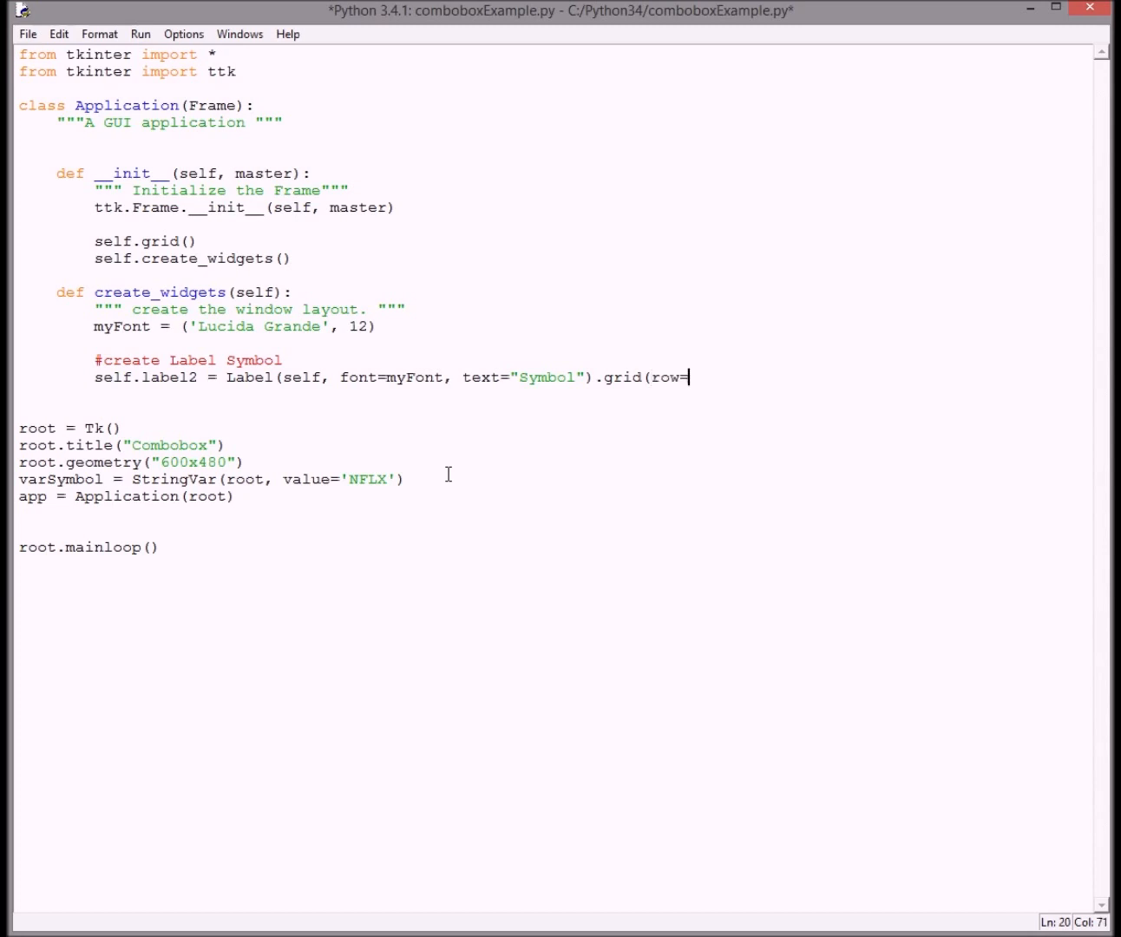
type("0")
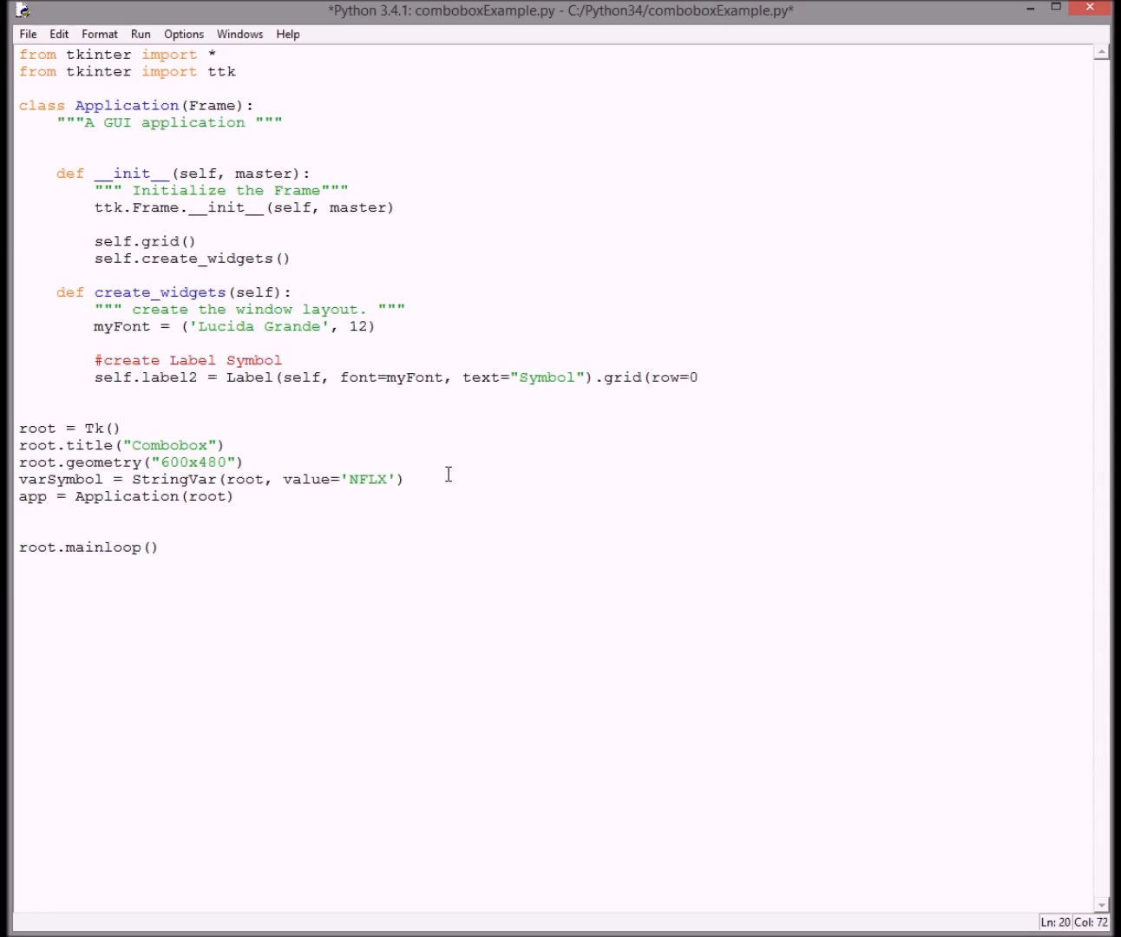
type(", column=")
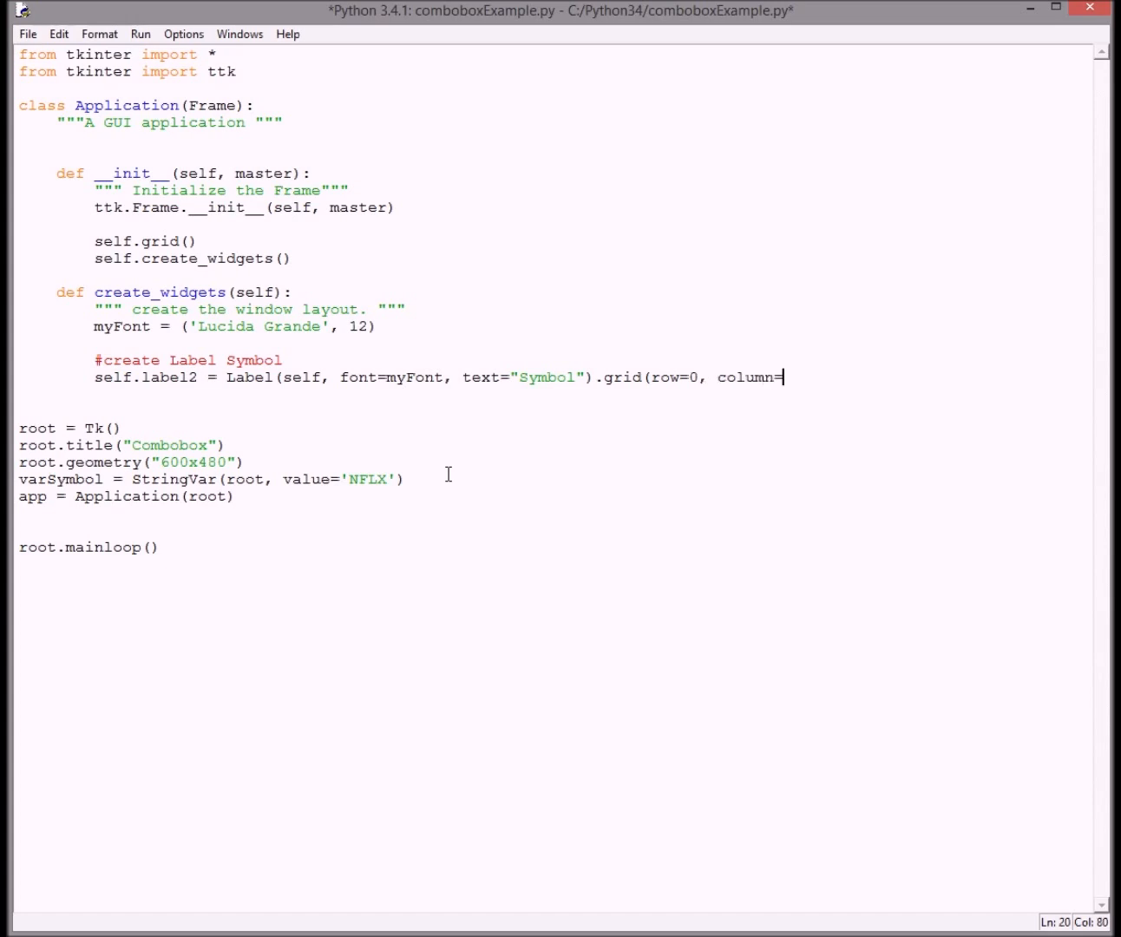
type("0")
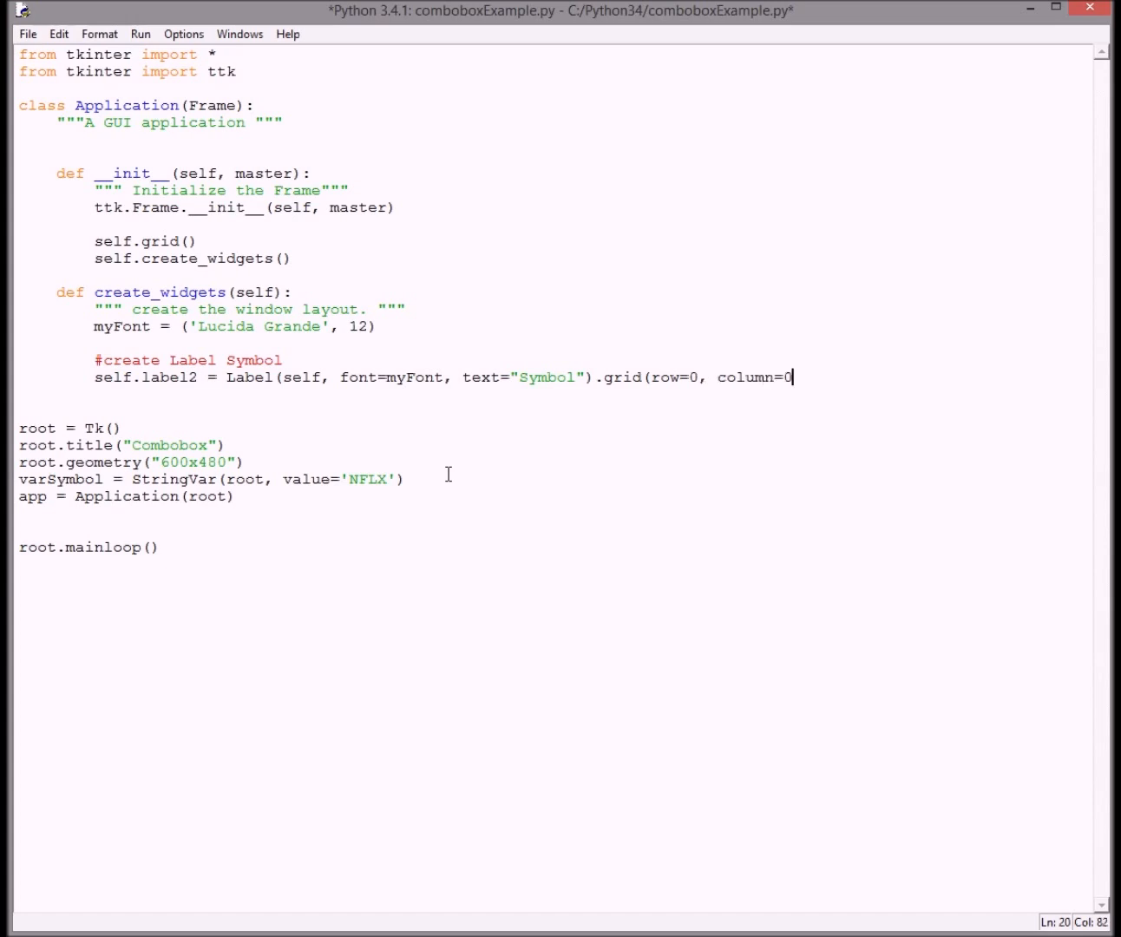
key("Enter")
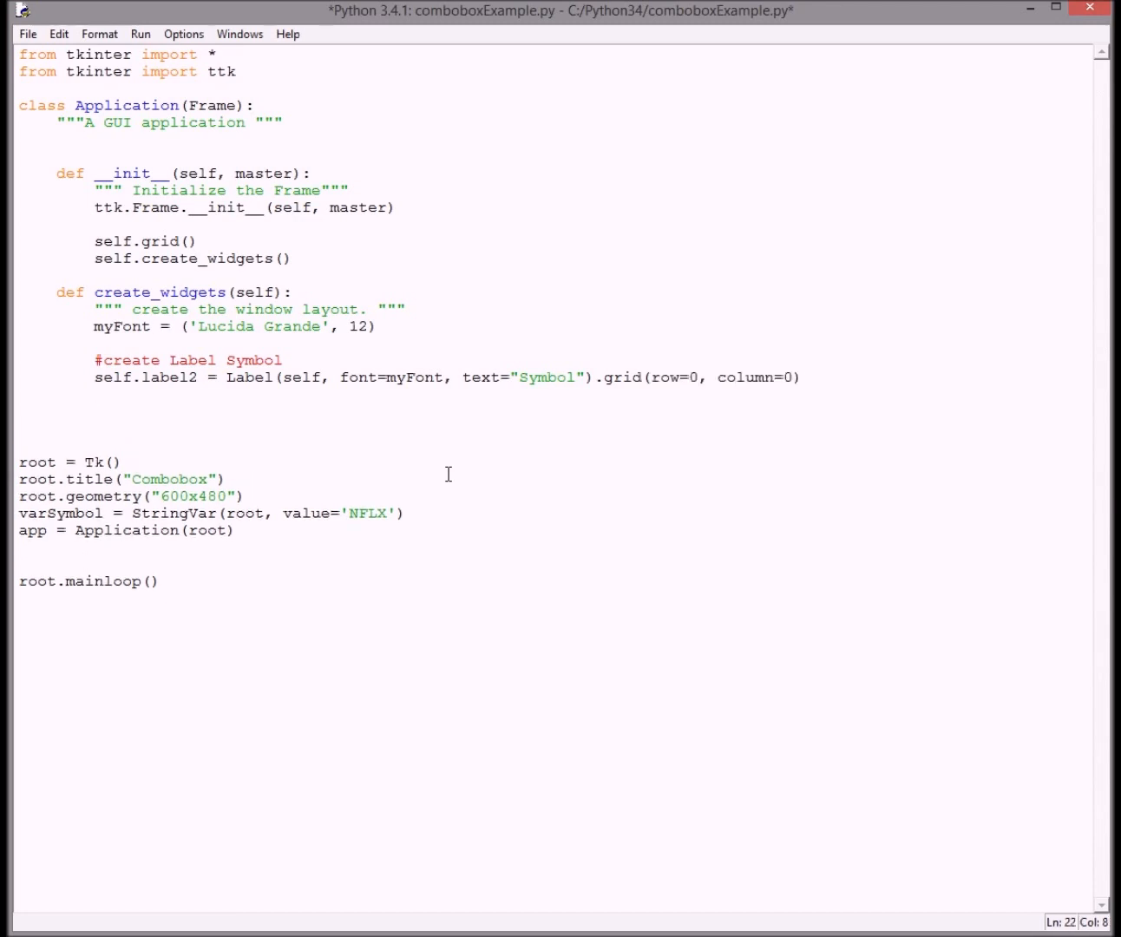
Write the comment '# create combobox for the symbol' on its own line
type("#")
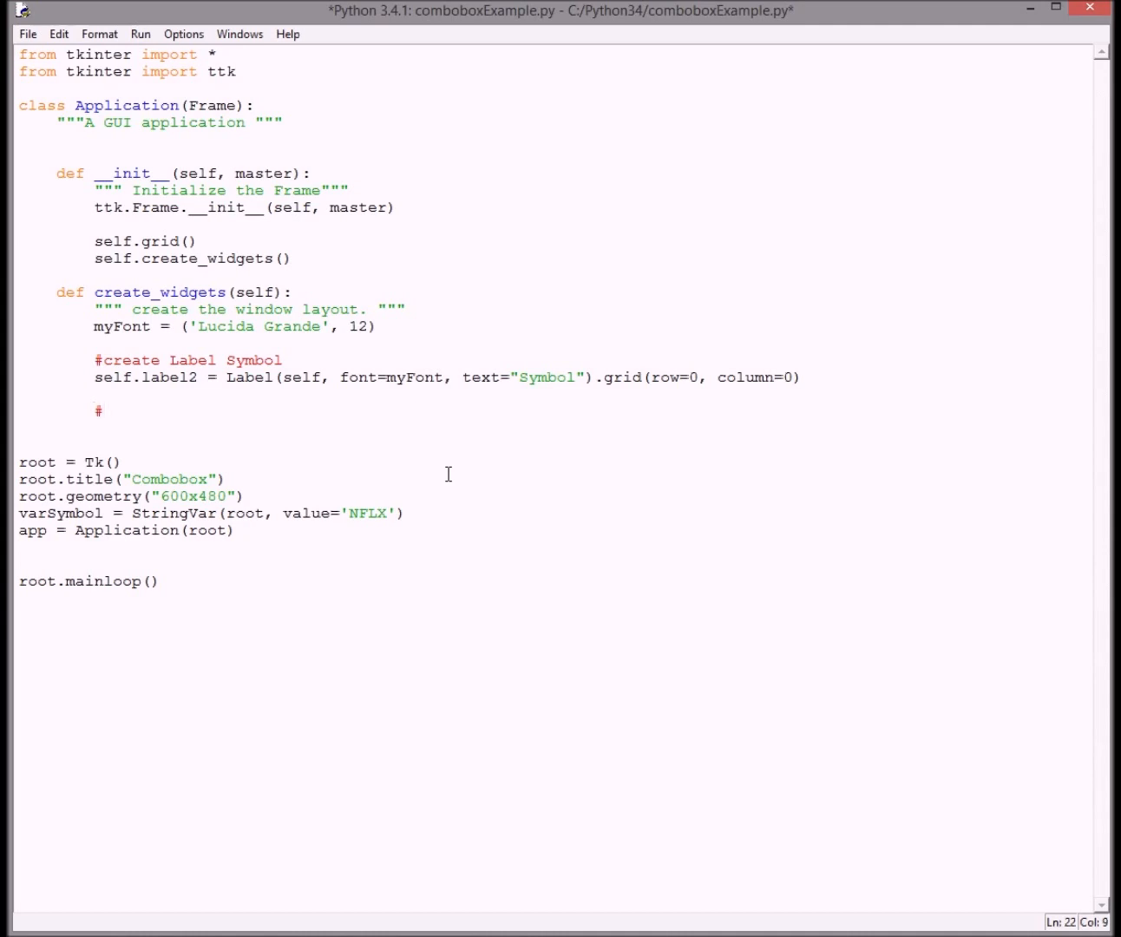
type("create com")
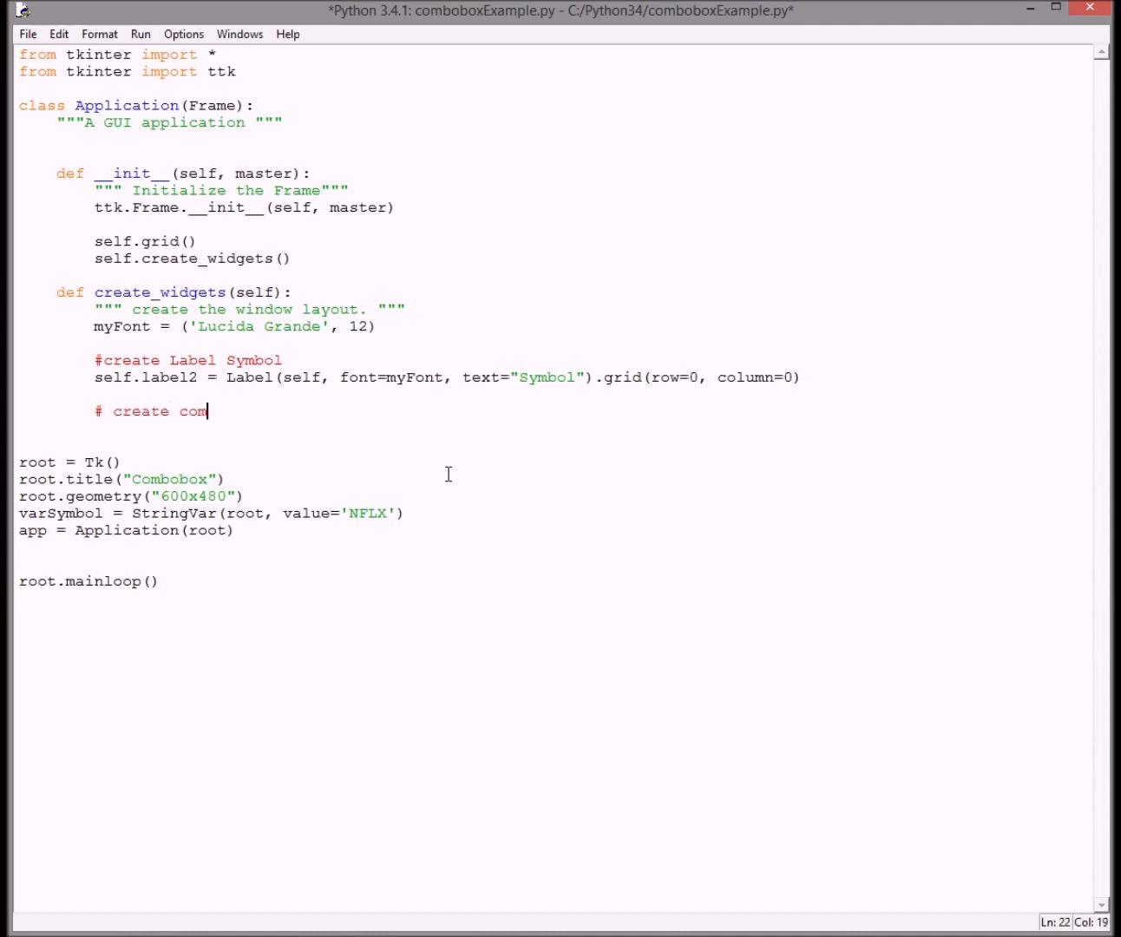
type("bobox")
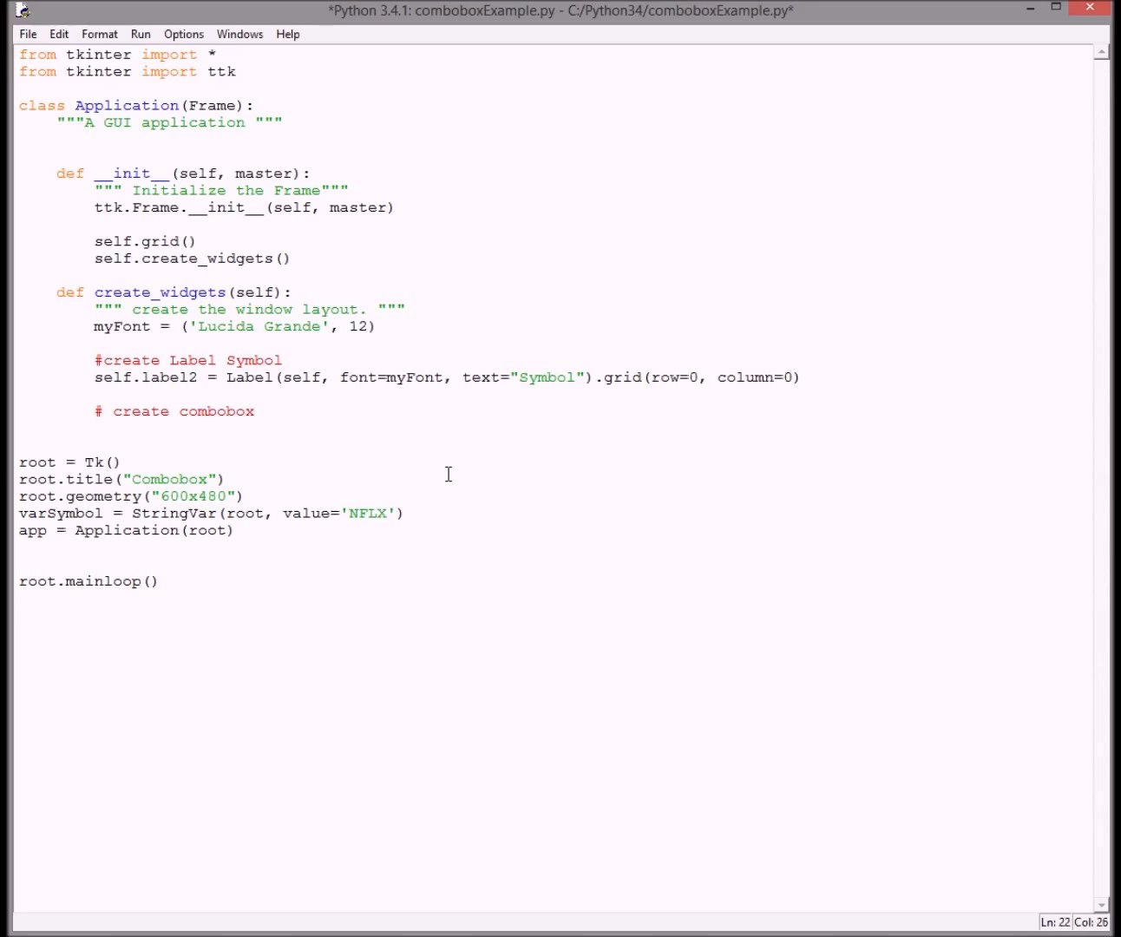
type("for")
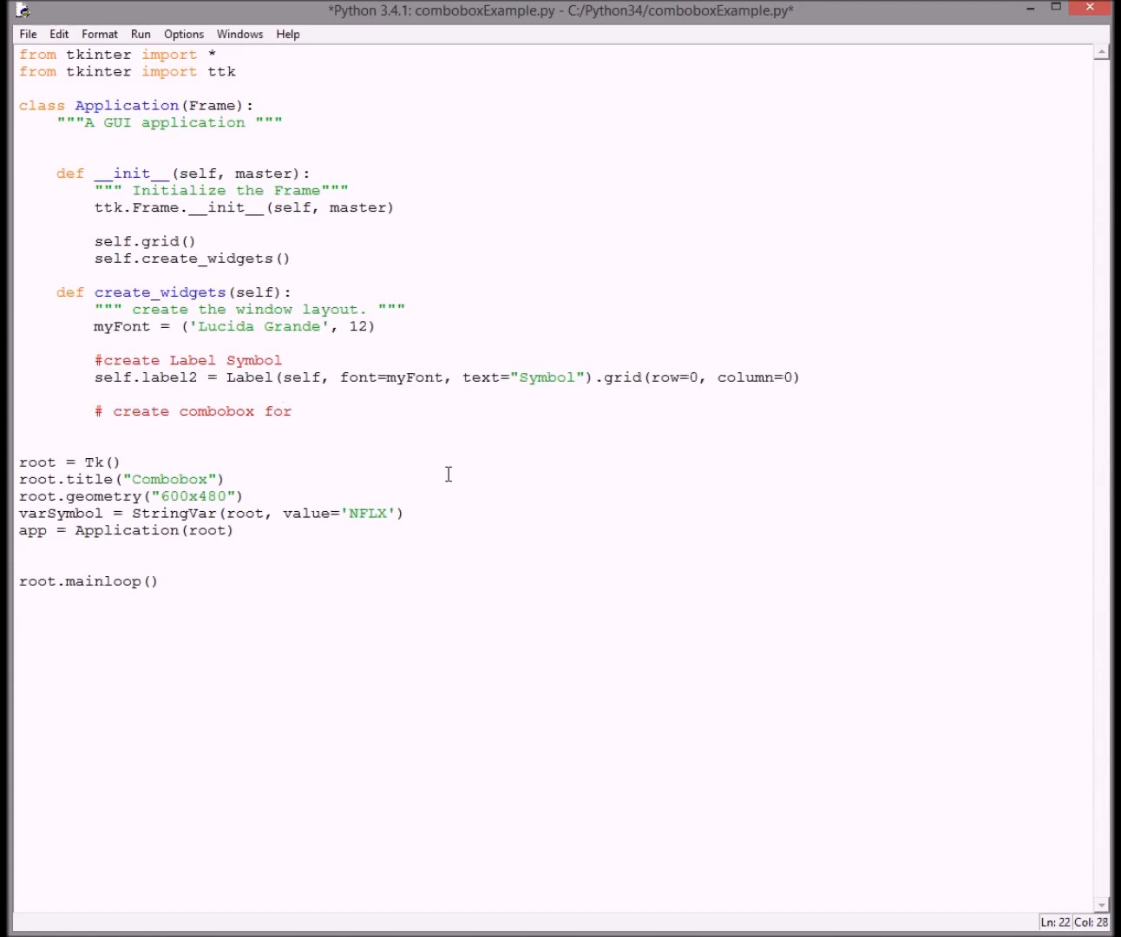
type("the symbo")
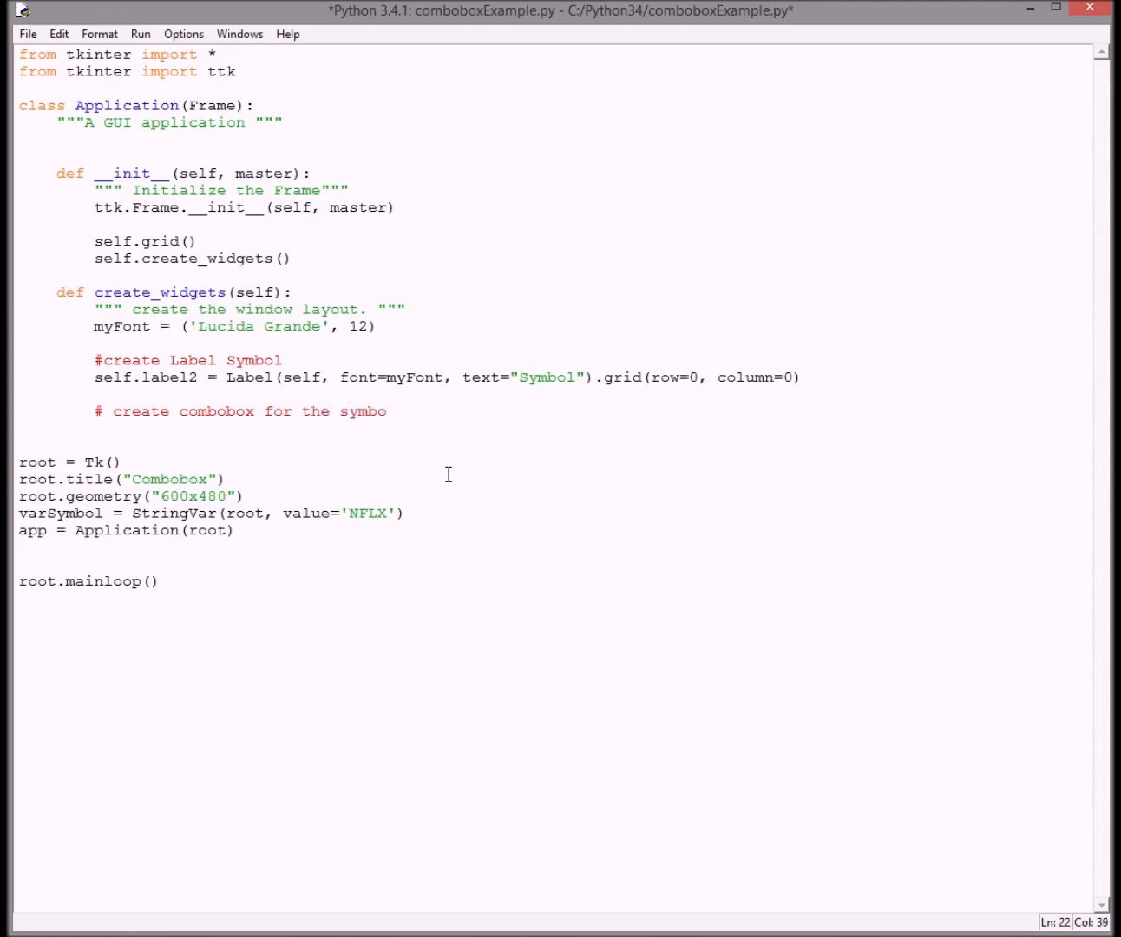
type("l")
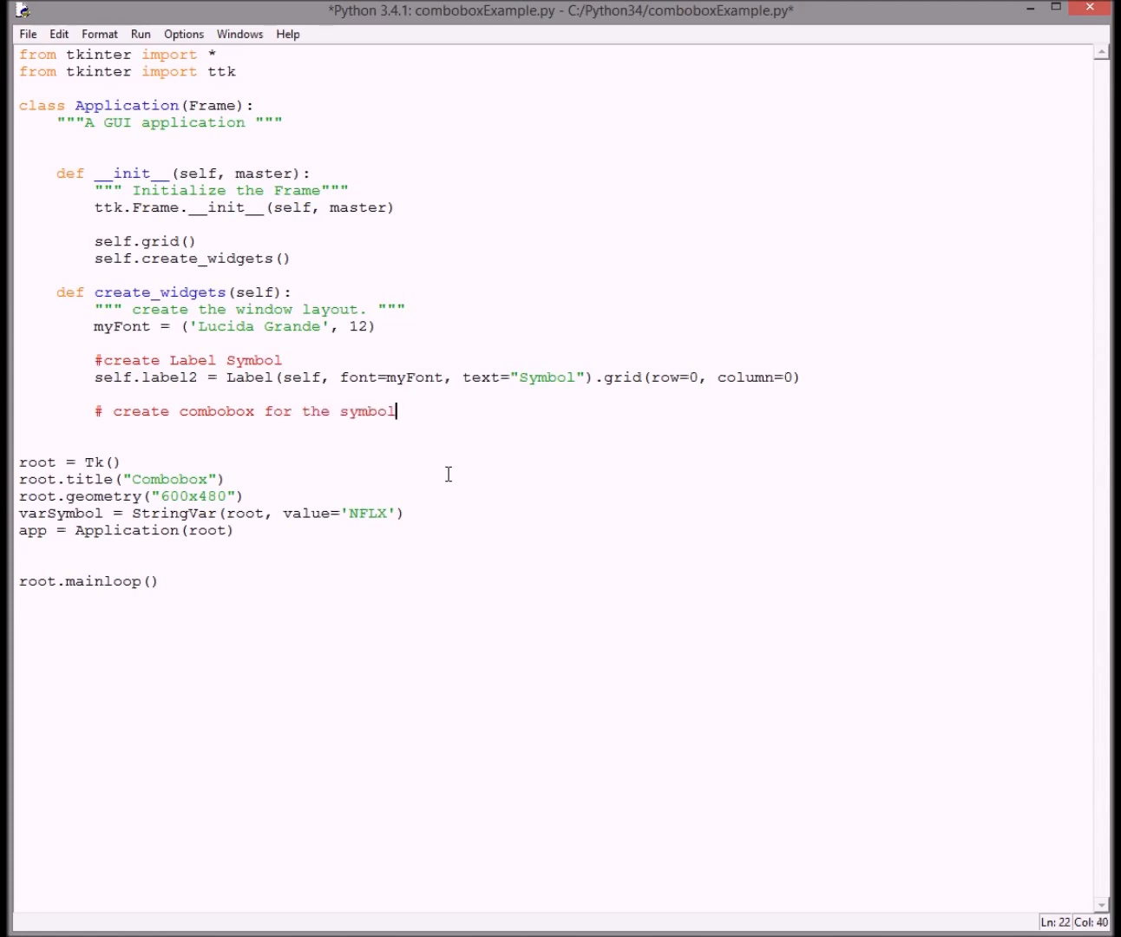
key("Enter")
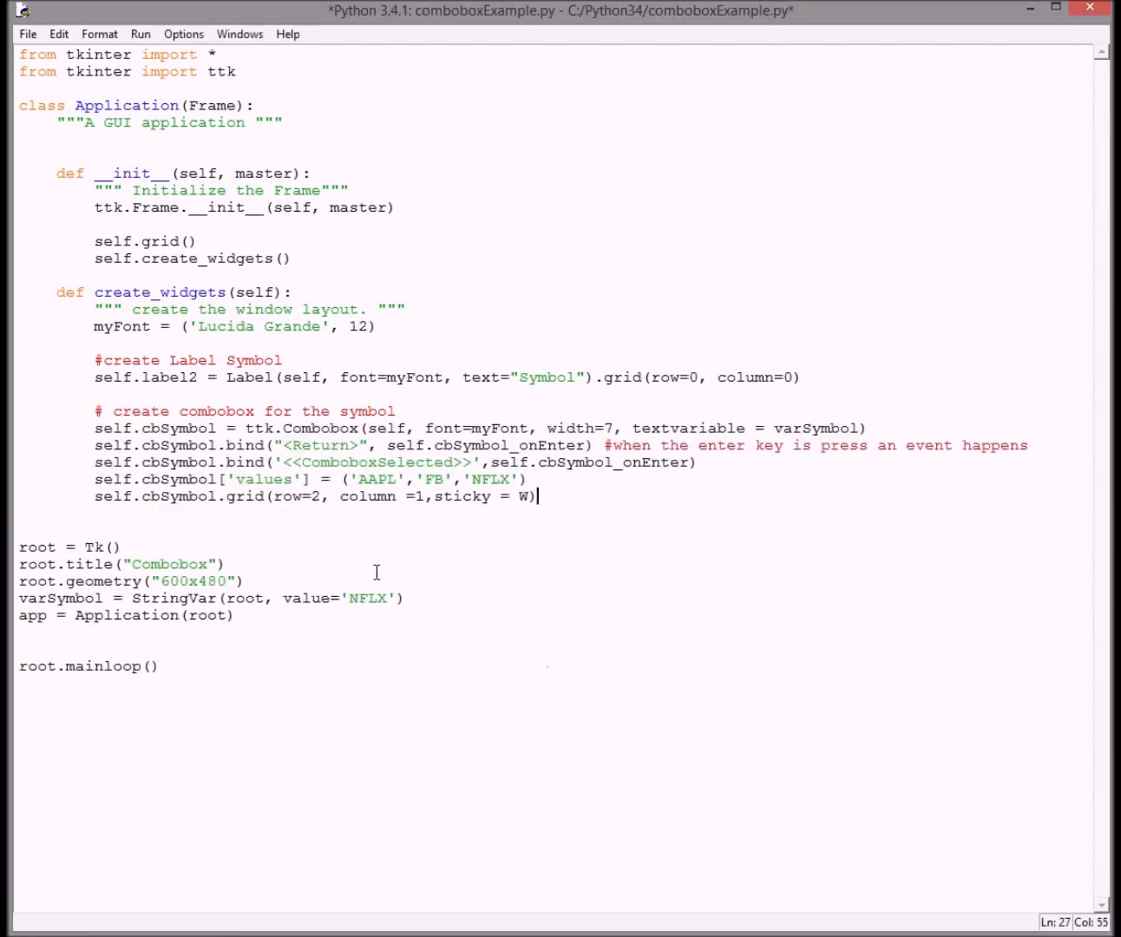
mouse_move(87, 399)
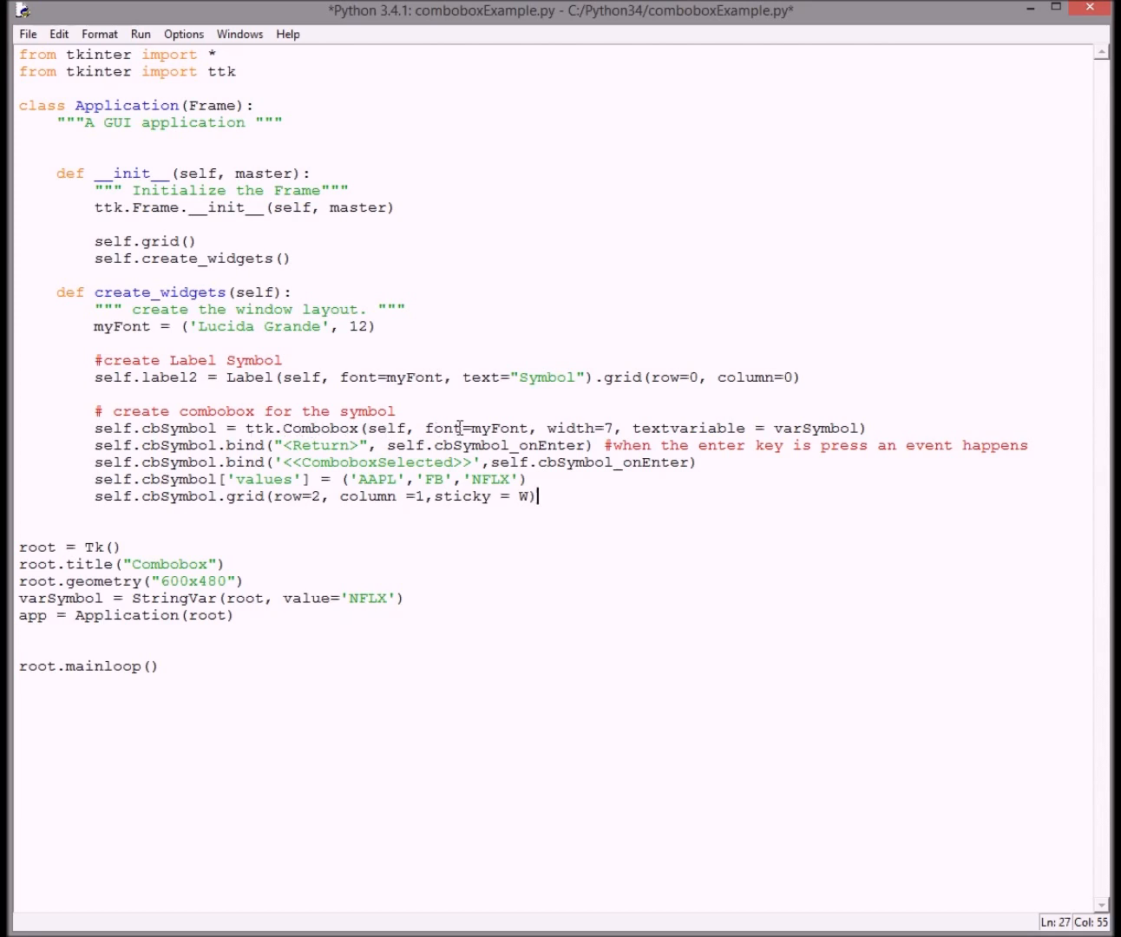
mouse_move(140, 315)
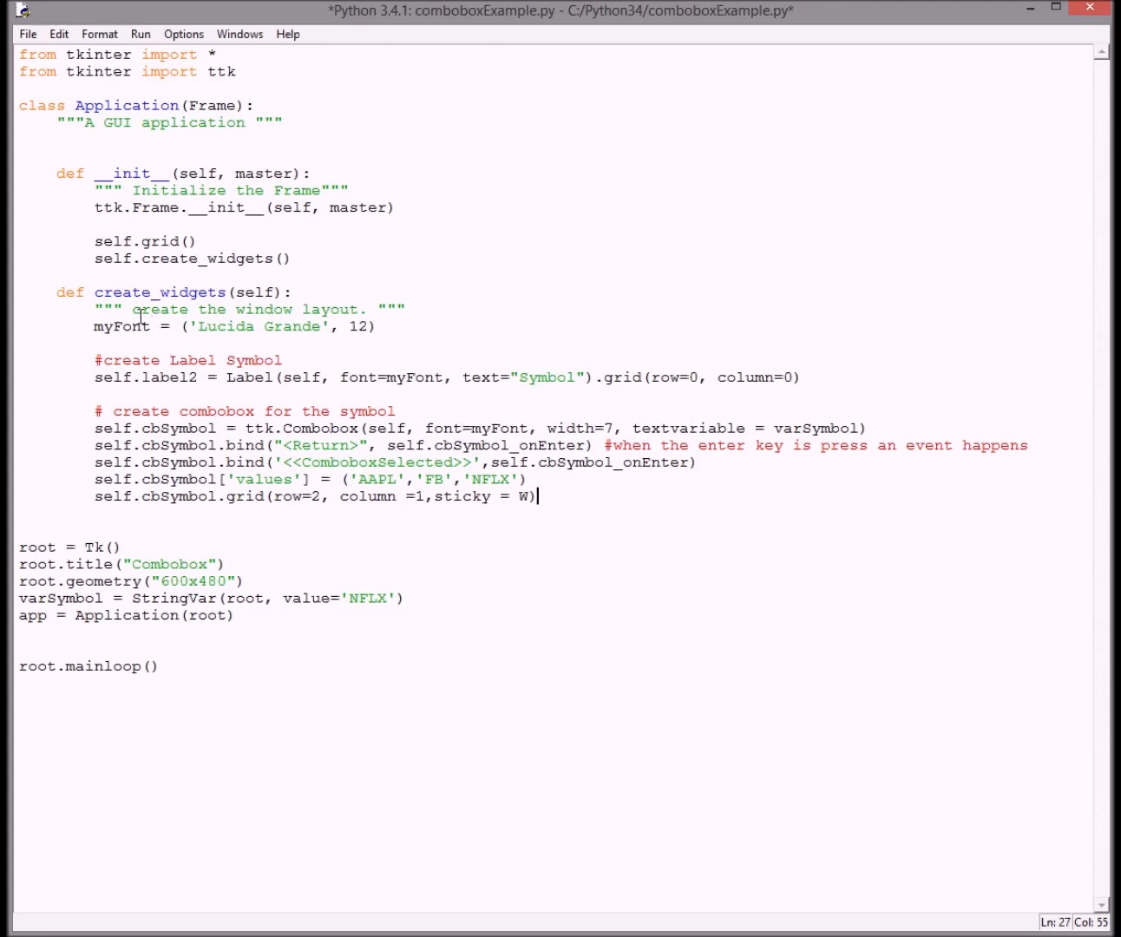
mouse_move(581, 428)
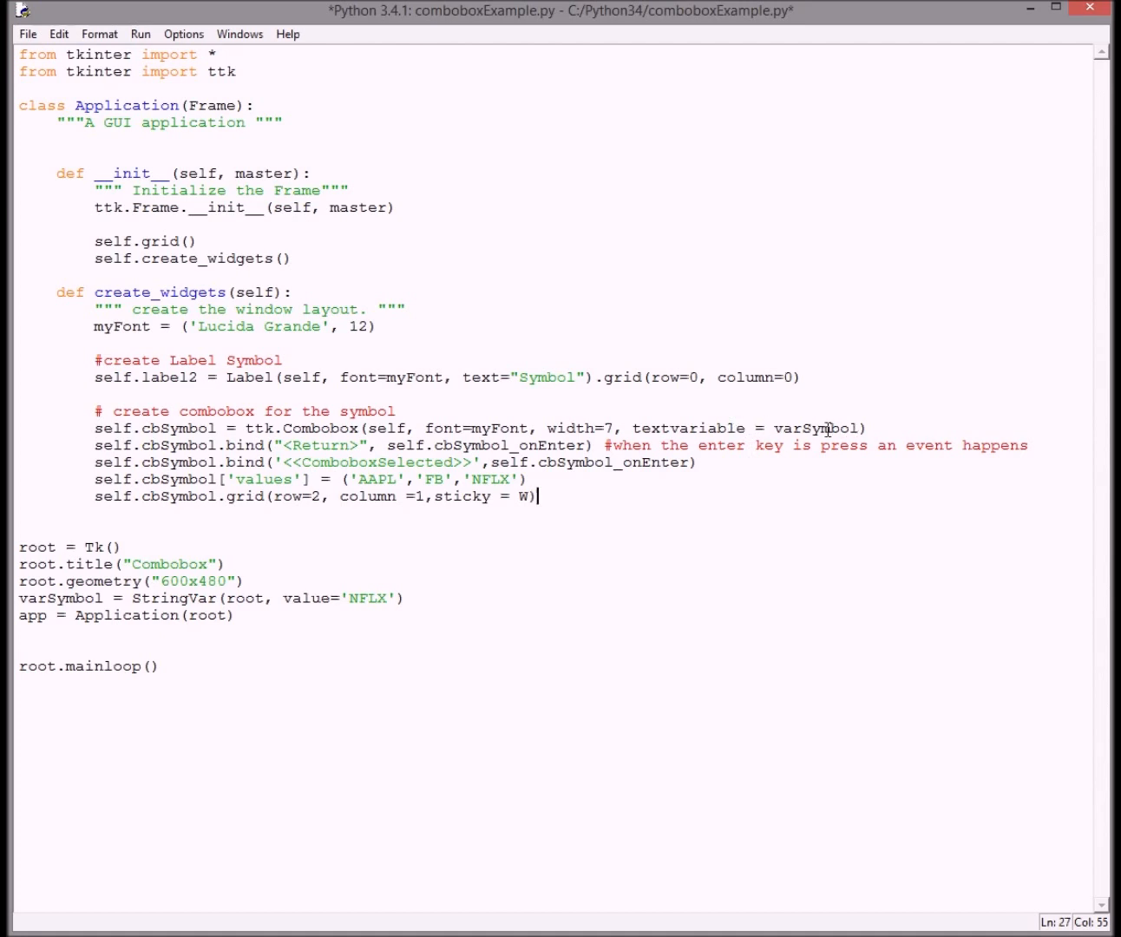
mouse_move(832, 445)
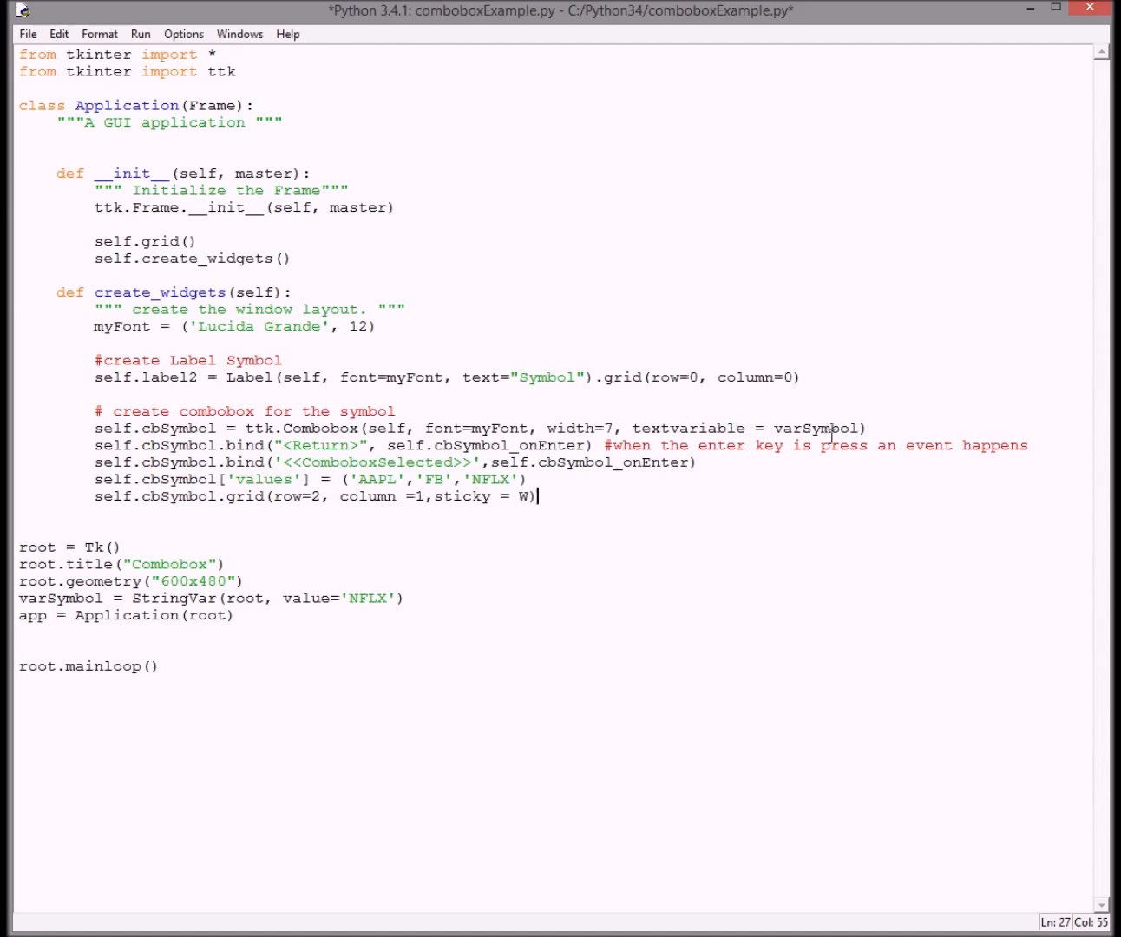
mouse_move(217, 680)
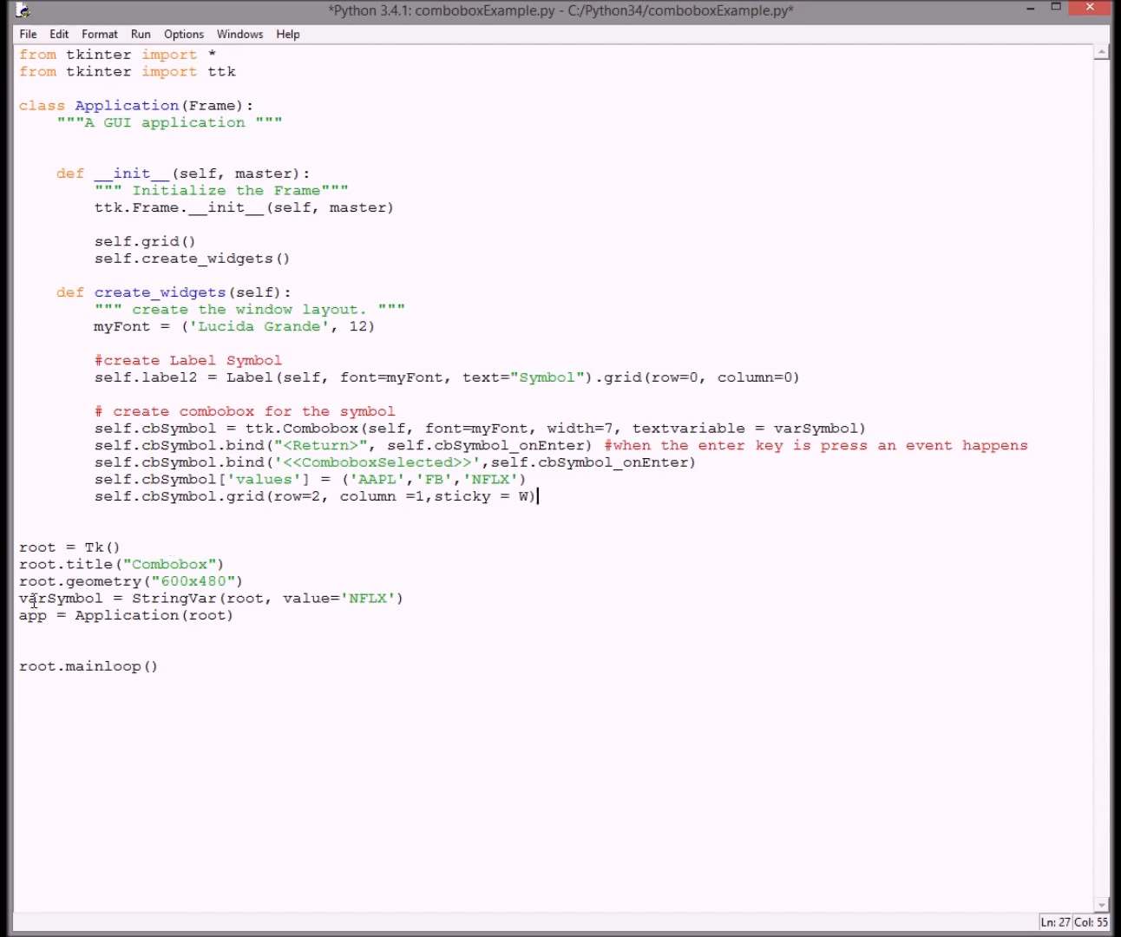
mouse_move(839, 584)
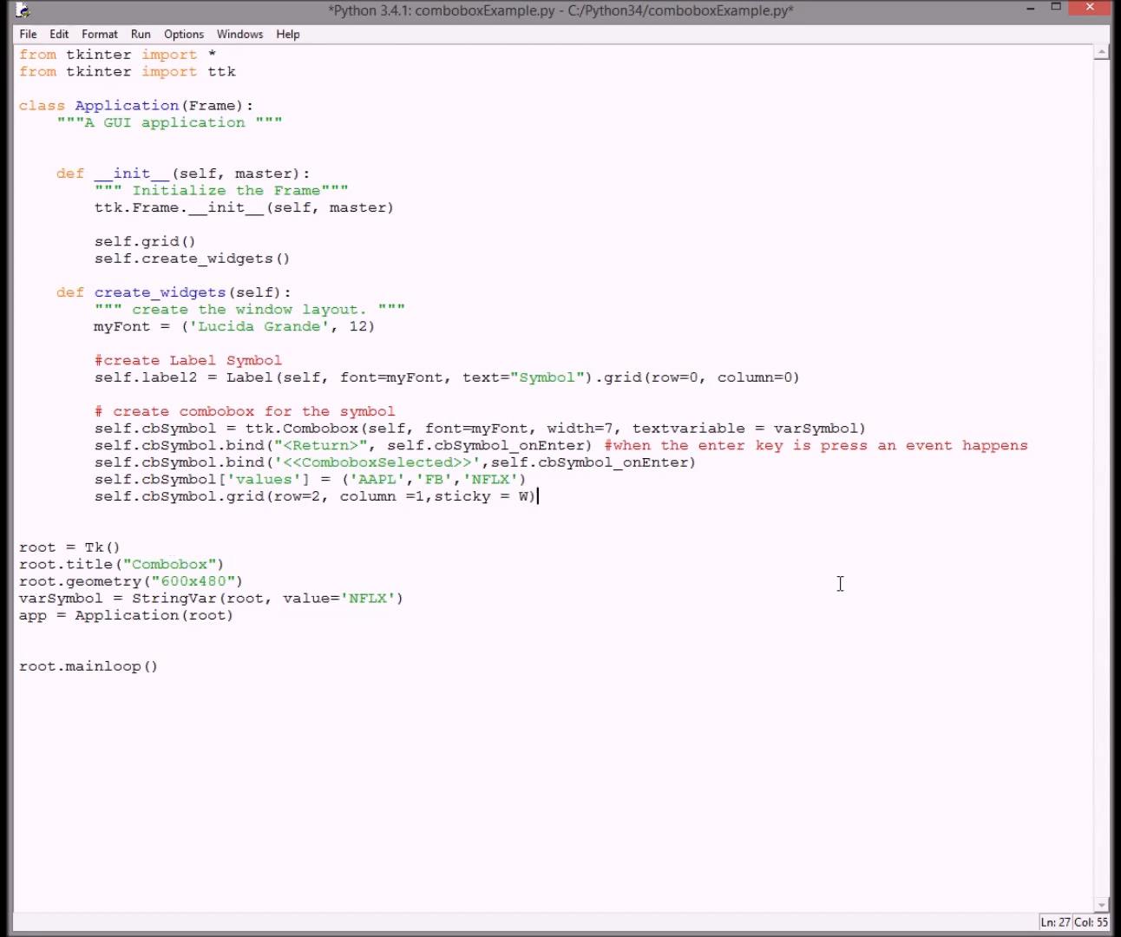
mouse_move(549, 570)
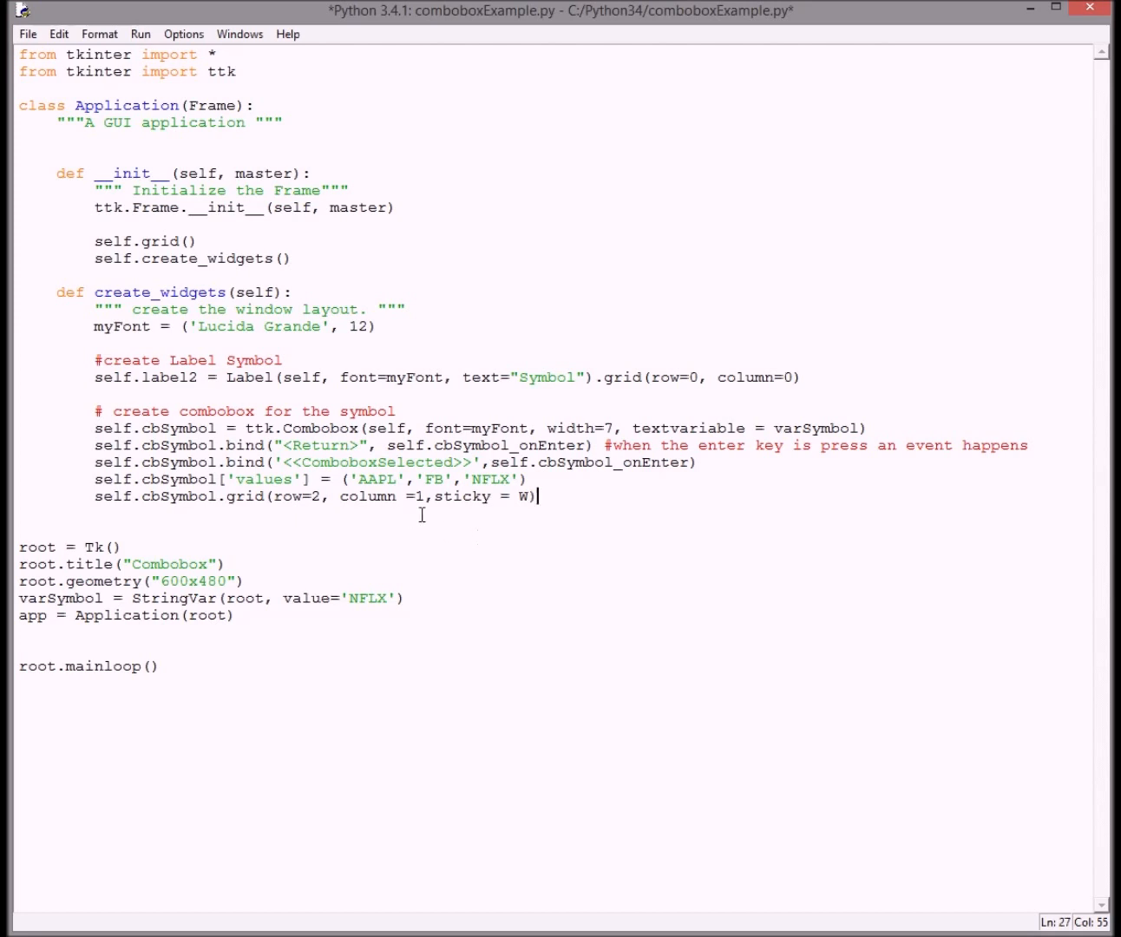
mouse_move(246, 446)
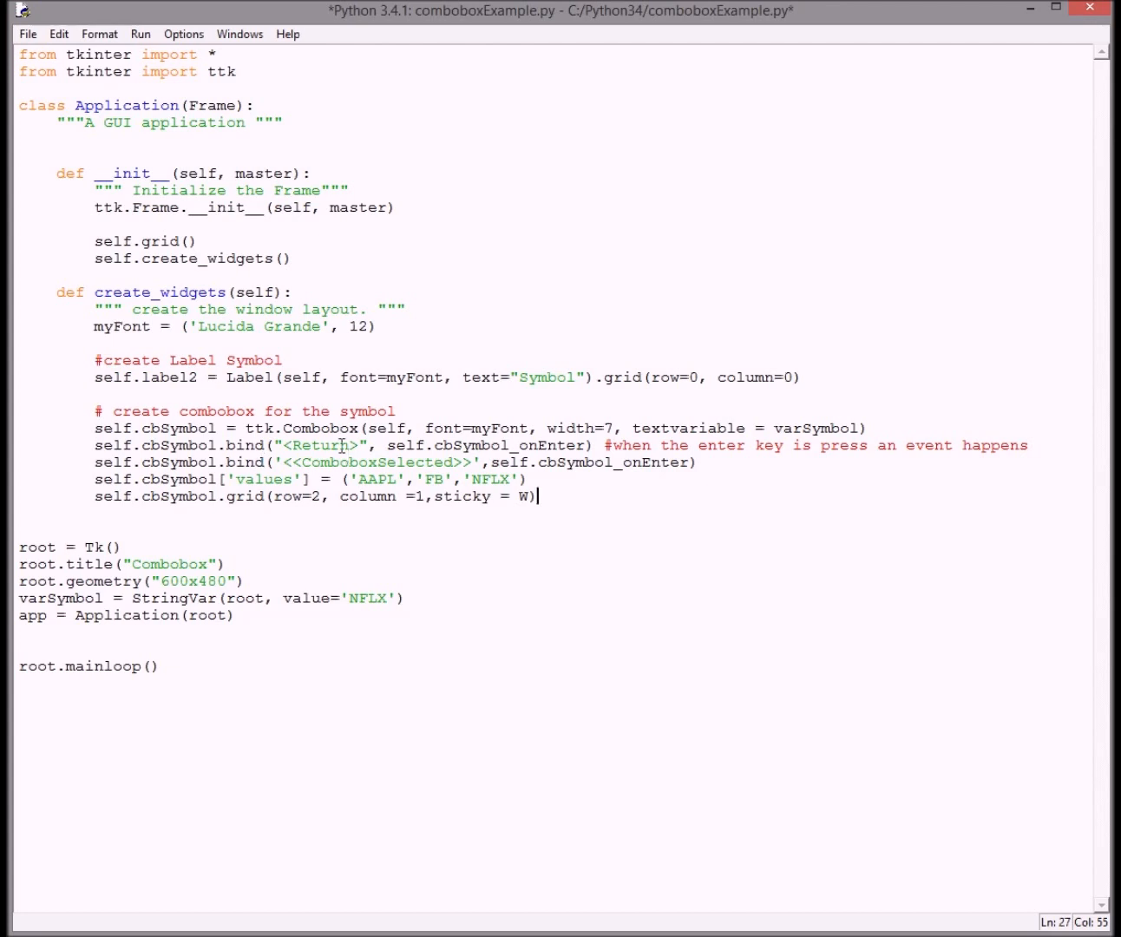
mouse_move(329, 447)
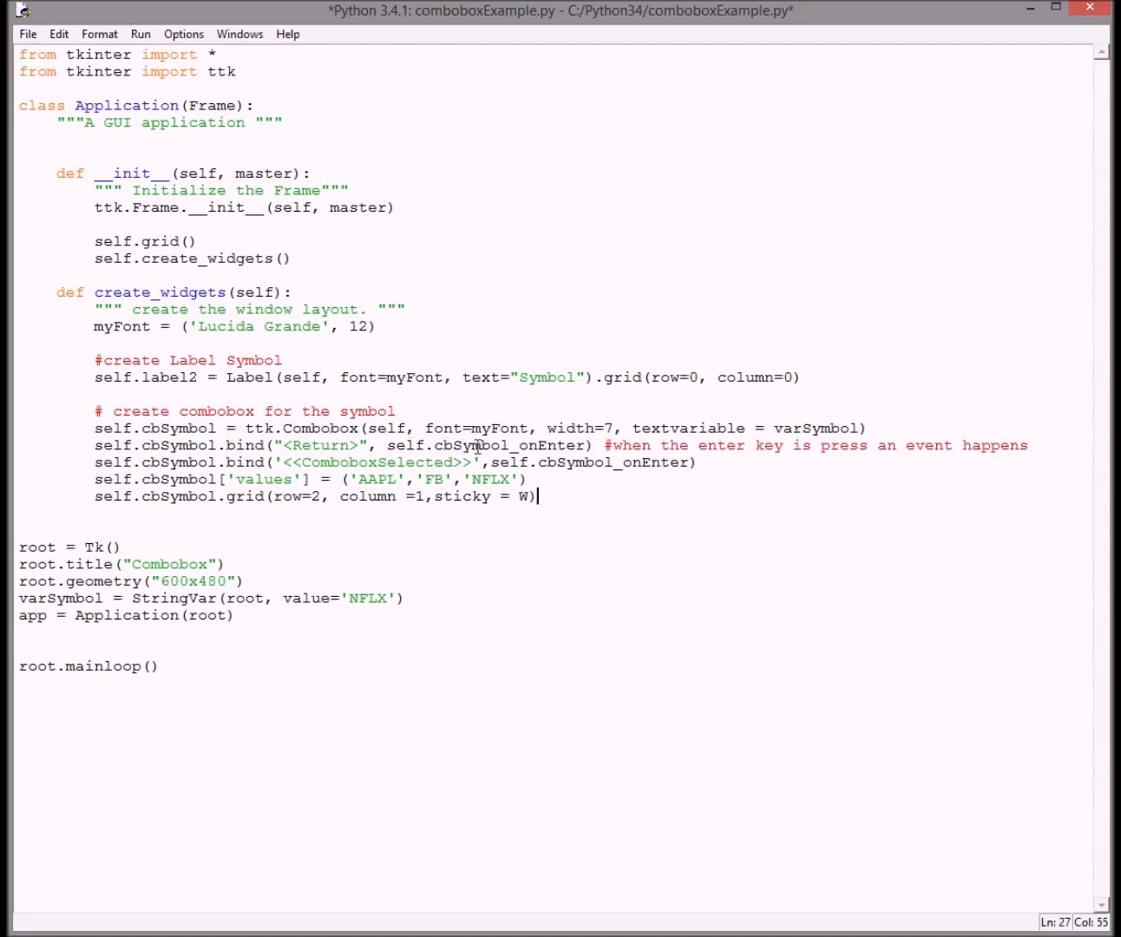
mouse_move(587, 447)
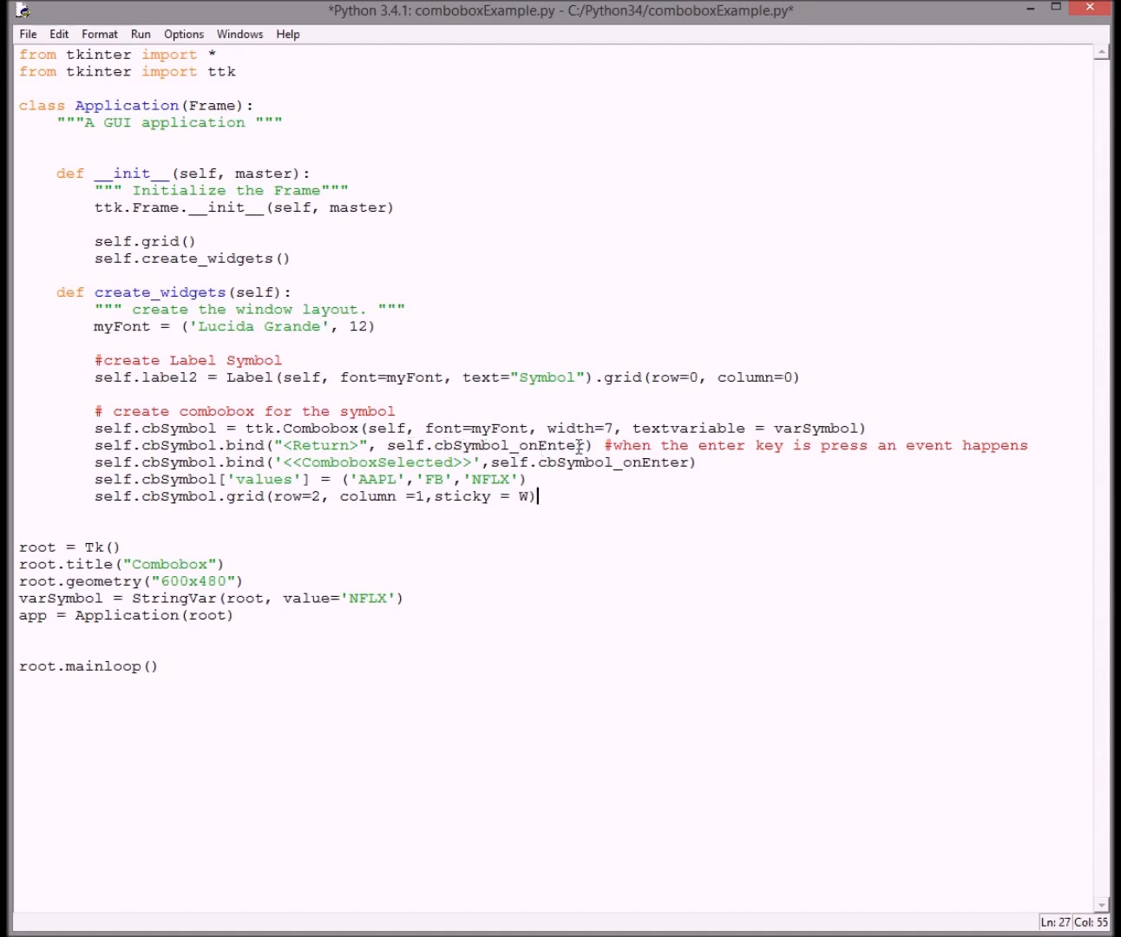
mouse_move(313, 445)
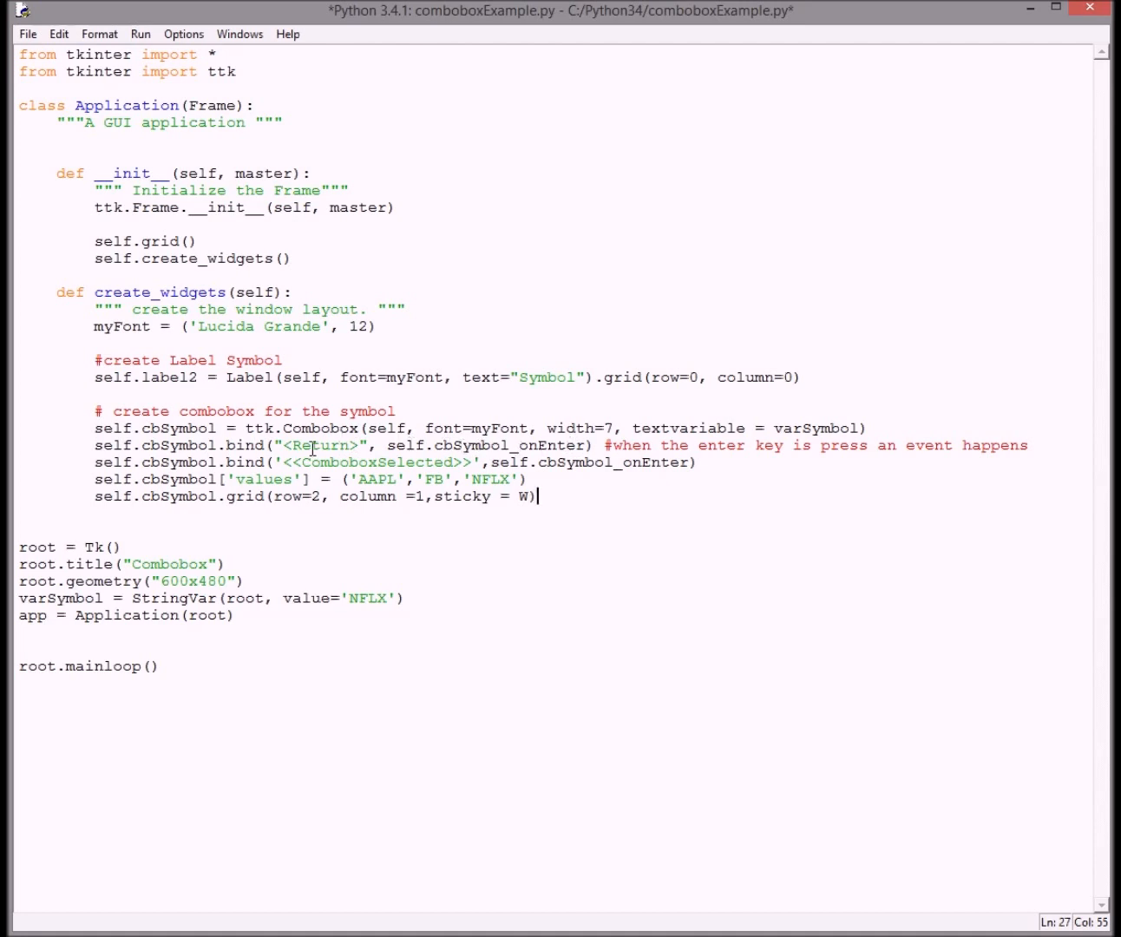
mouse_move(291, 446)
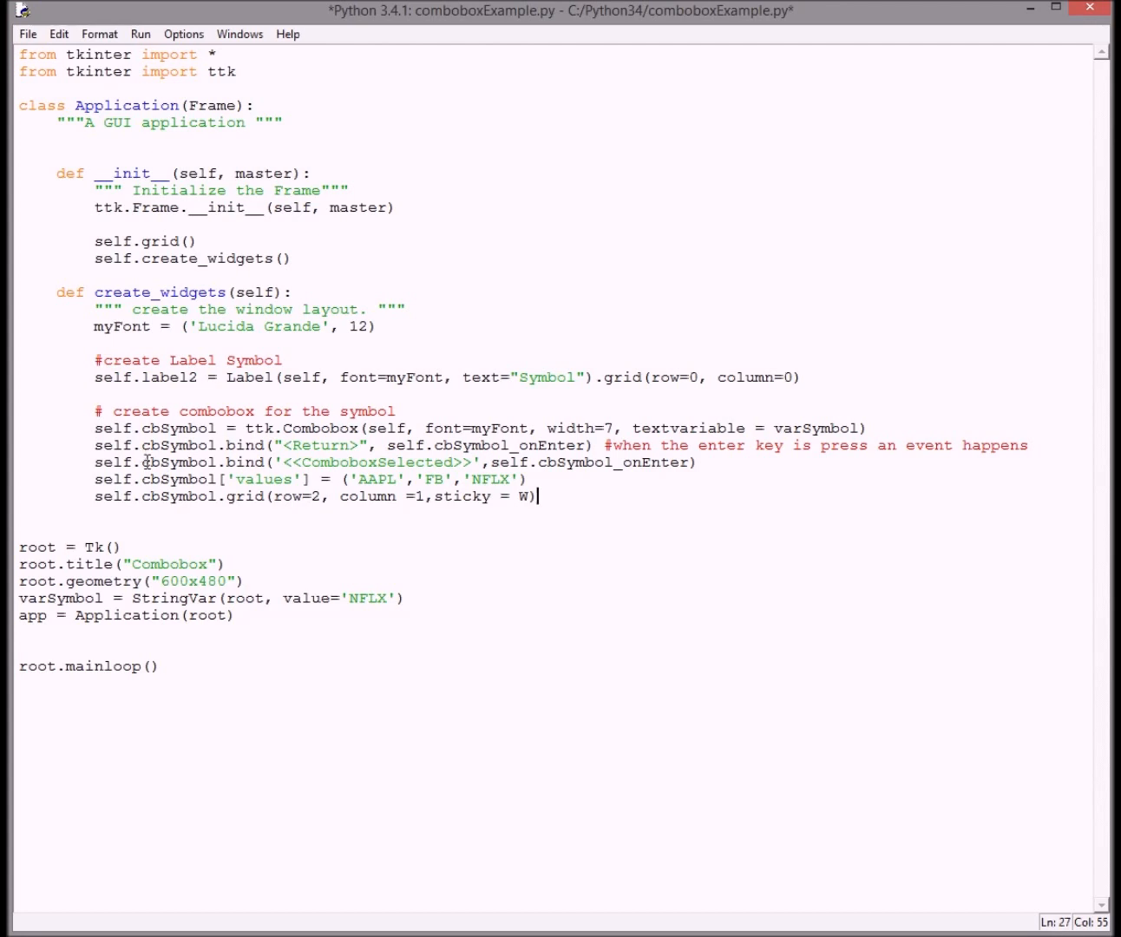
mouse_move(396, 461)
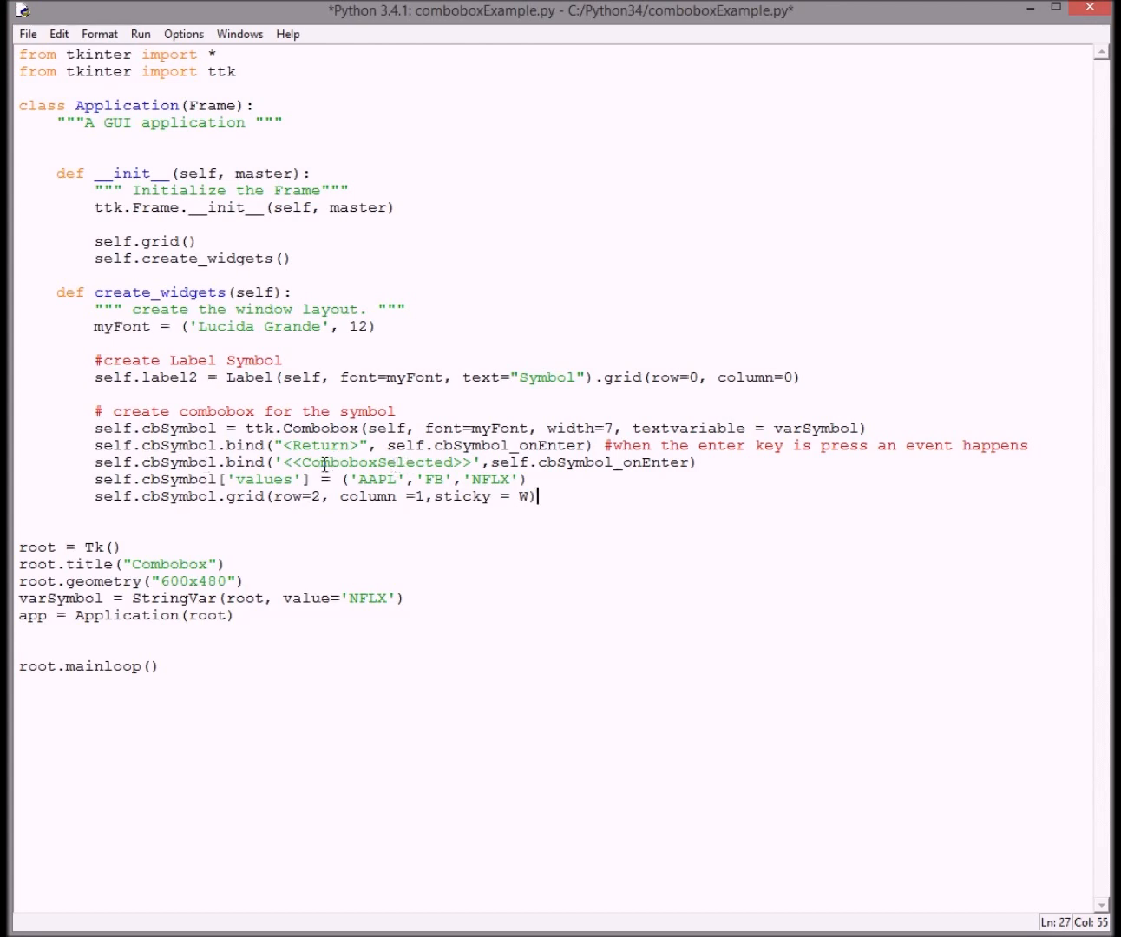
mouse_move(525, 463)
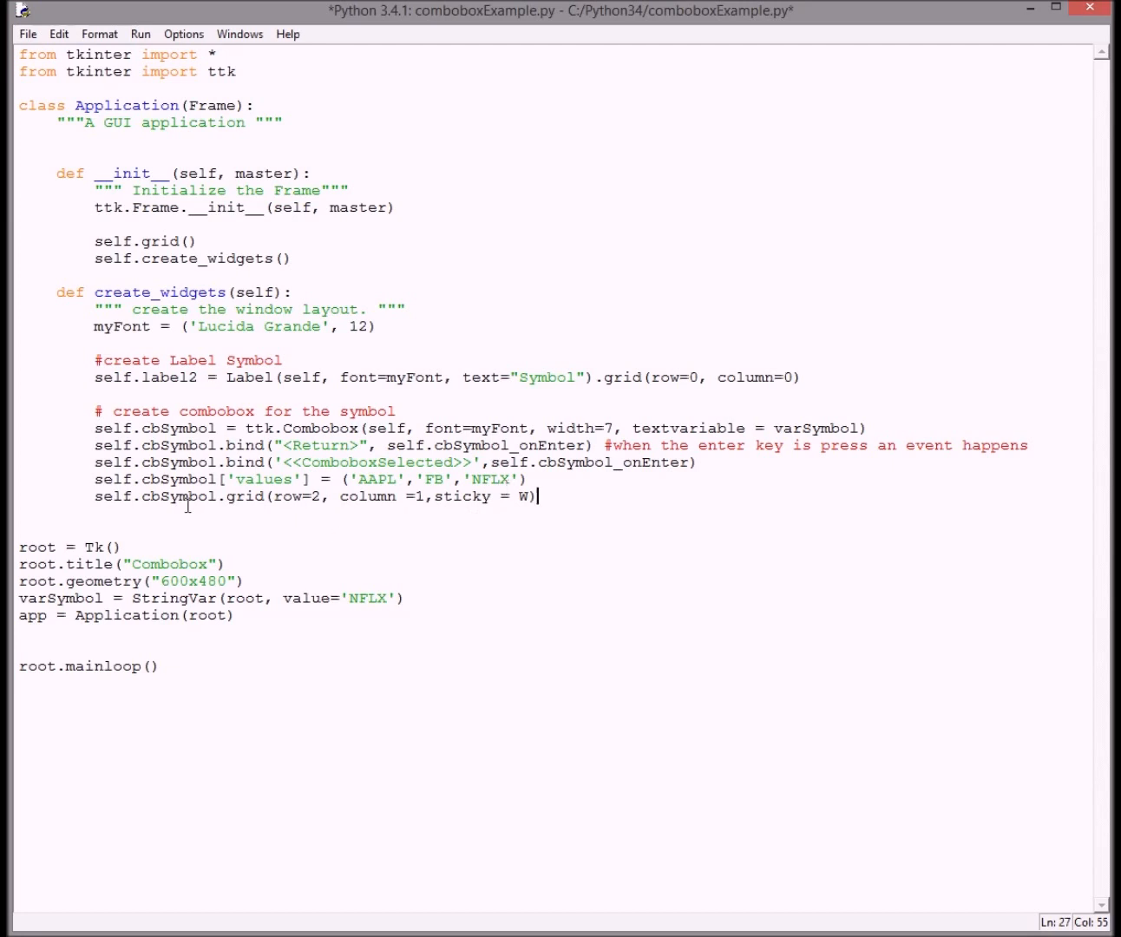
mouse_move(289, 503)
type("0")
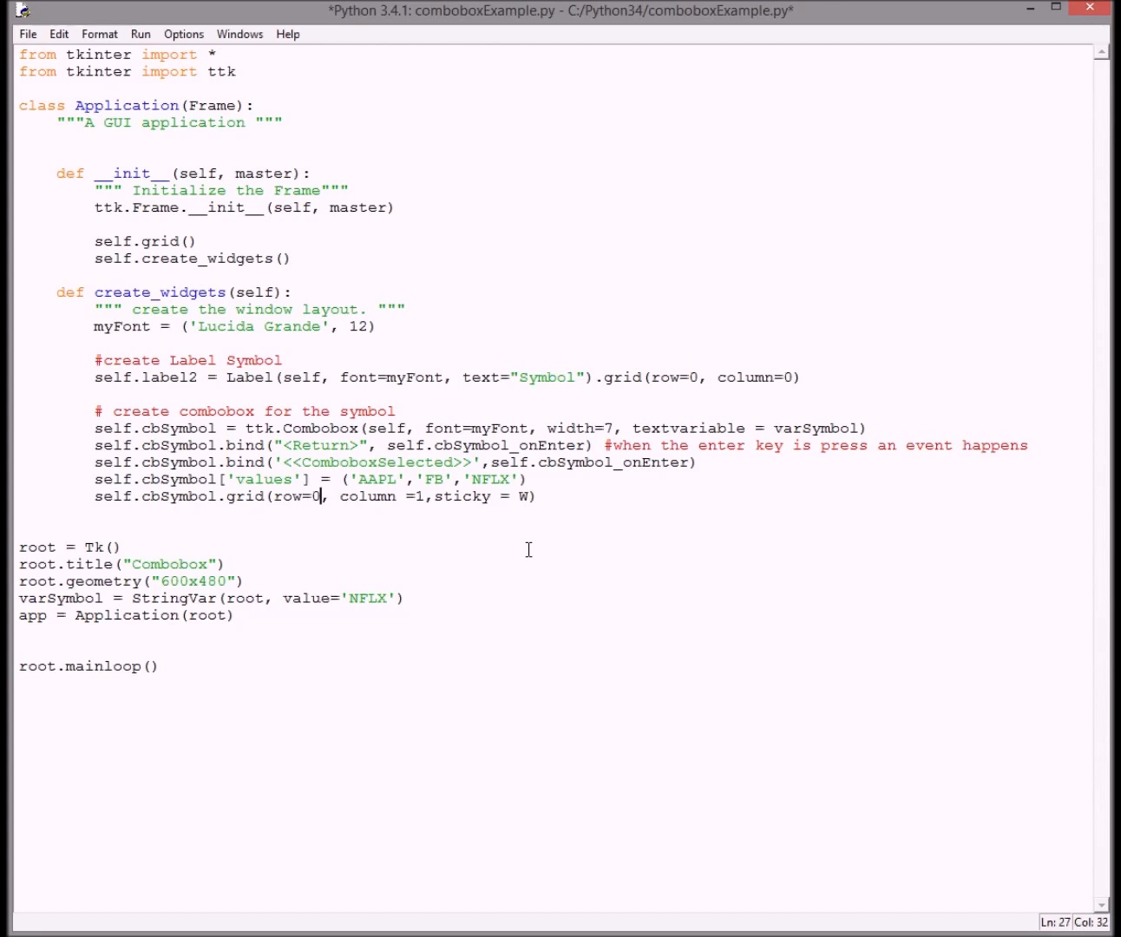
mouse_move(505, 505)
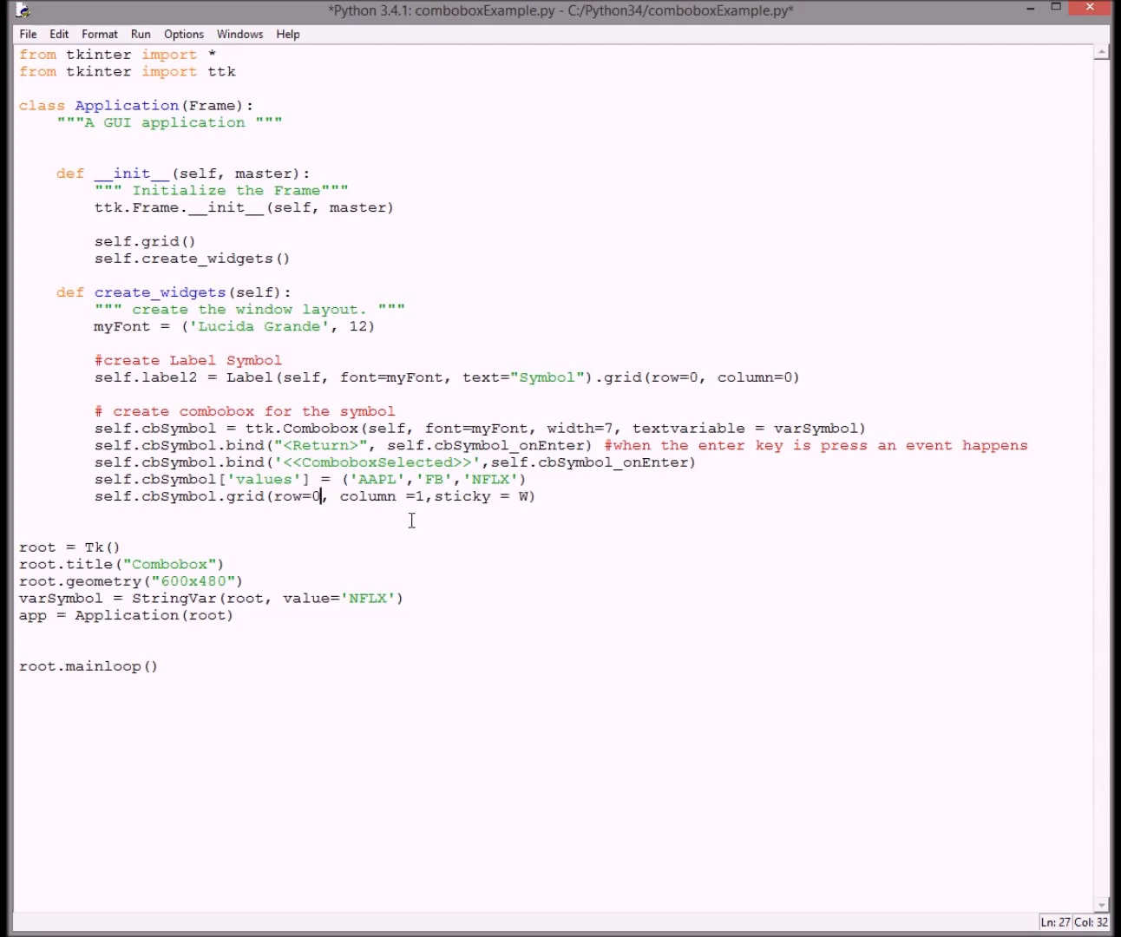
left_click(539, 498)
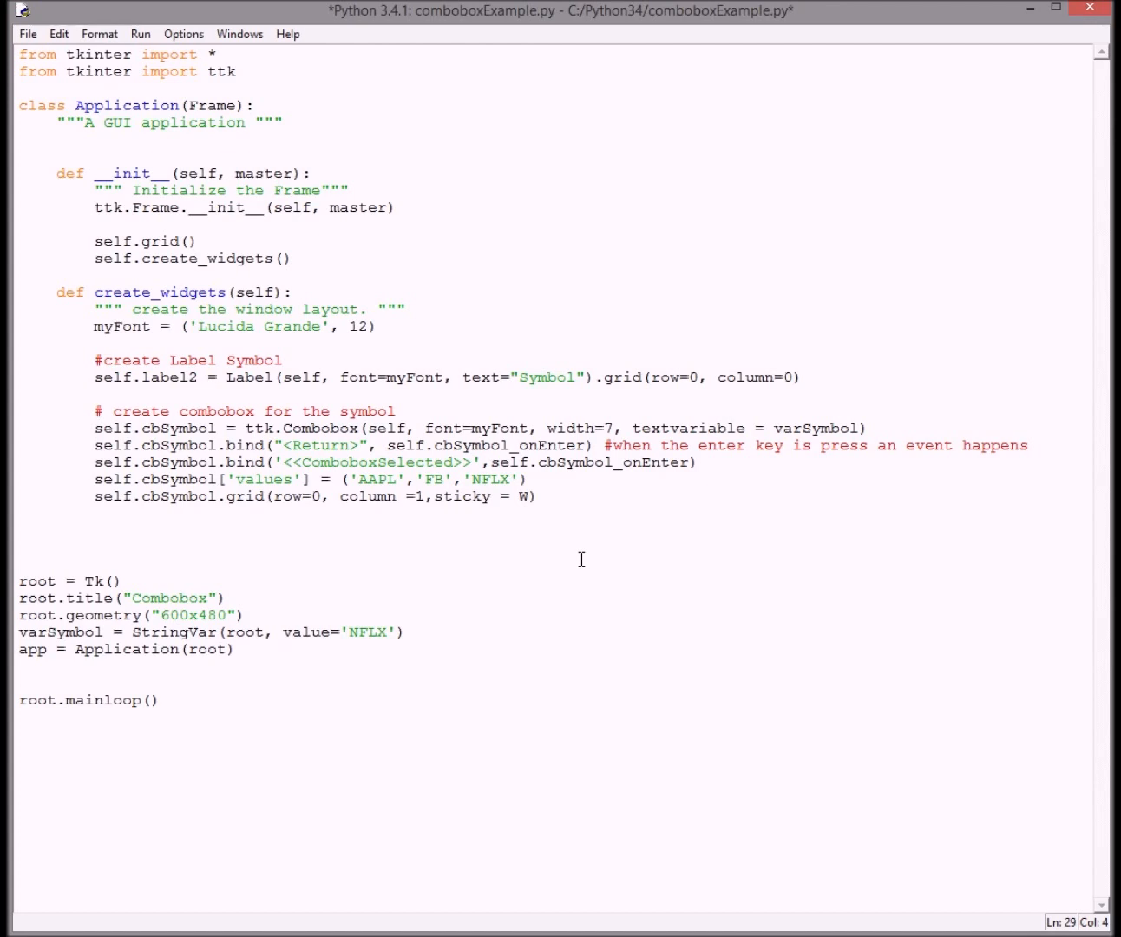
left_click(56, 529)
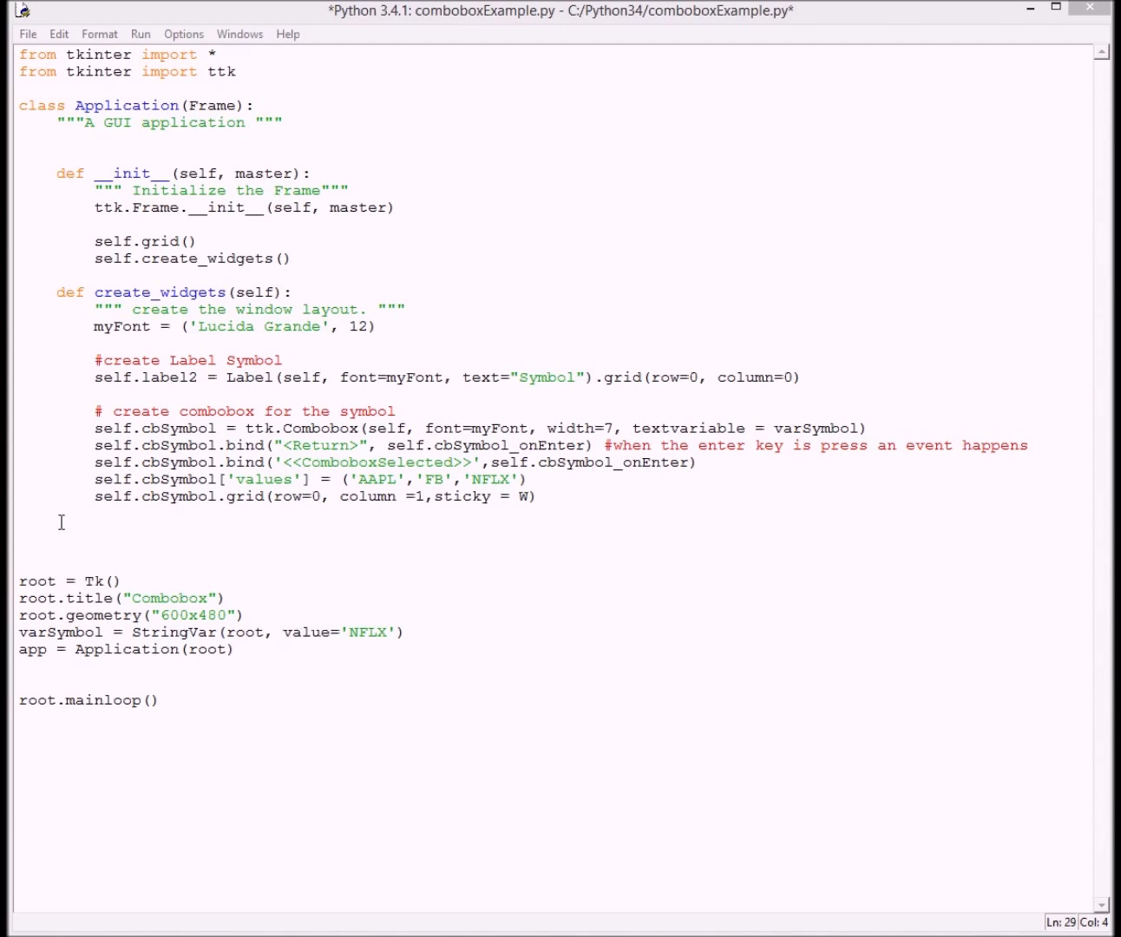
mouse_move(594, 659)
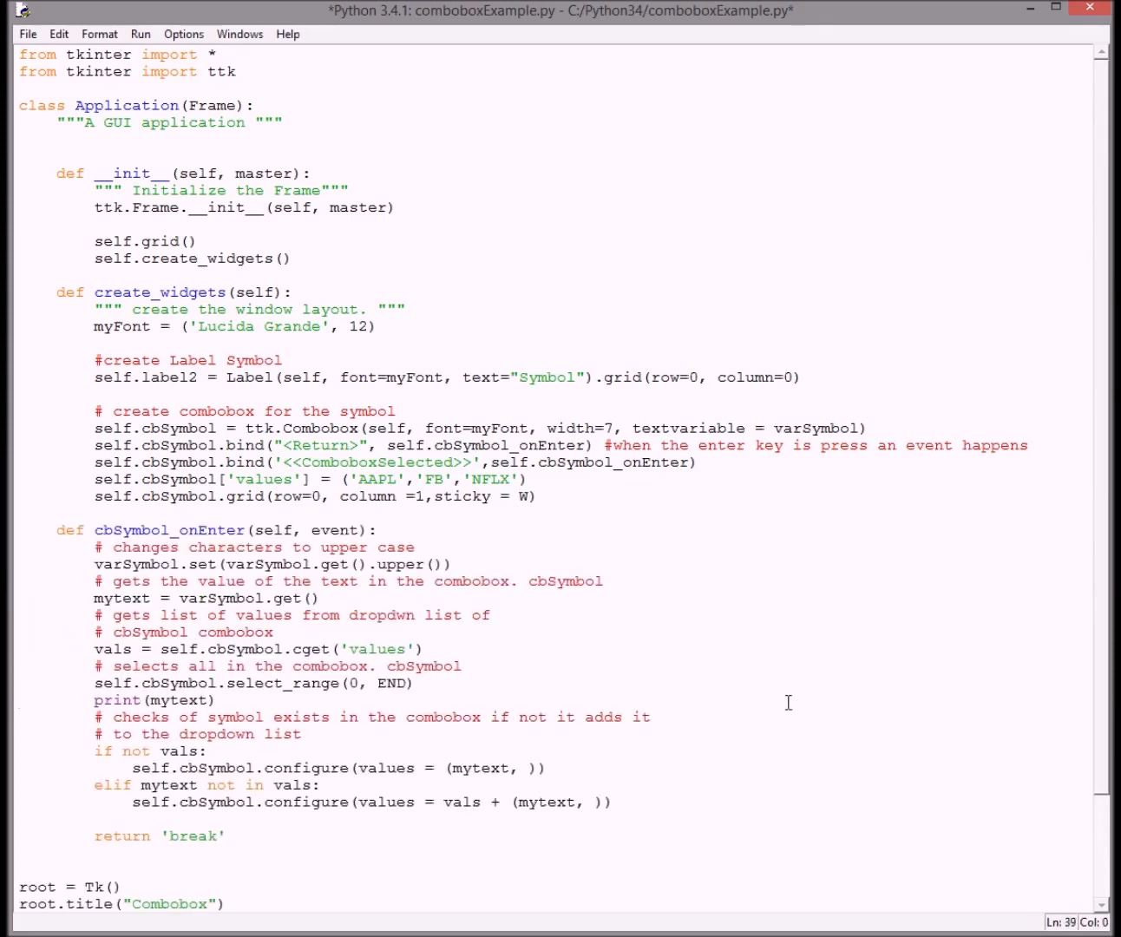
Scroll down through the pasted cbSymbol_onEnter handler to review it
scroll("down", 3)
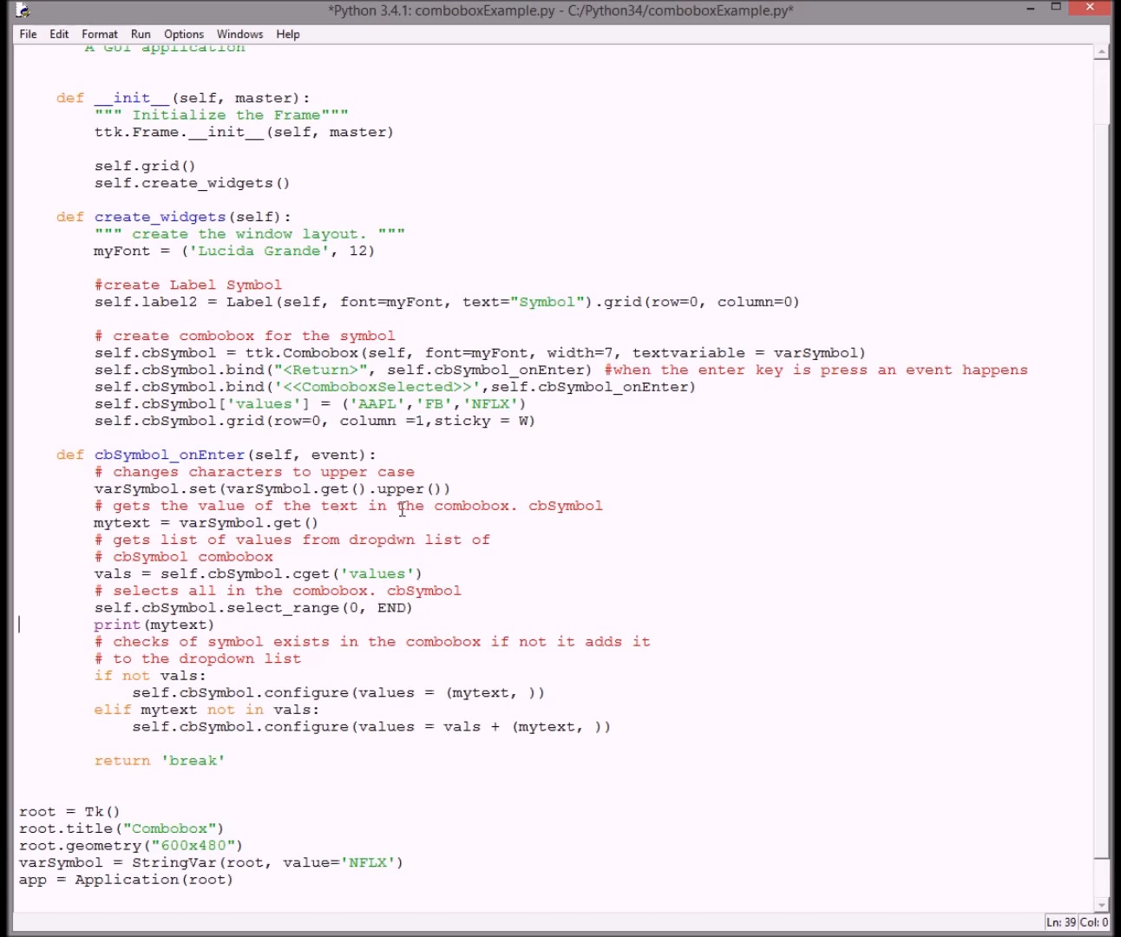
mouse_move(258, 574)
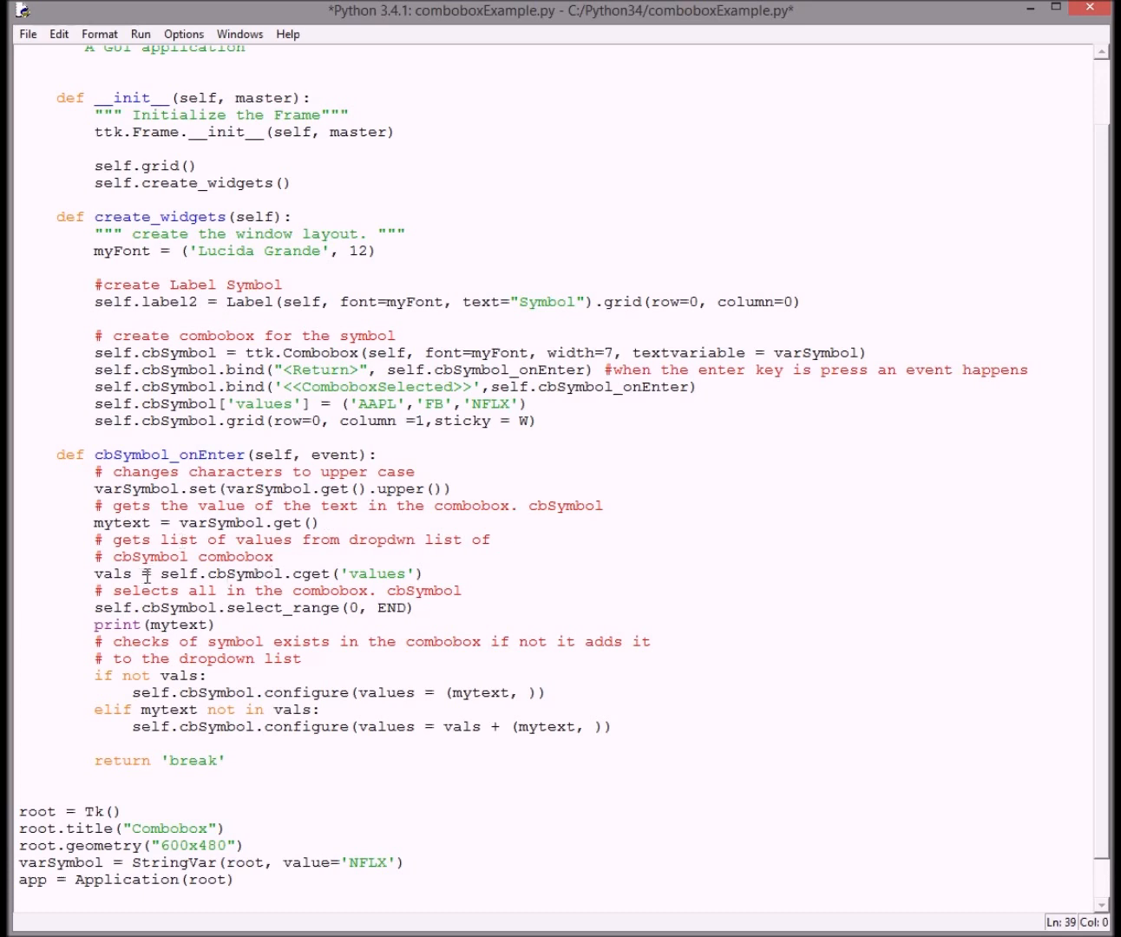
mouse_move(152, 573)
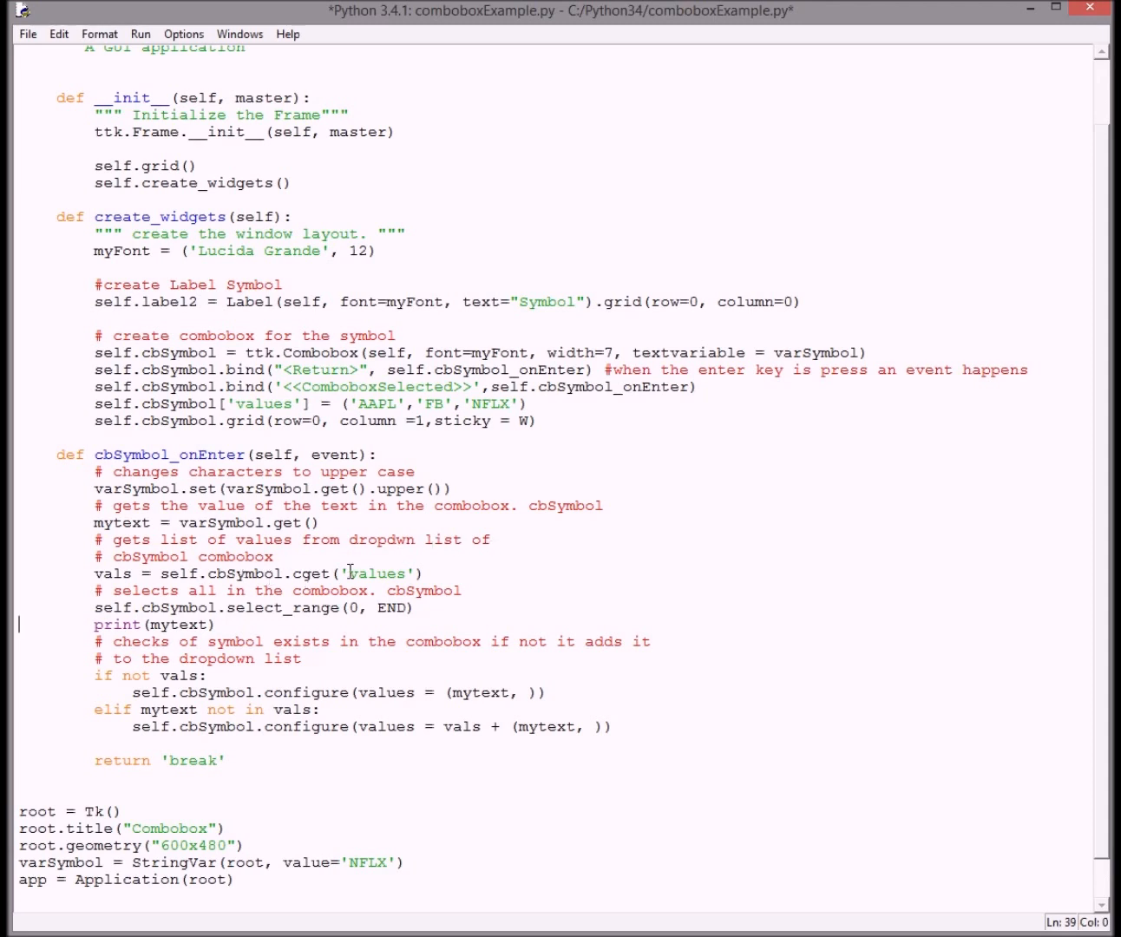
mouse_move(366, 618)
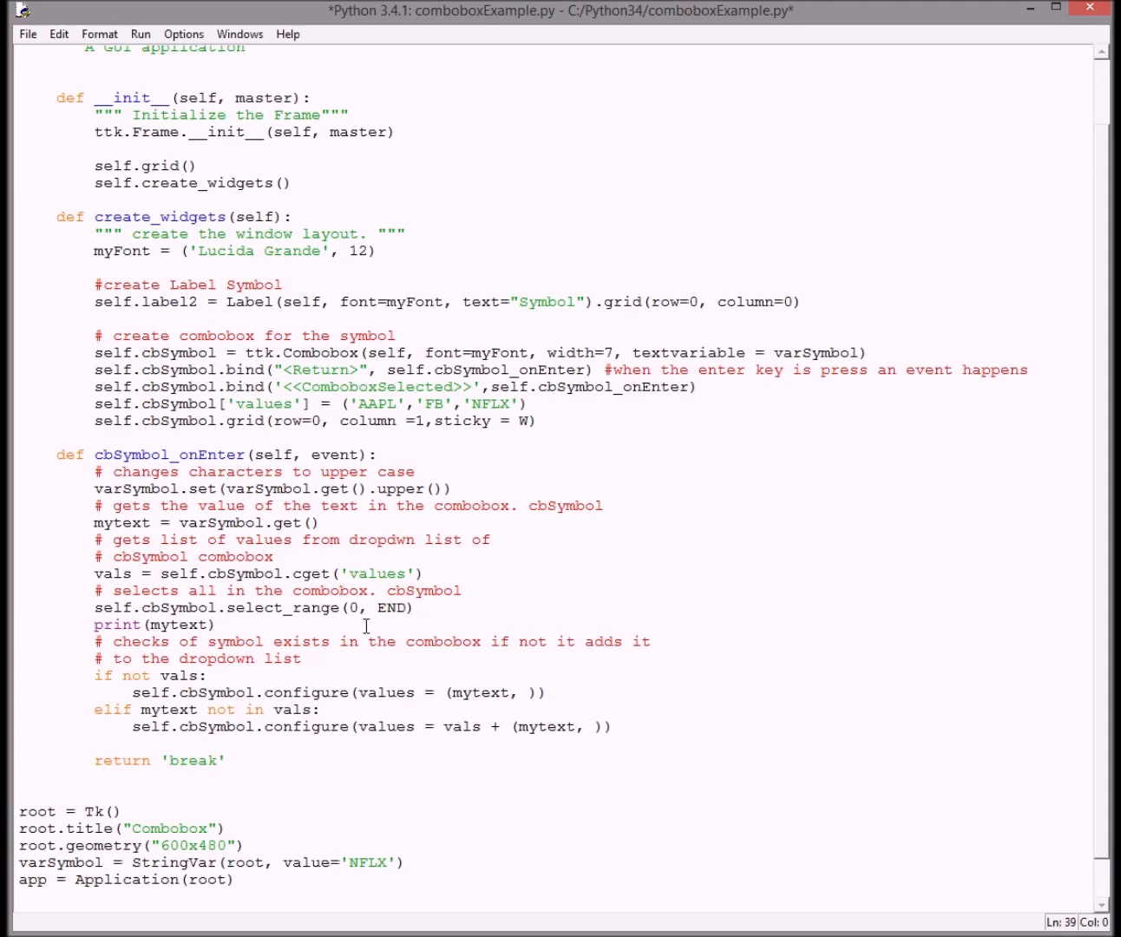
mouse_move(204, 684)
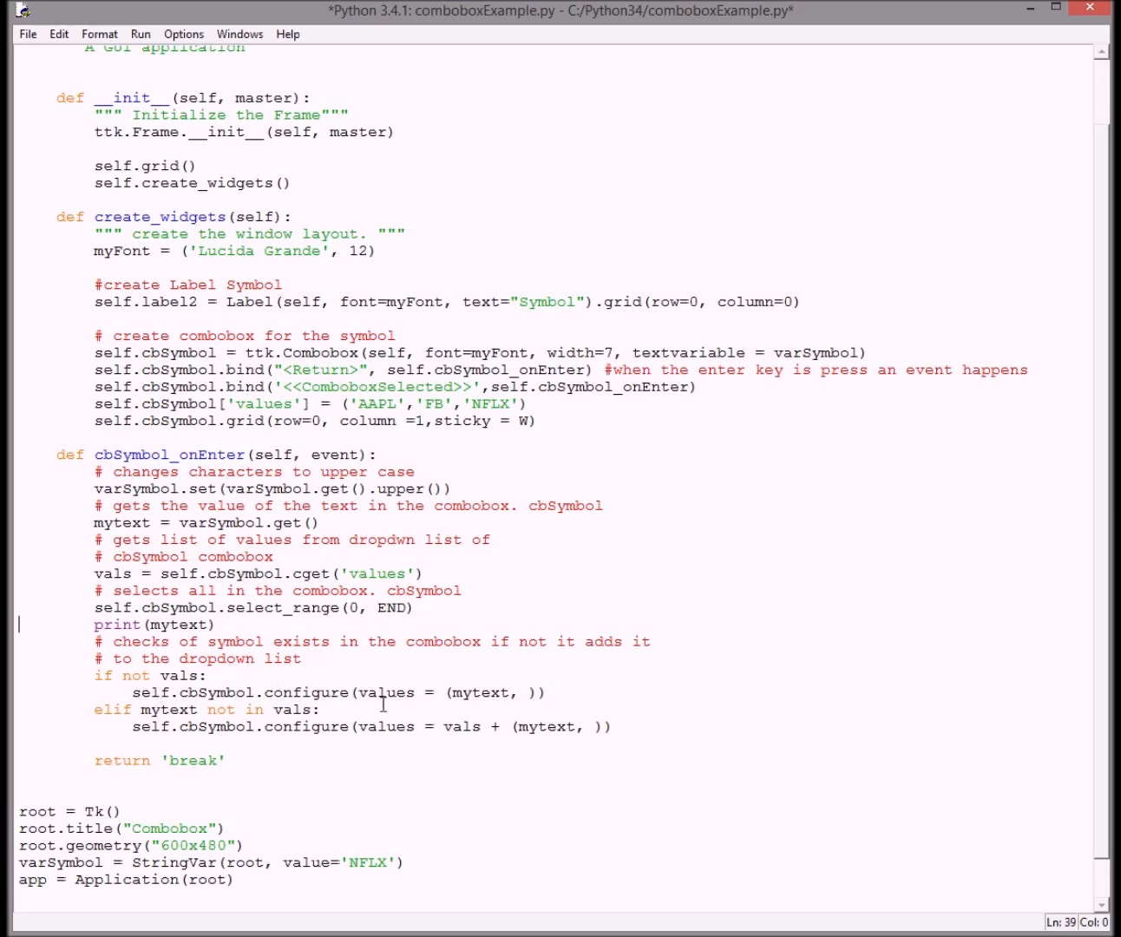
mouse_move(366, 721)
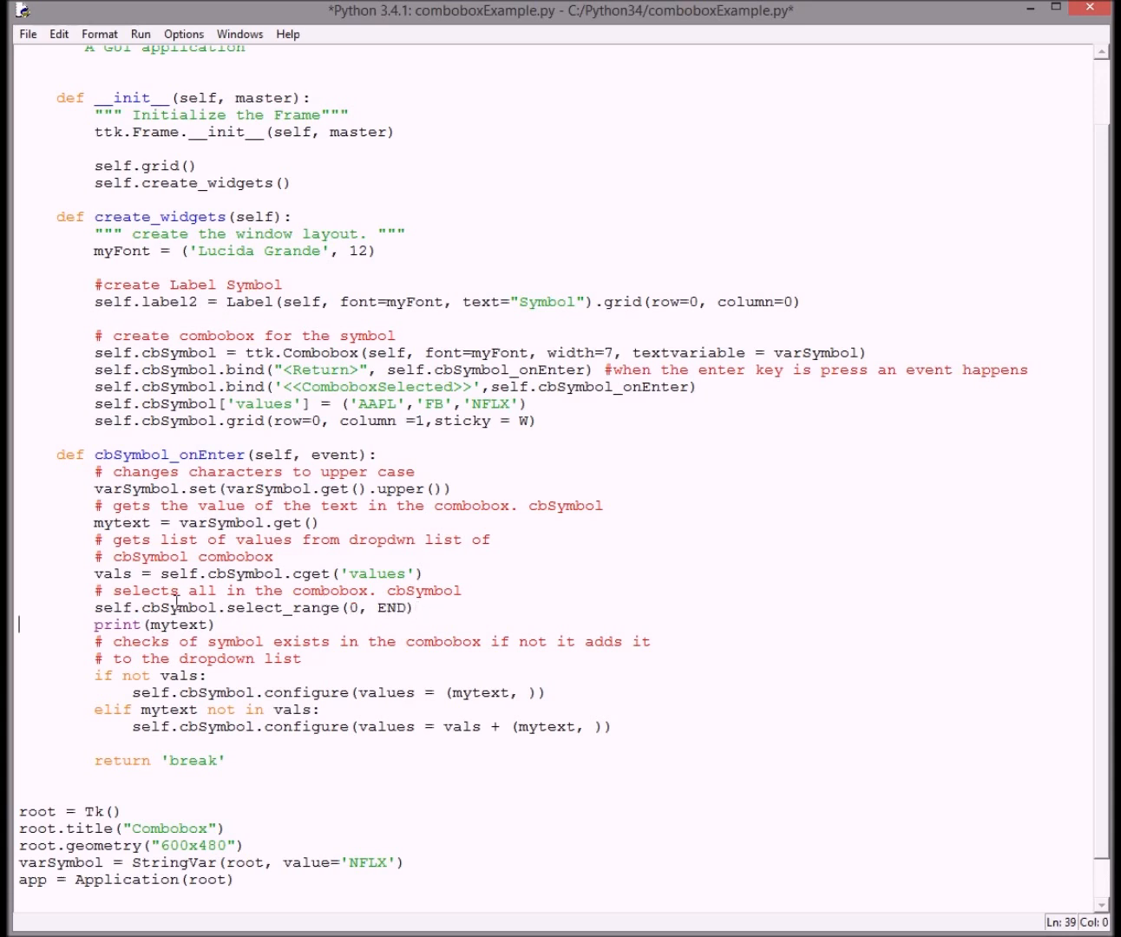
mouse_move(491, 564)
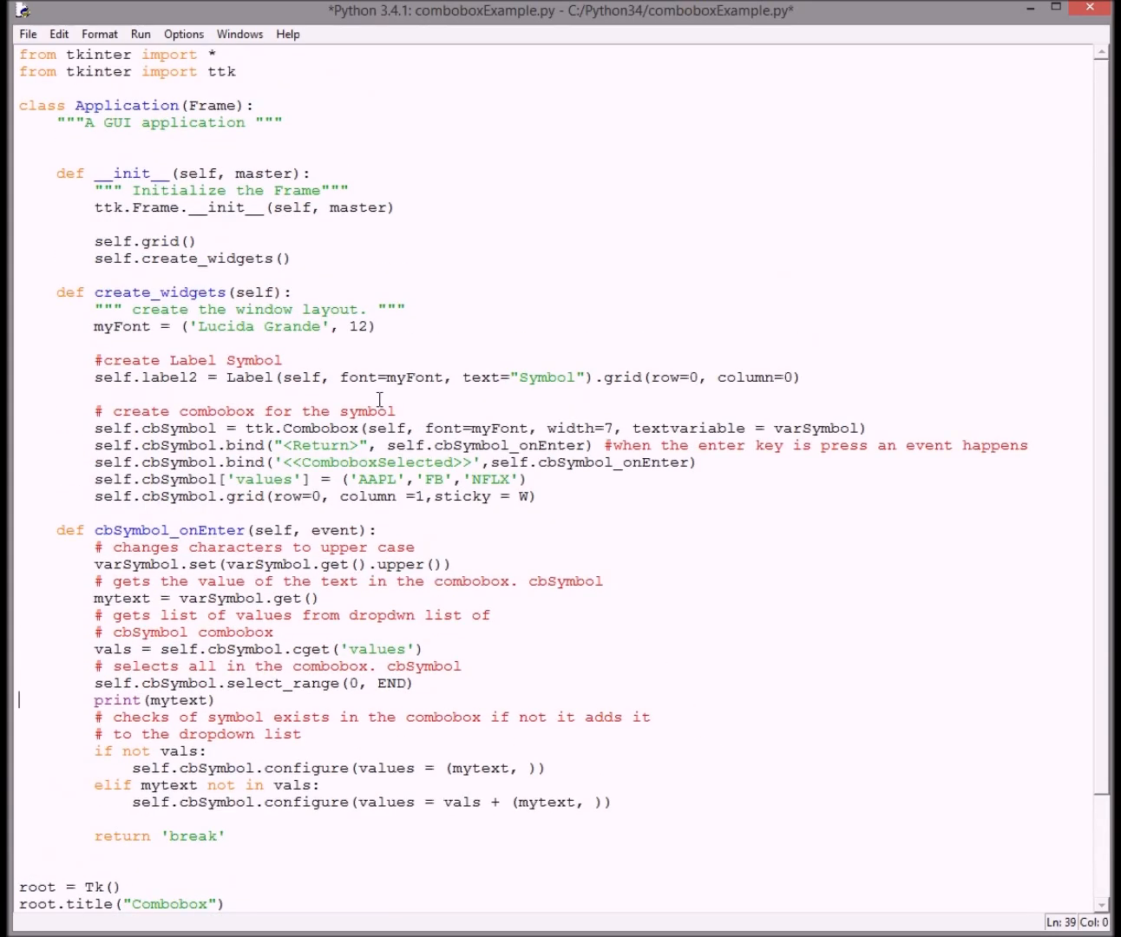
Run the module from the Run menu, save when prompted, and pick AAPL from the Symbol list
left_click(140, 34)
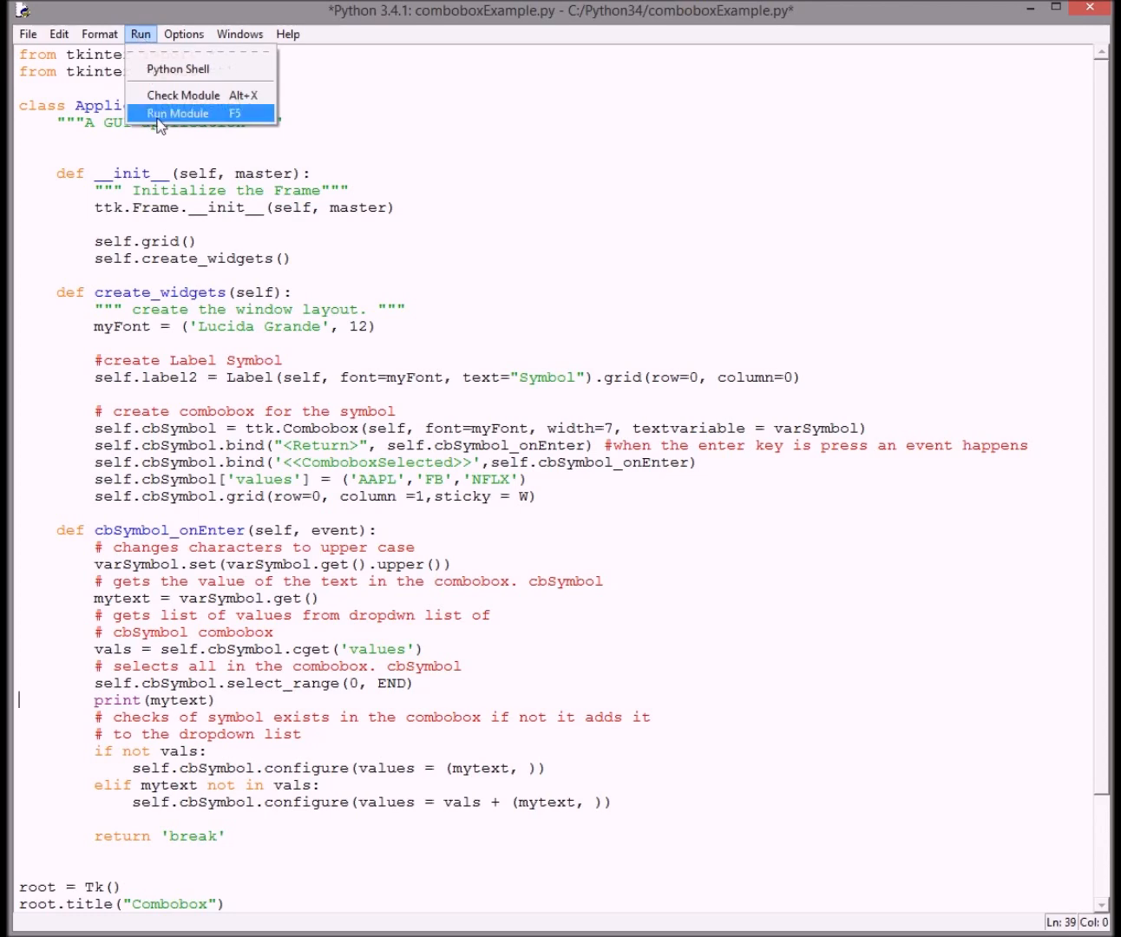
left_click(177, 113)
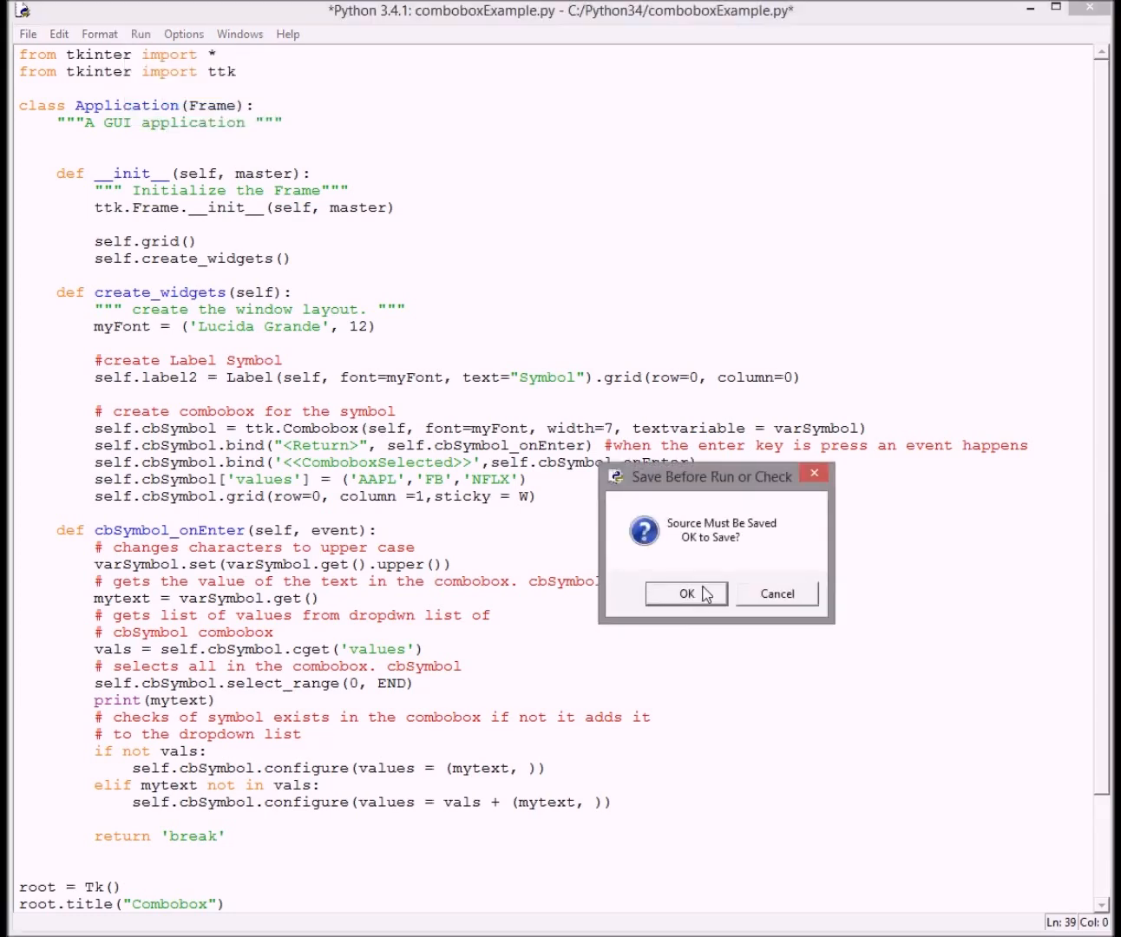
left_click(686, 594)
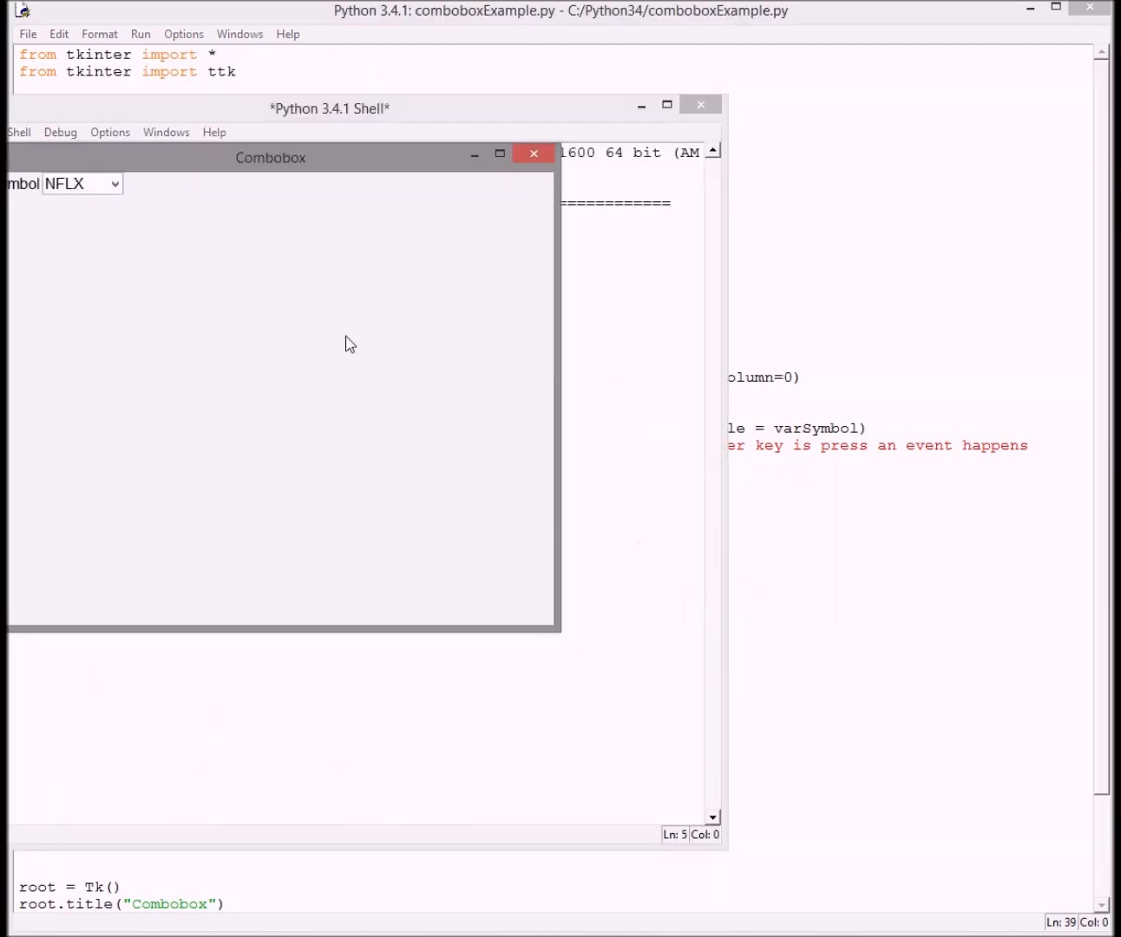
left_click(115, 183)
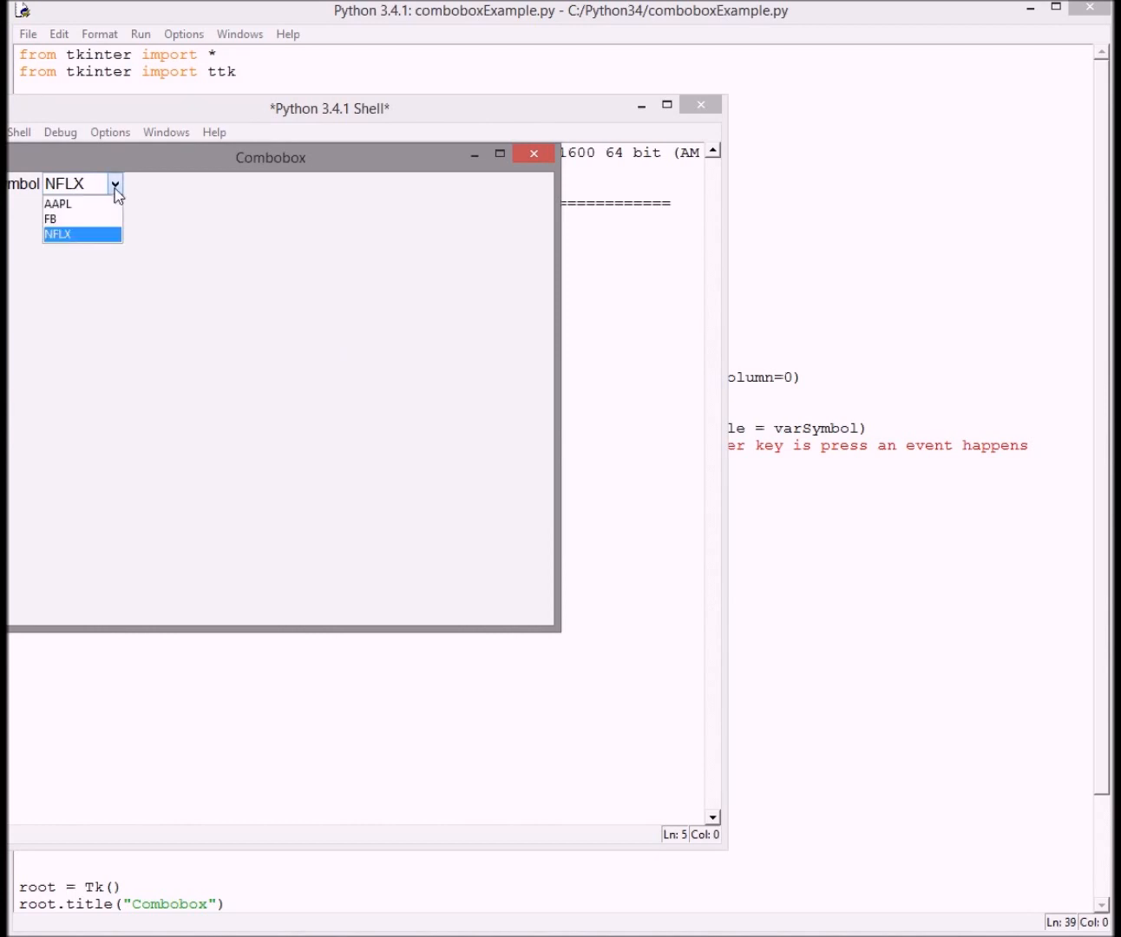
left_click(56, 204)
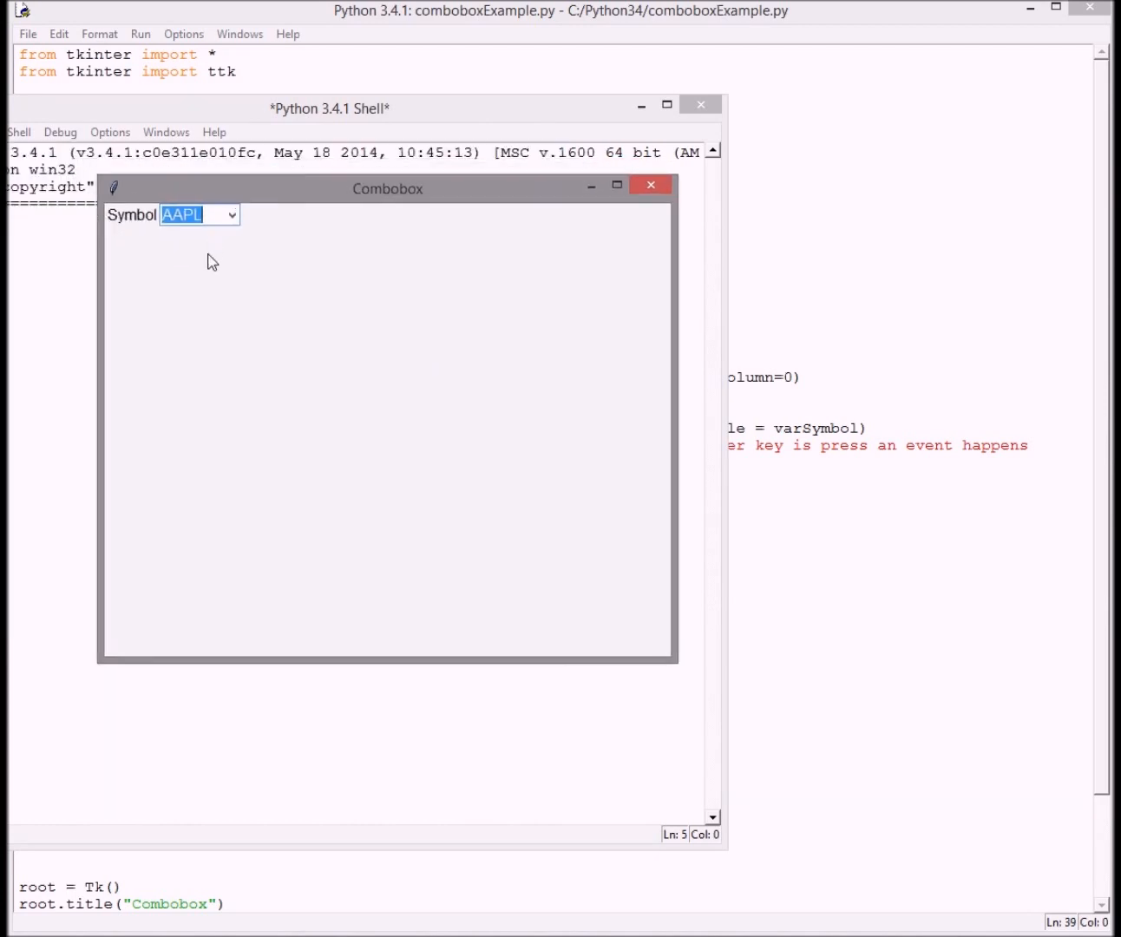
Pick FB, enter msft so MSFT joins the Symbol list, and check the expanded dropdown
left_click(231, 215)
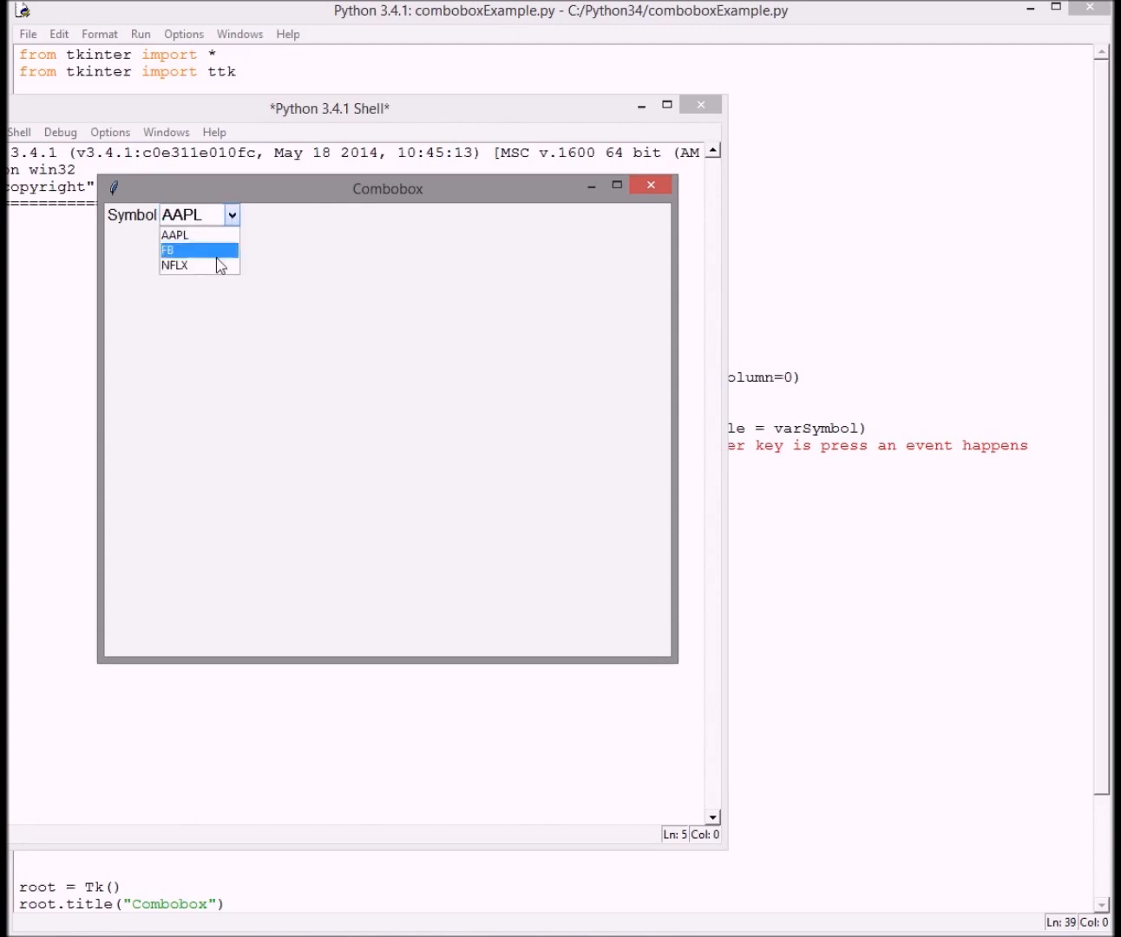
left_click(175, 266)
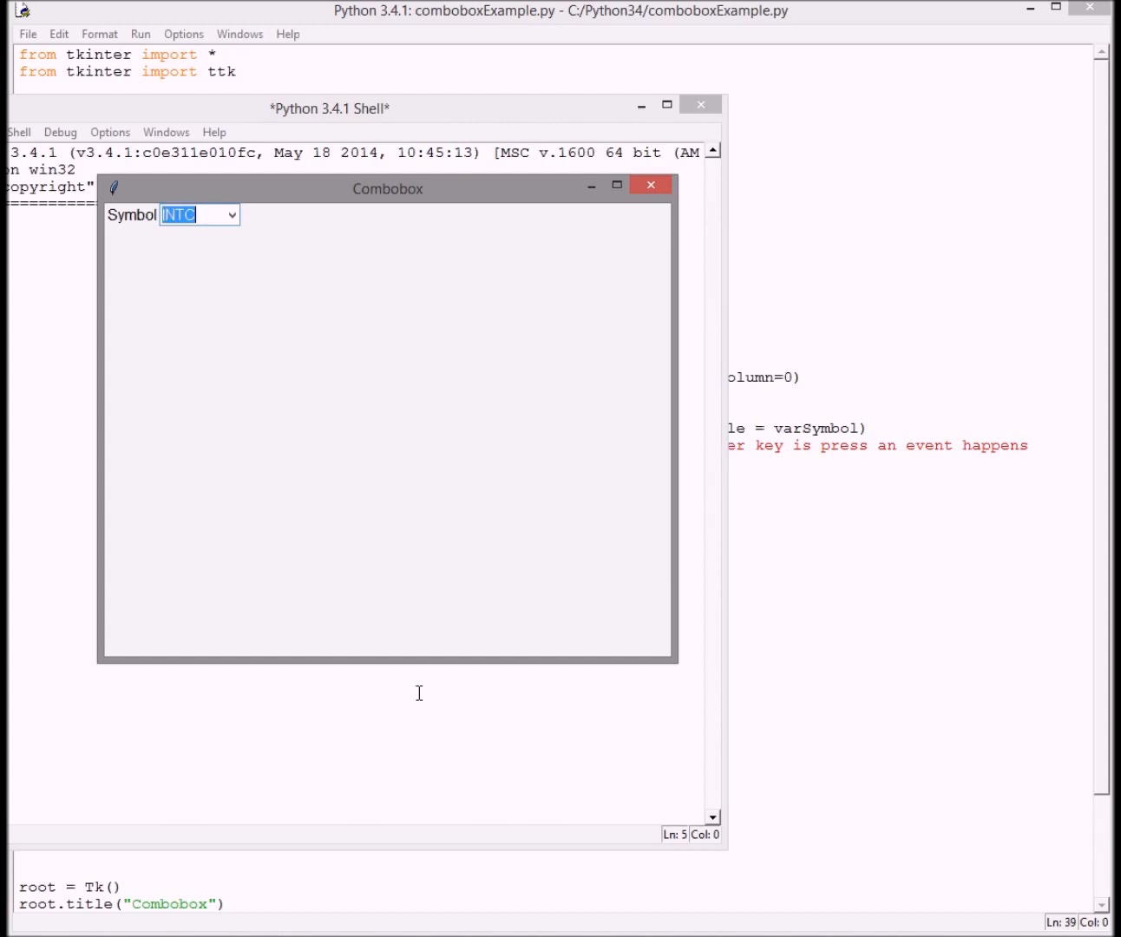
type("msft")
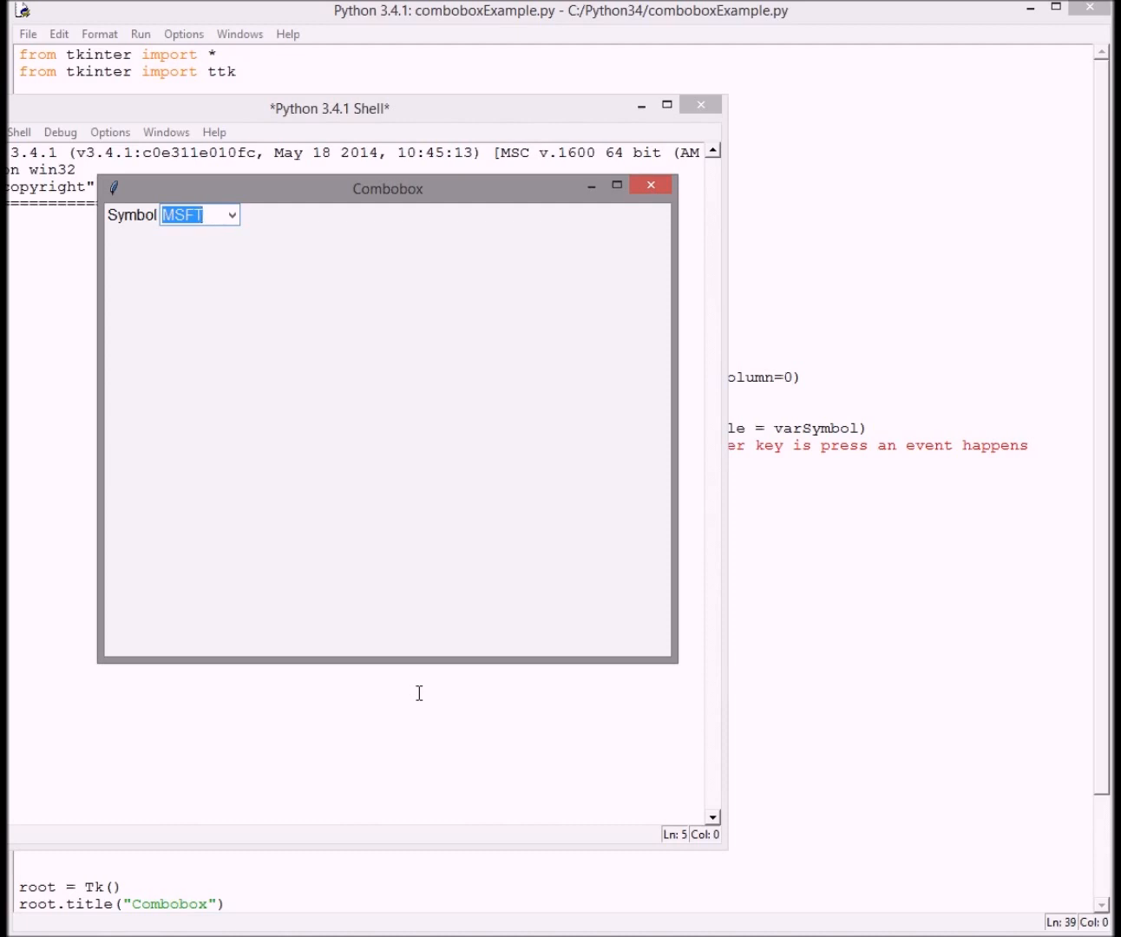
mouse_move(255, 266)
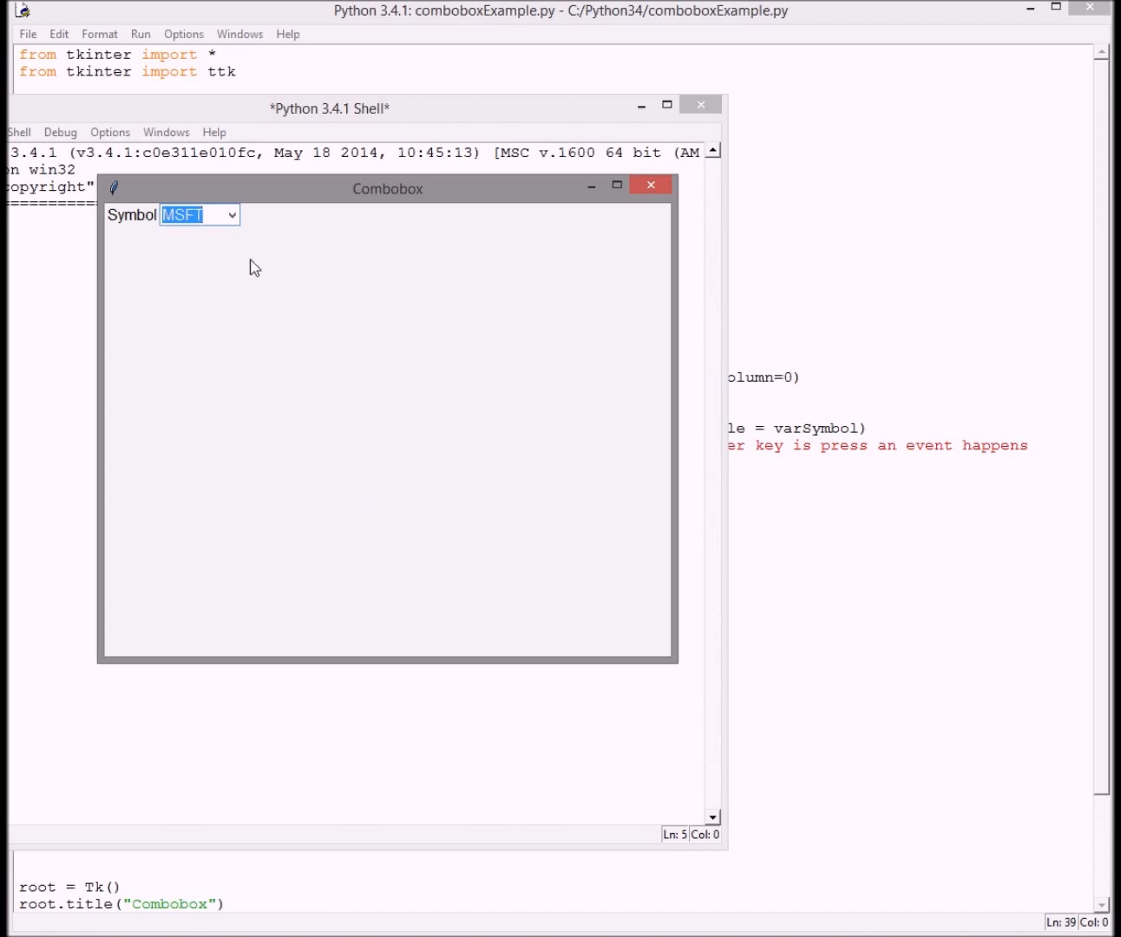
left_click(231, 215)
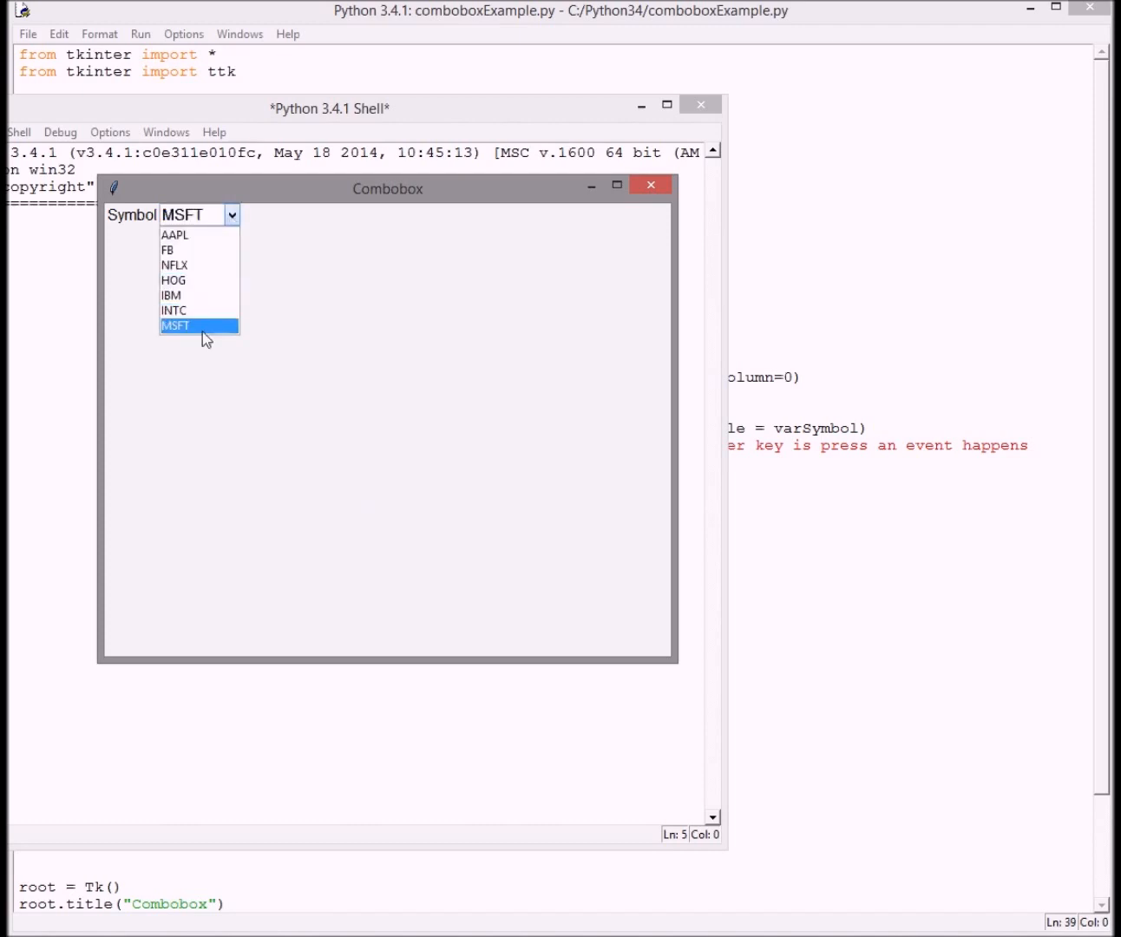
mouse_move(199, 281)
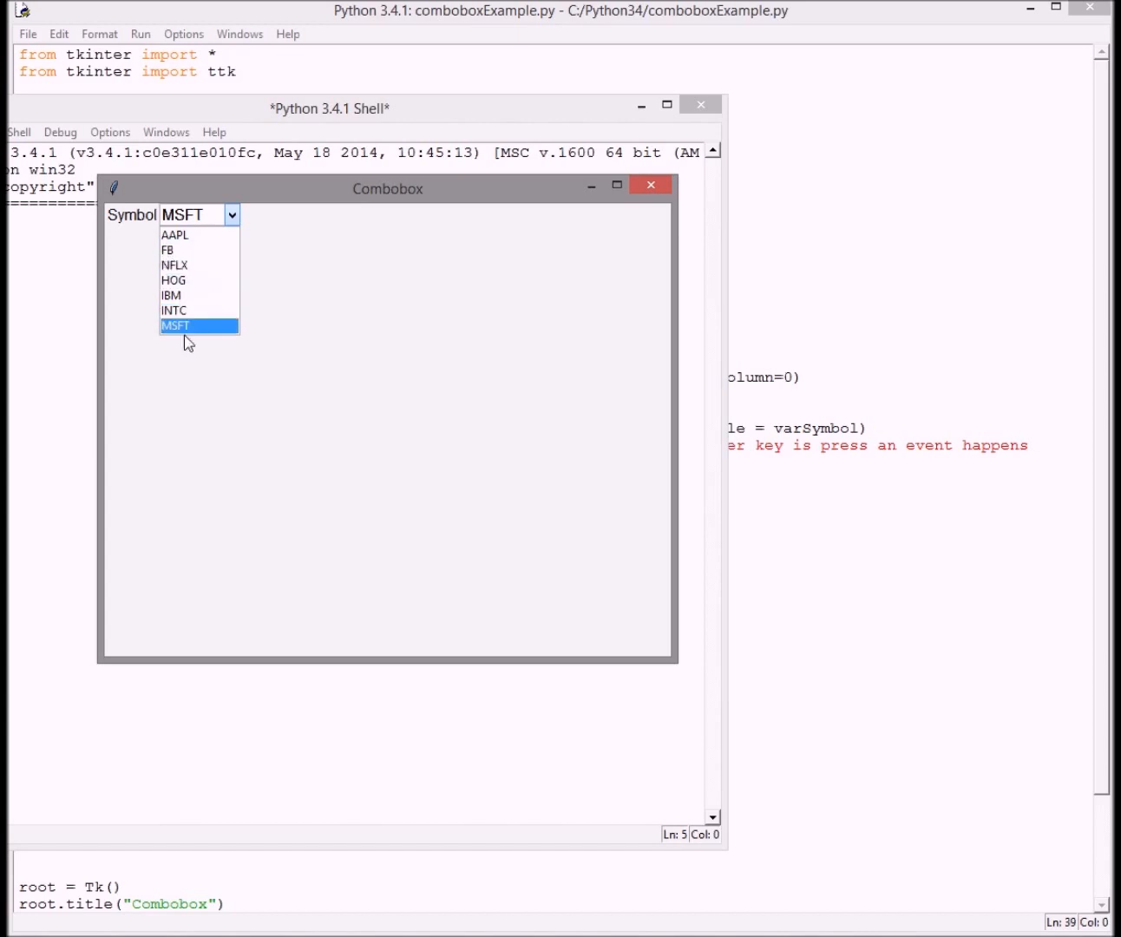
mouse_move(287, 297)
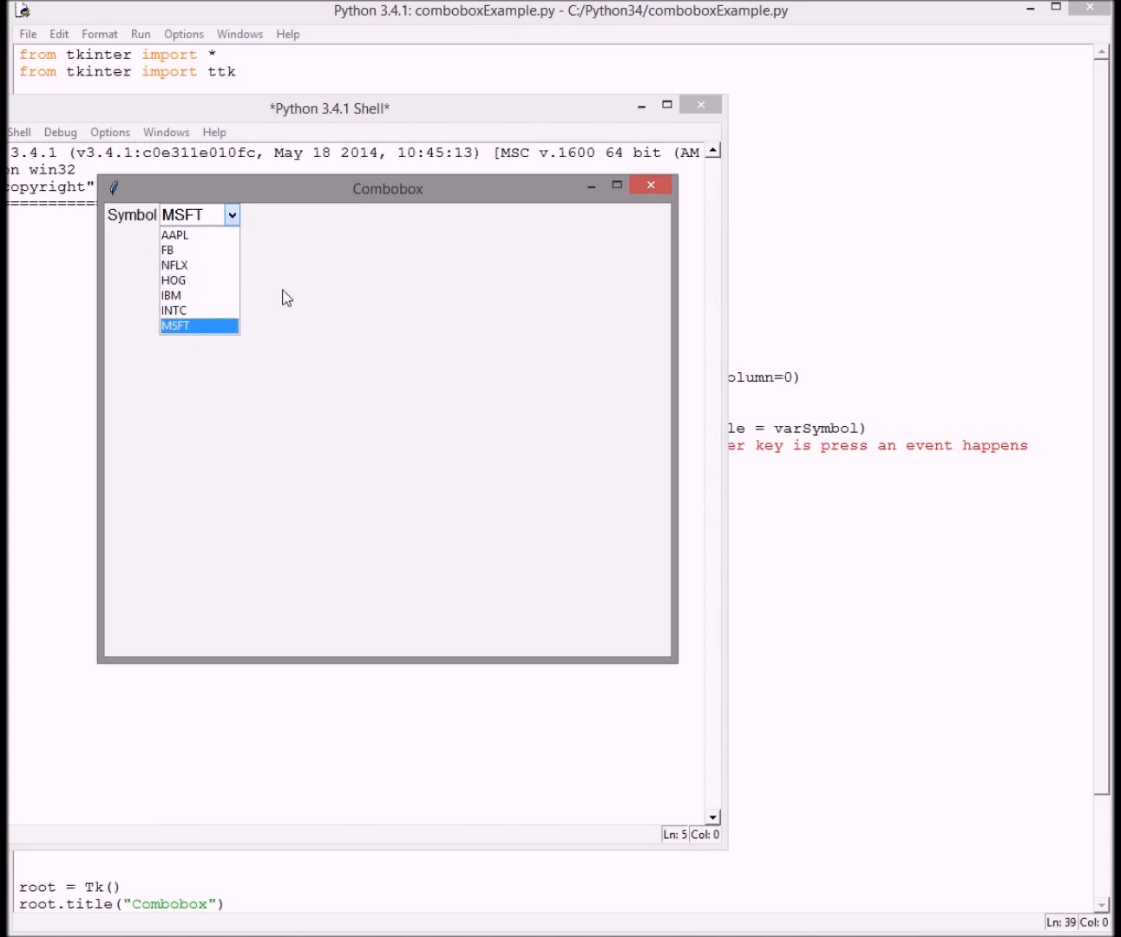
left_click(176, 325)
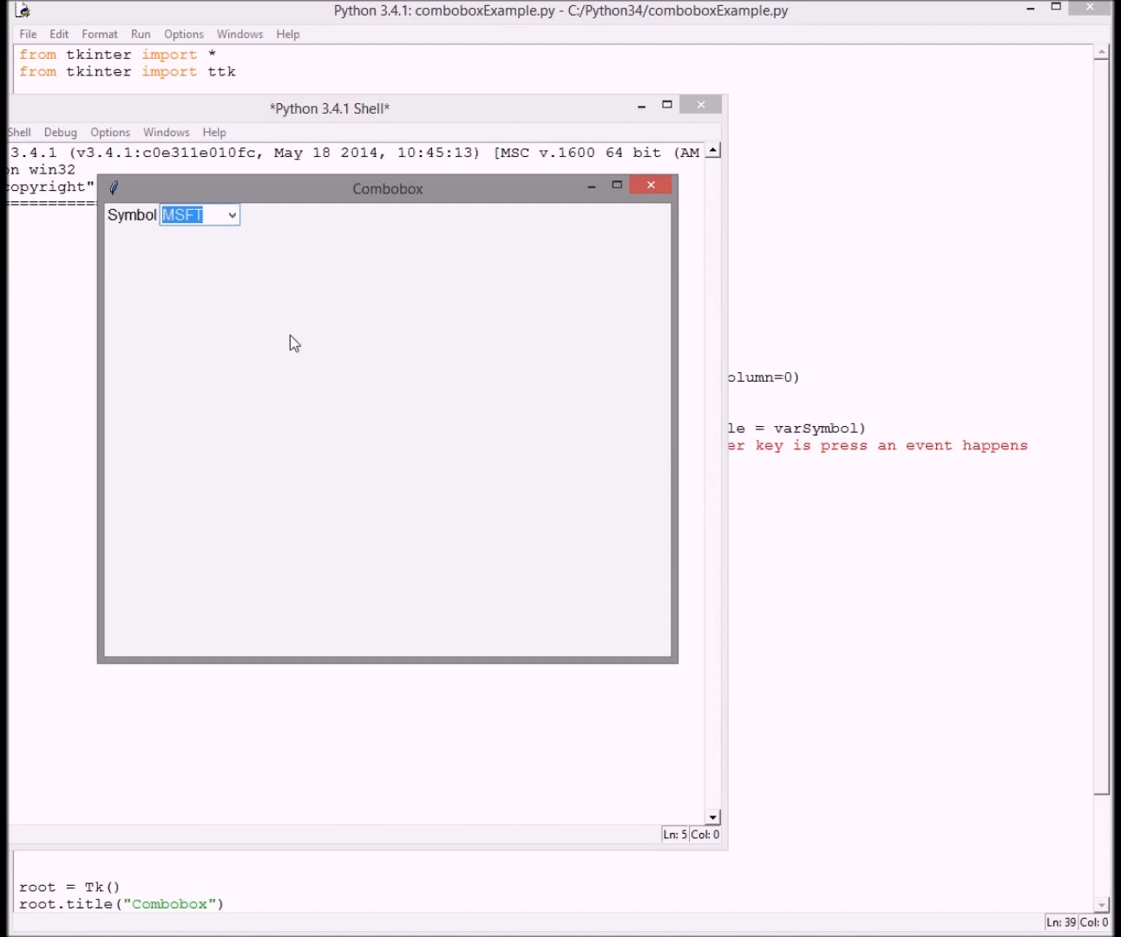
mouse_move(265, 282)
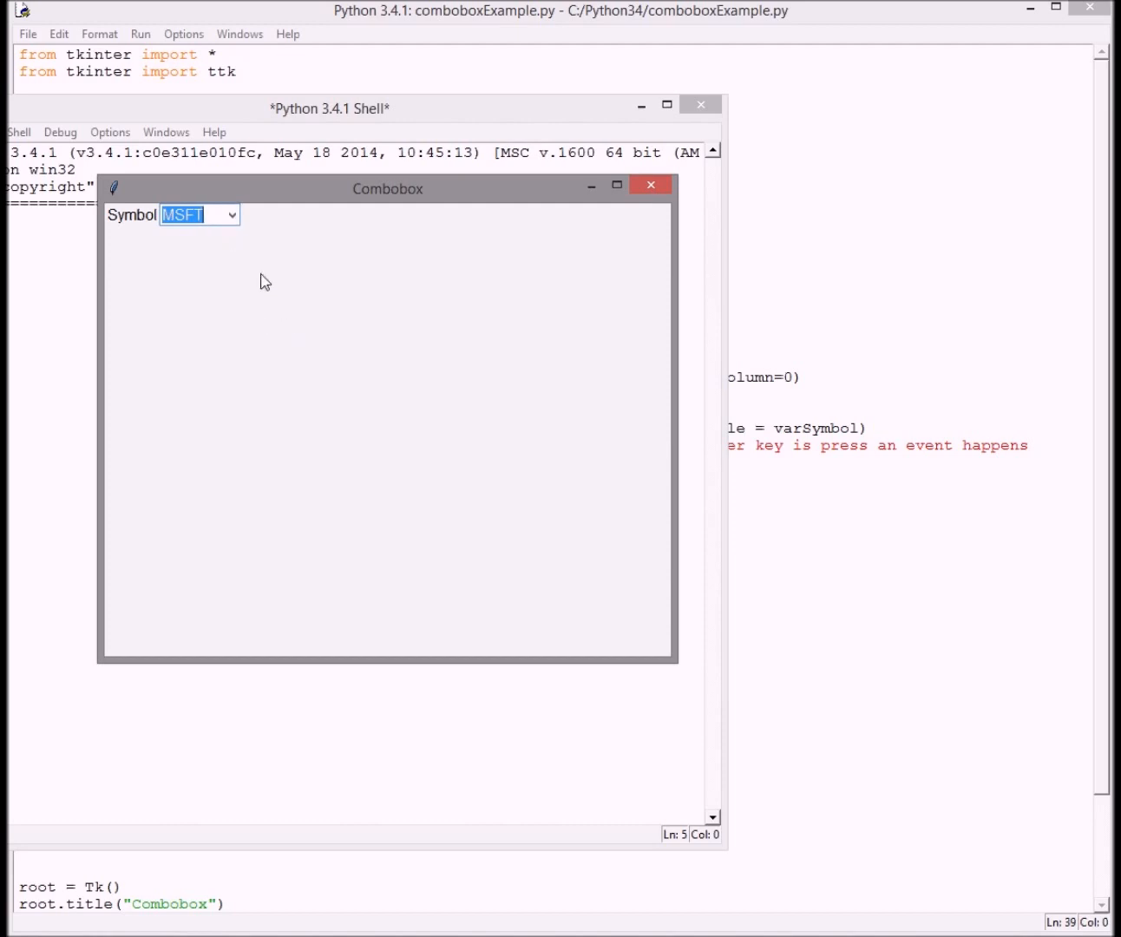
mouse_move(289, 281)
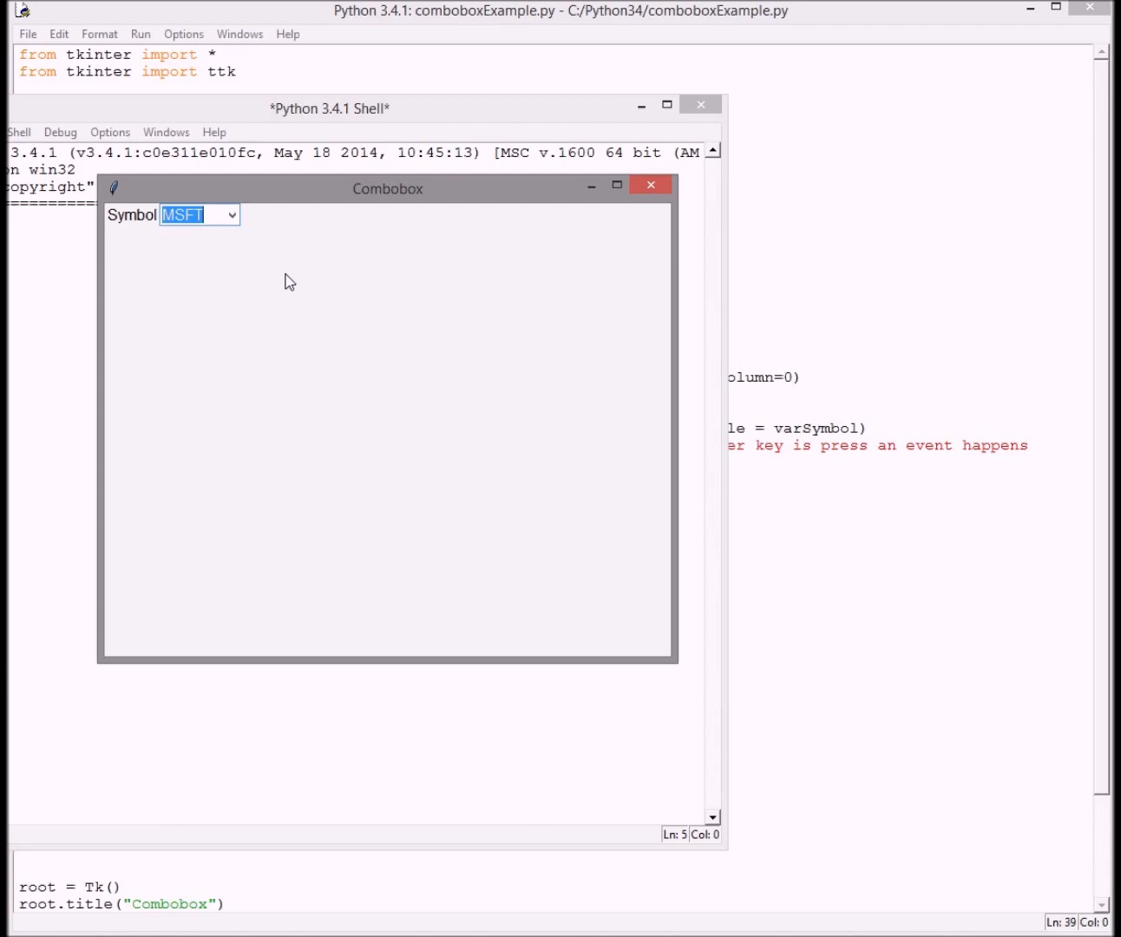
mouse_move(370, 340)
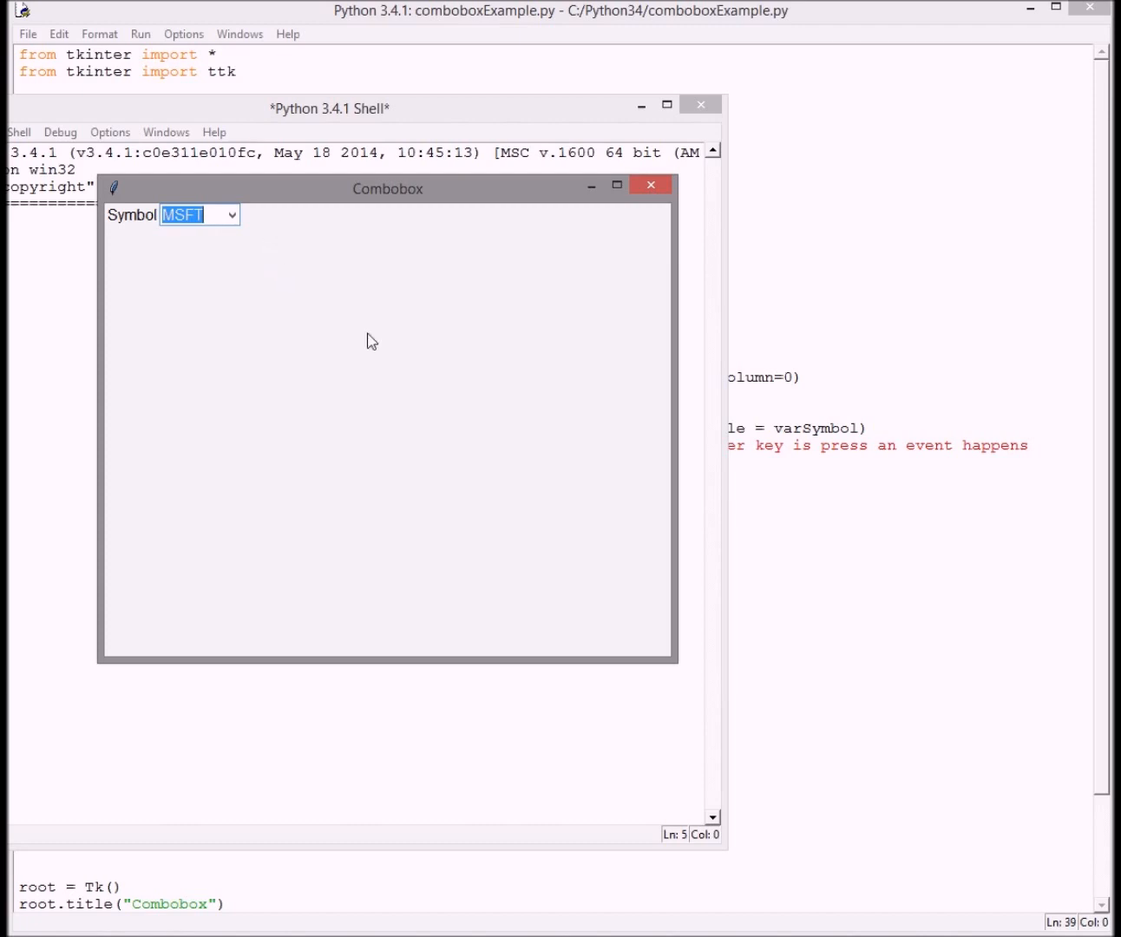
mouse_move(372, 321)
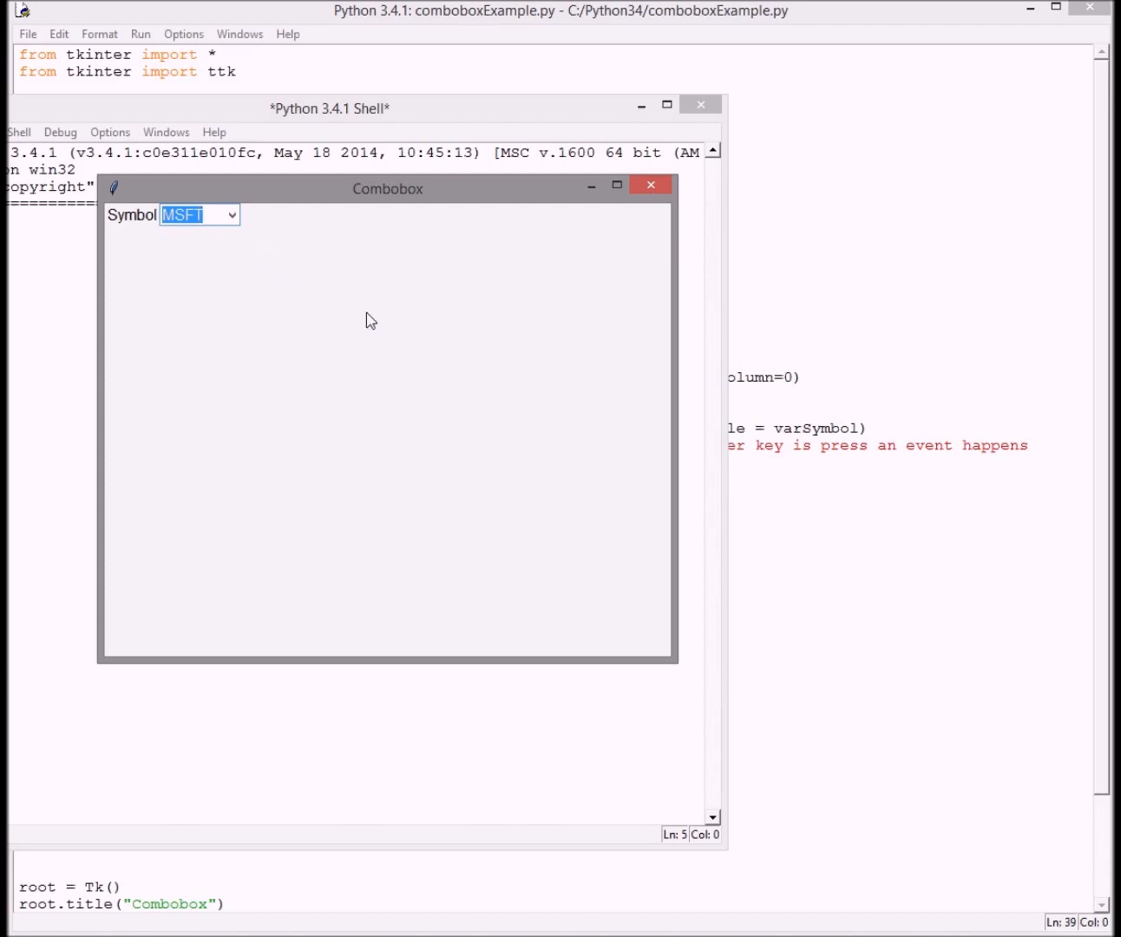
mouse_move(363, 328)
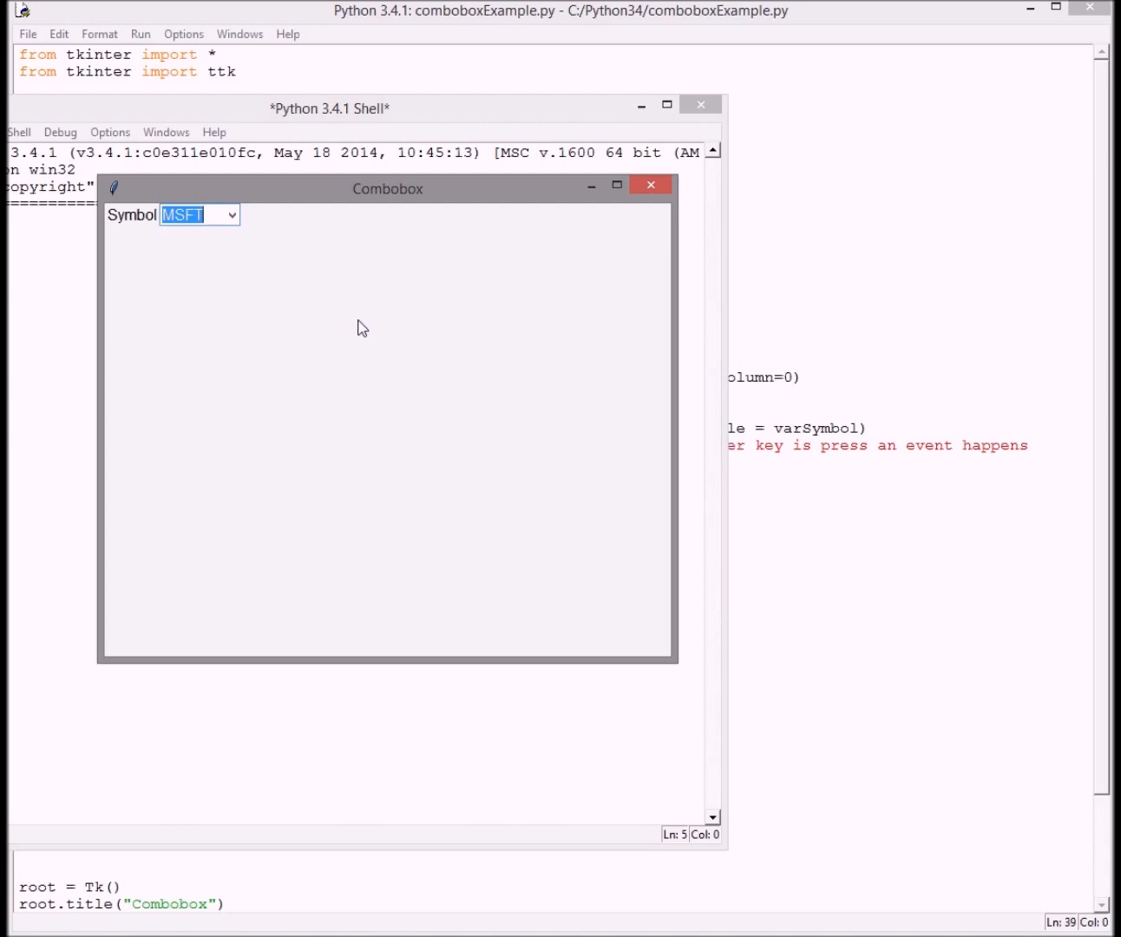
mouse_move(351, 367)
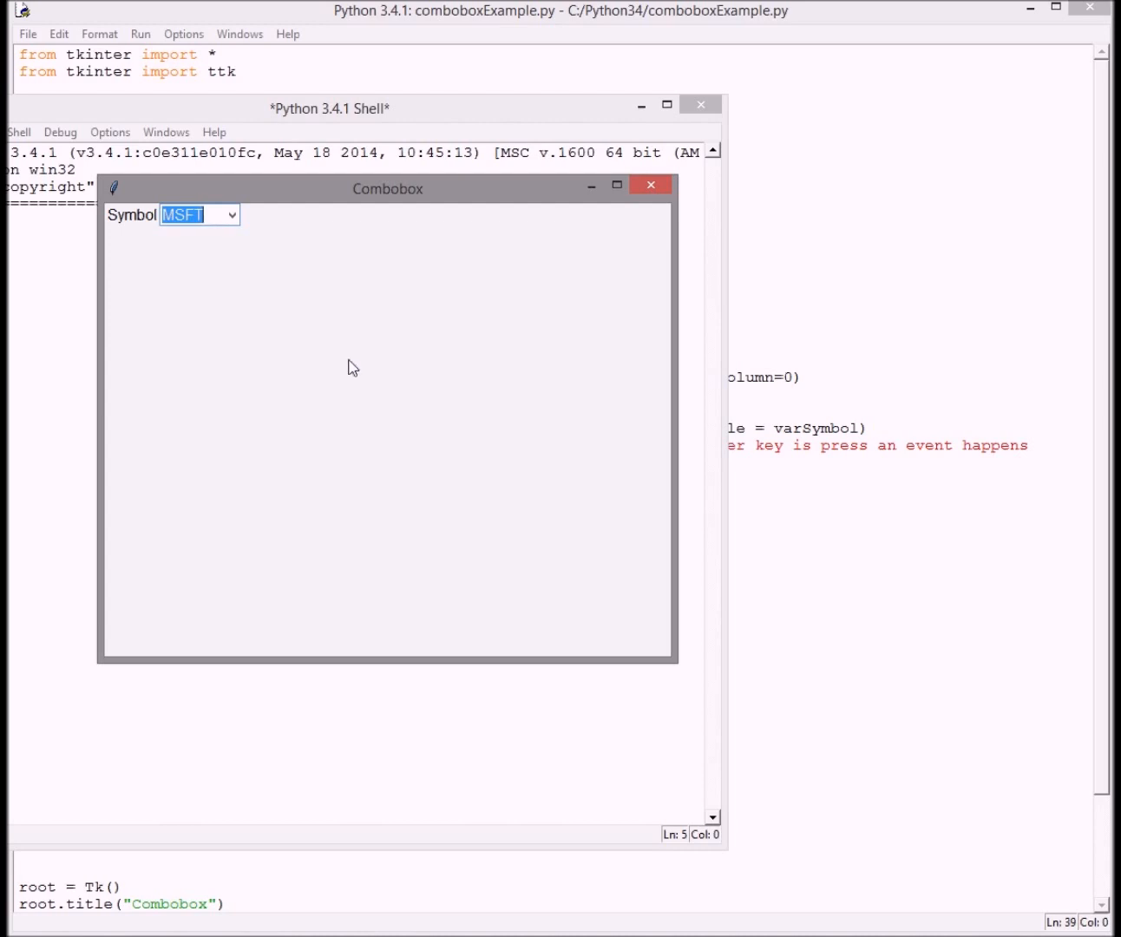
mouse_move(383, 345)
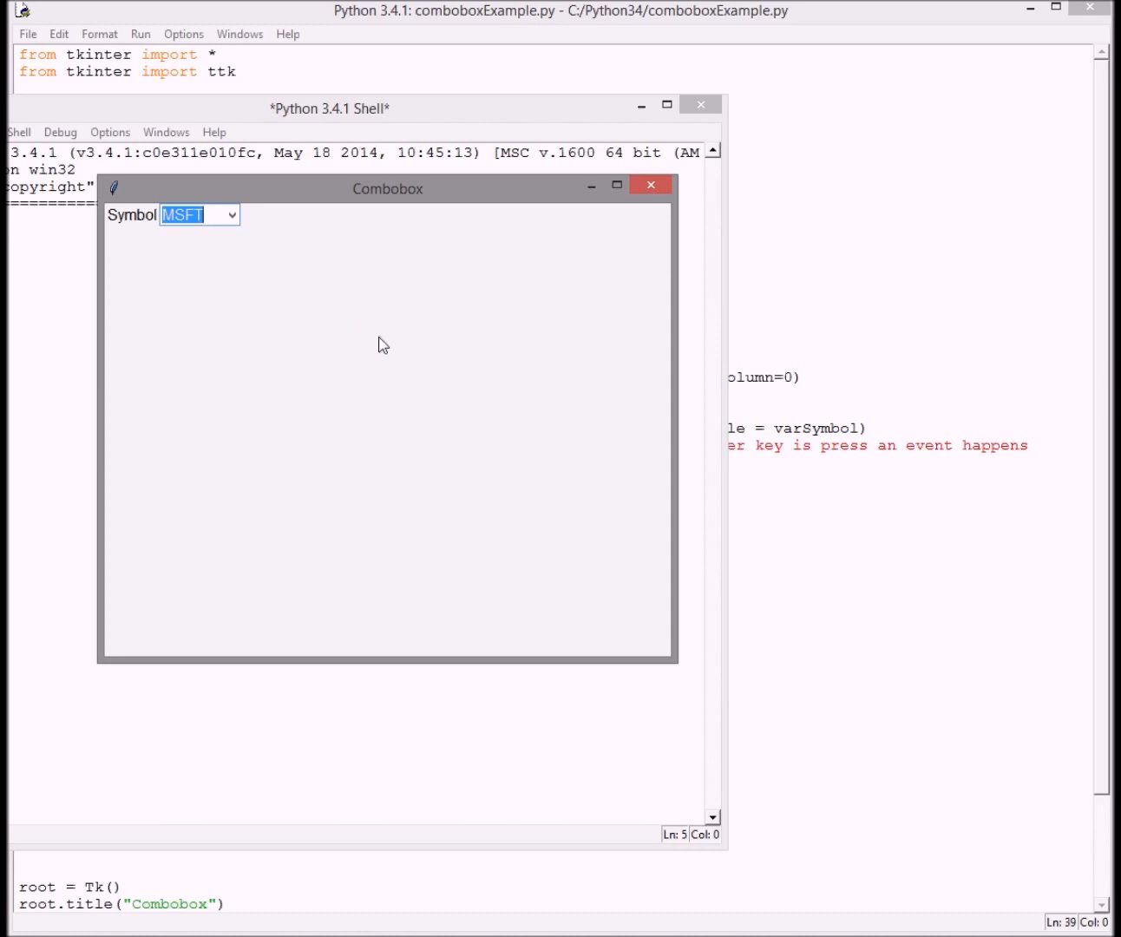